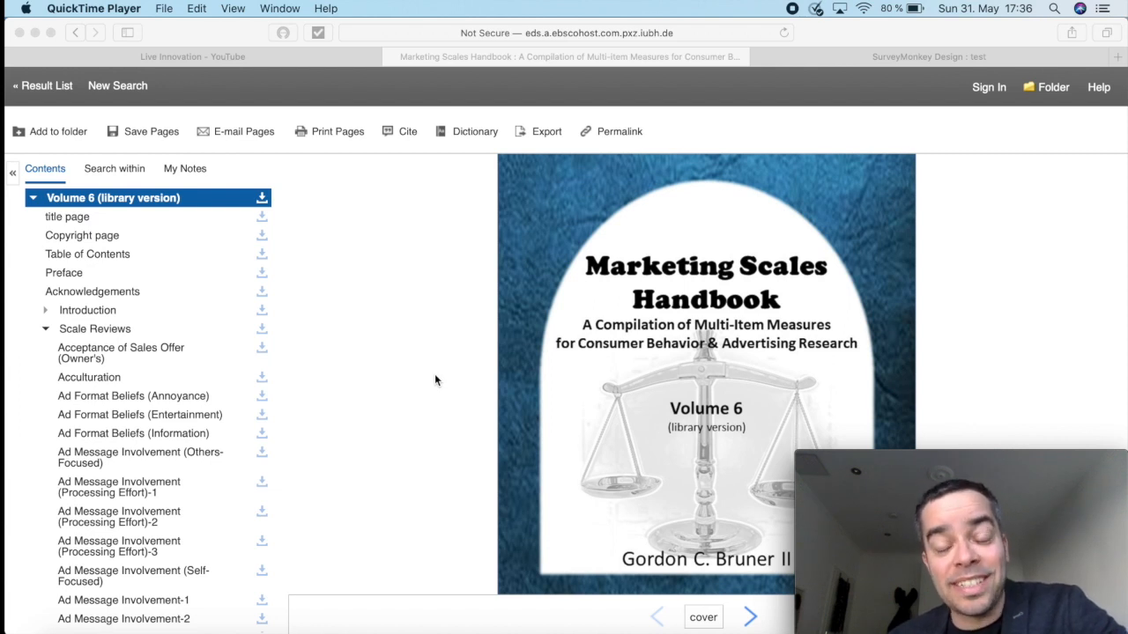
{"action": "mouse_move", "coordinate": [441, 352]}
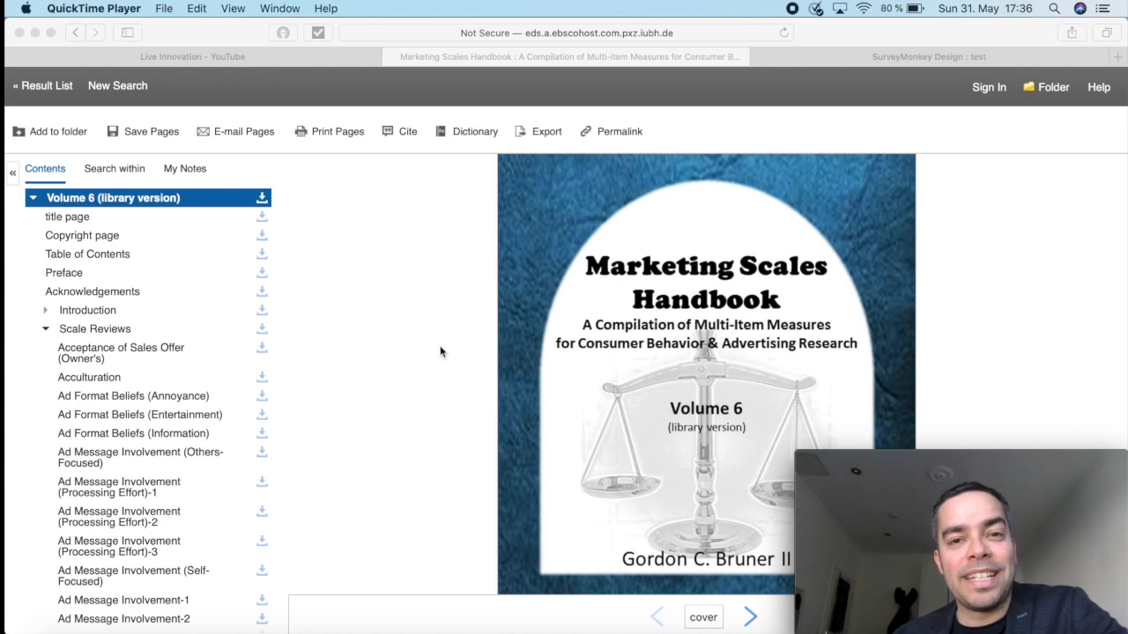
{"action": "mouse_move", "coordinate": [430, 351]}
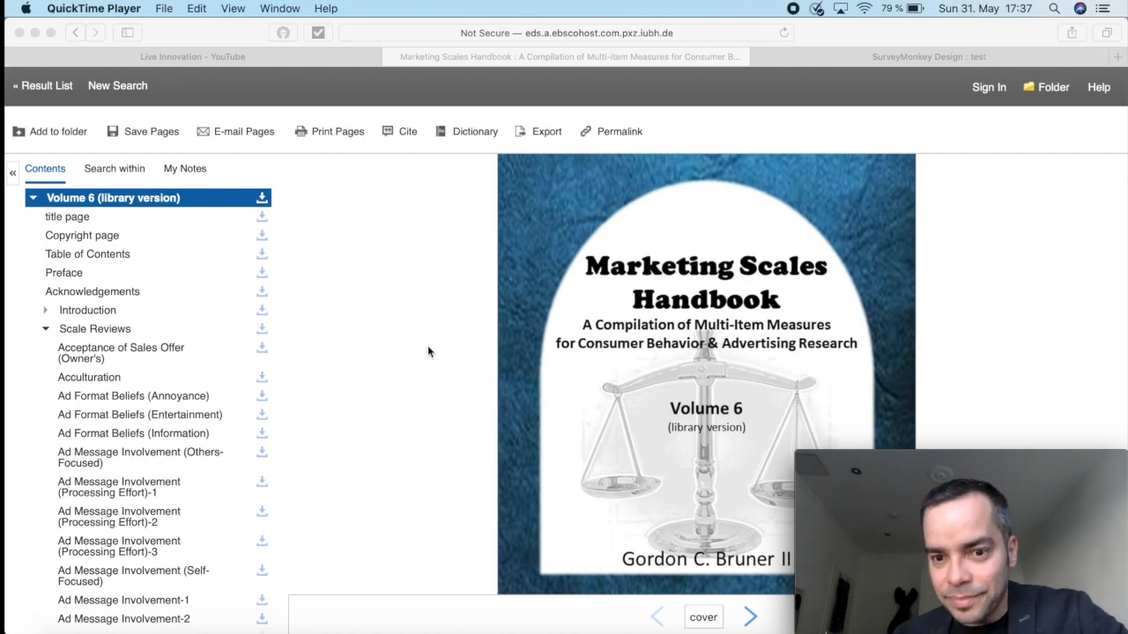
{"action": "mouse_move", "coordinate": [606, 562]}
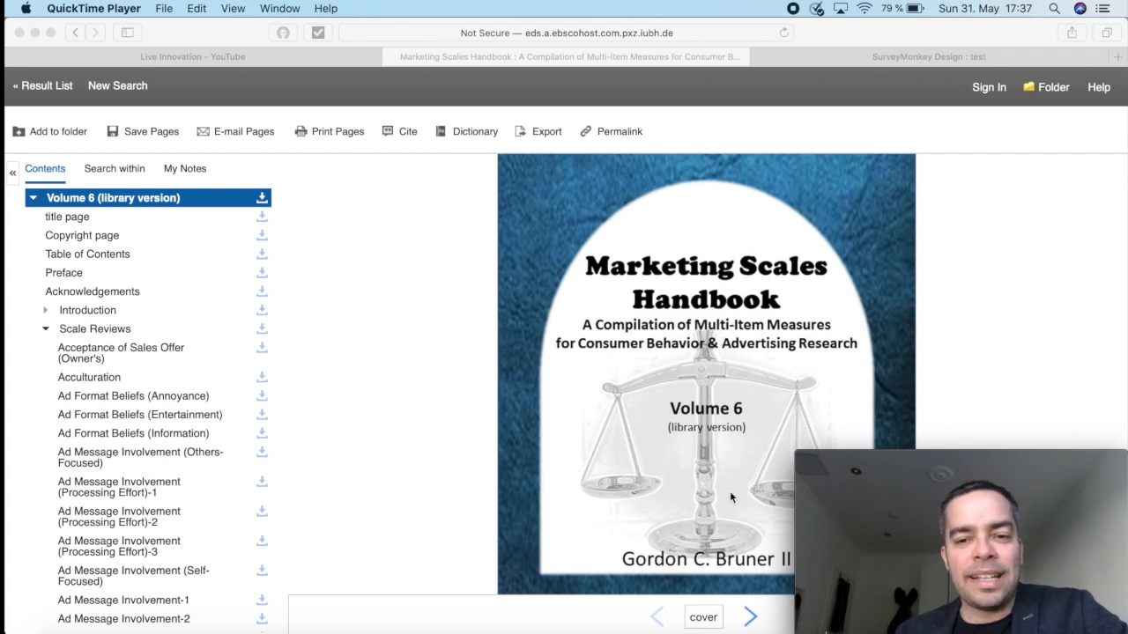
{"action": "mouse_move", "coordinate": [684, 420]}
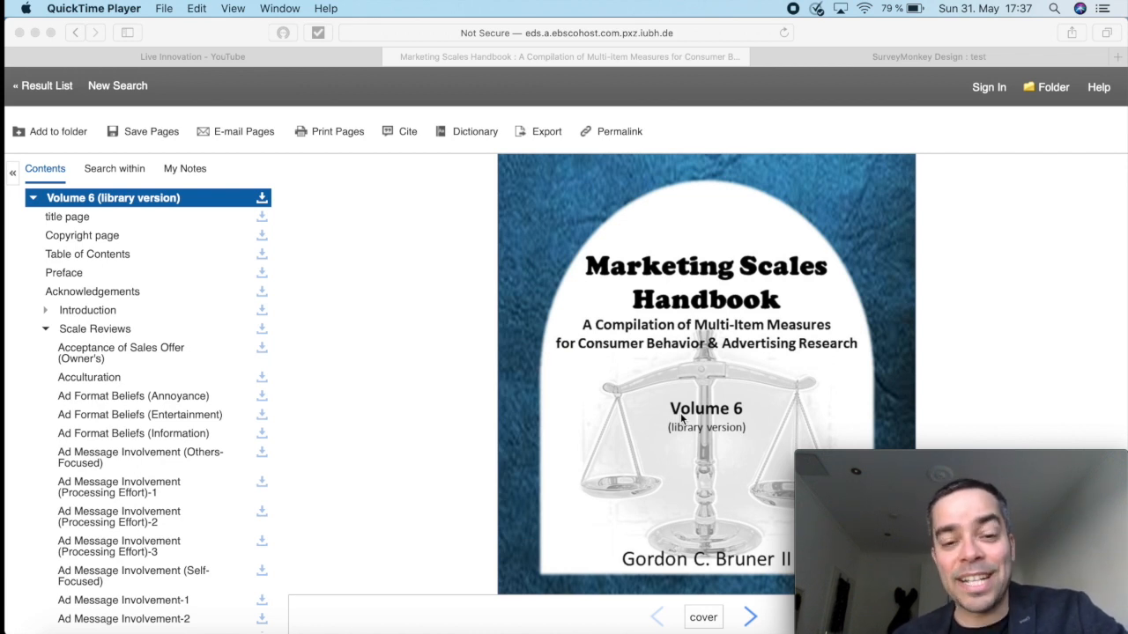
{"action": "mouse_move", "coordinate": [474, 397]}
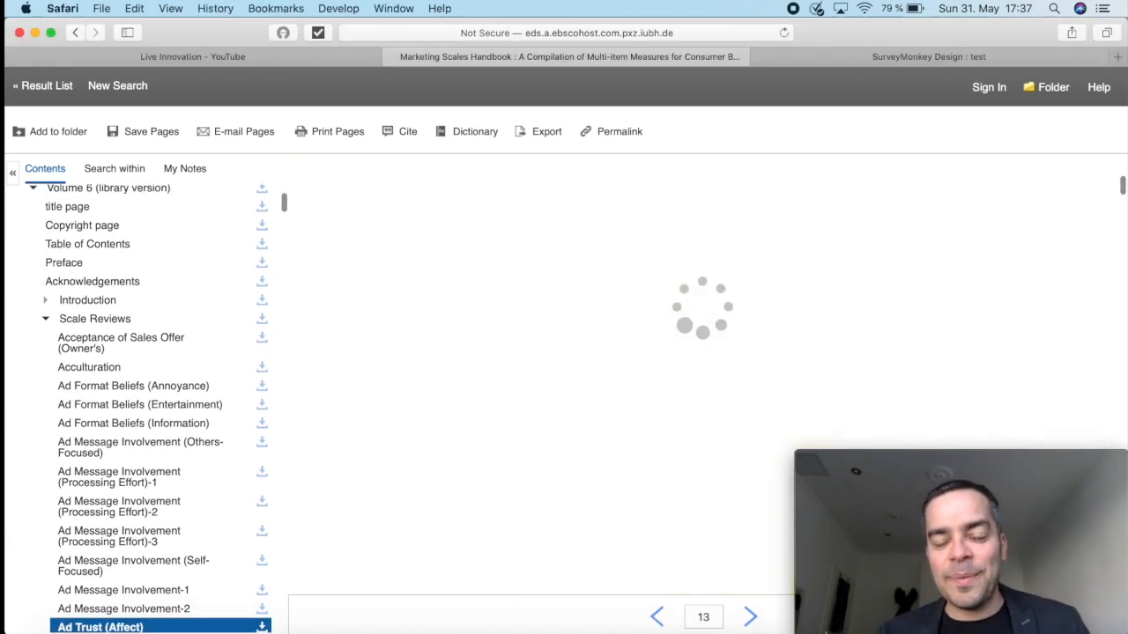
{"action": "left_click", "coordinate": [99, 627]}
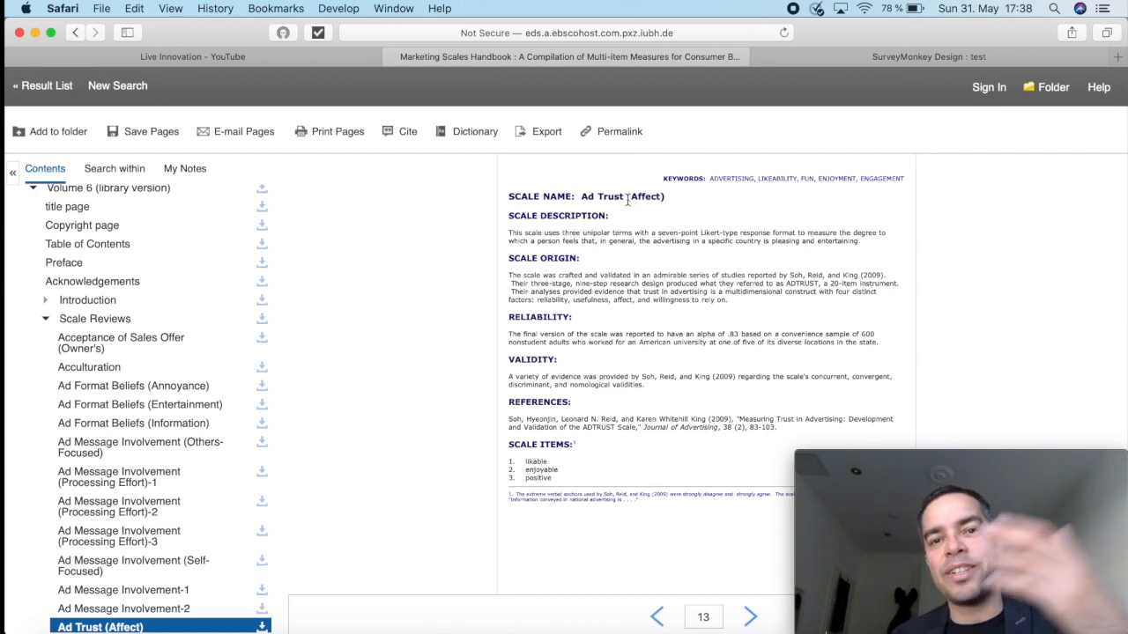
{"action": "mouse_move", "coordinate": [654, 211]}
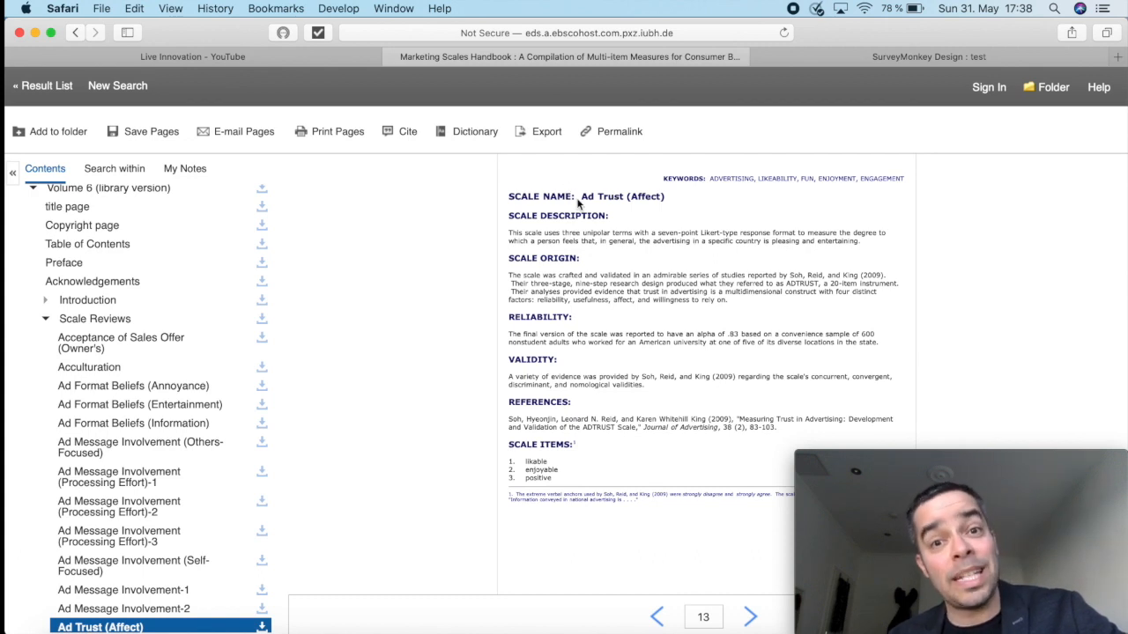
{"action": "mouse_move", "coordinate": [518, 227]}
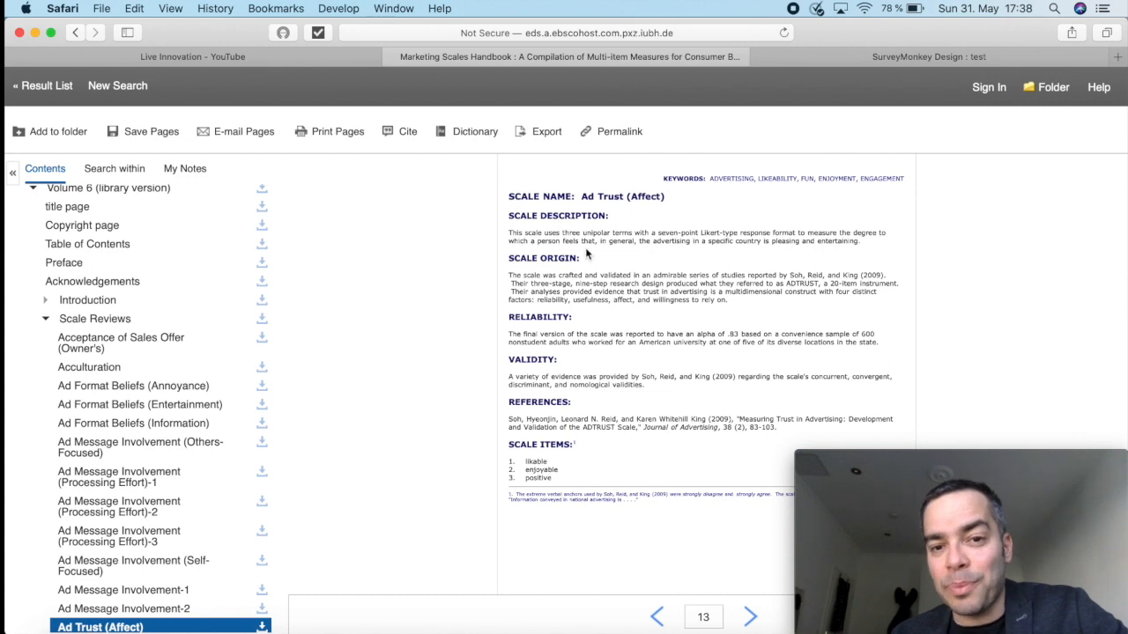
{"action": "mouse_move", "coordinate": [652, 255]}
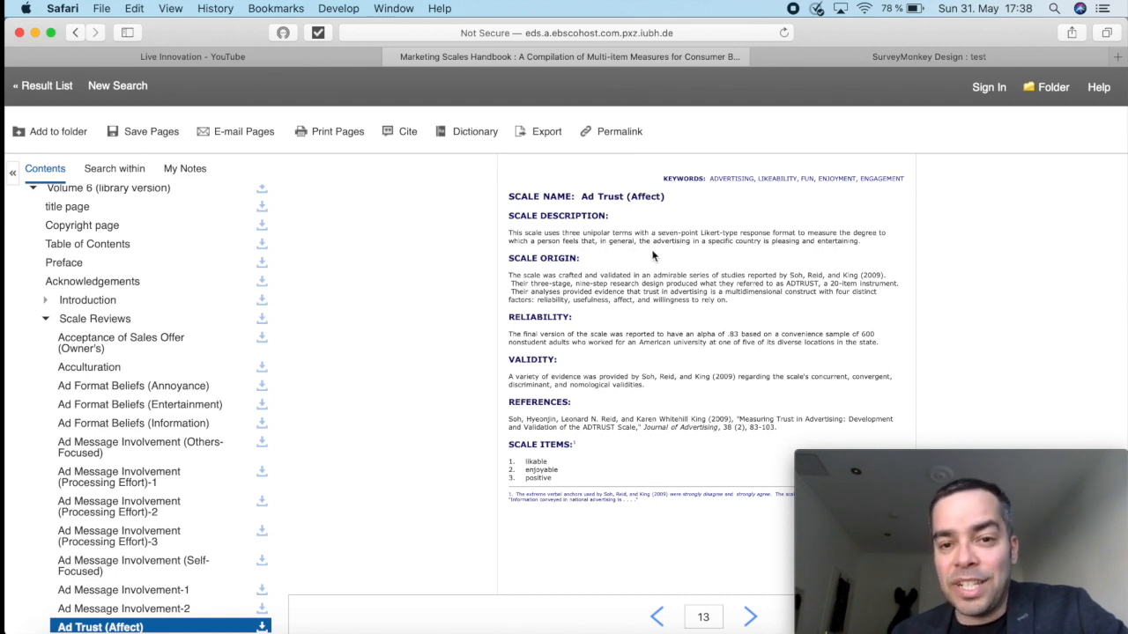
{"action": "mouse_move", "coordinate": [772, 256]}
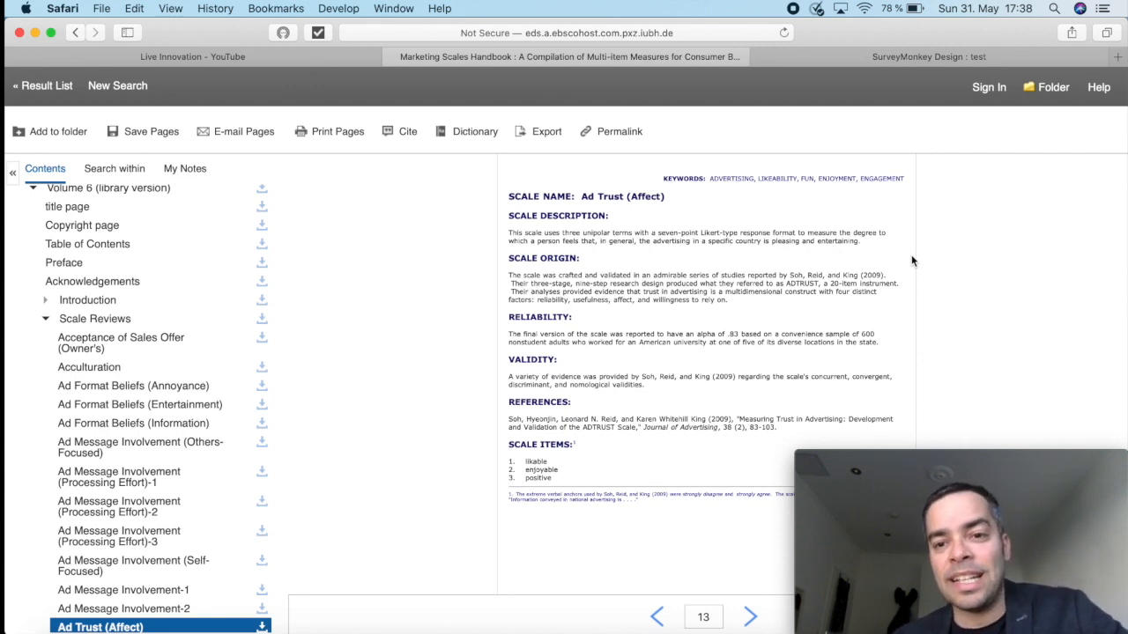
{"action": "mouse_move", "coordinate": [860, 261]}
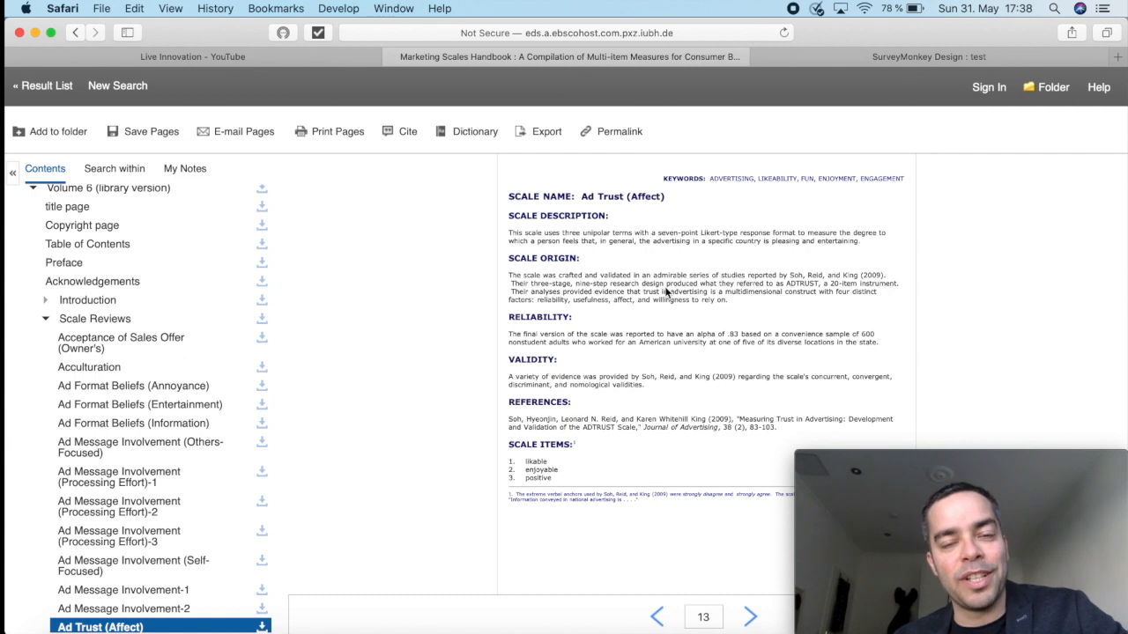
{"action": "mouse_move", "coordinate": [547, 313]}
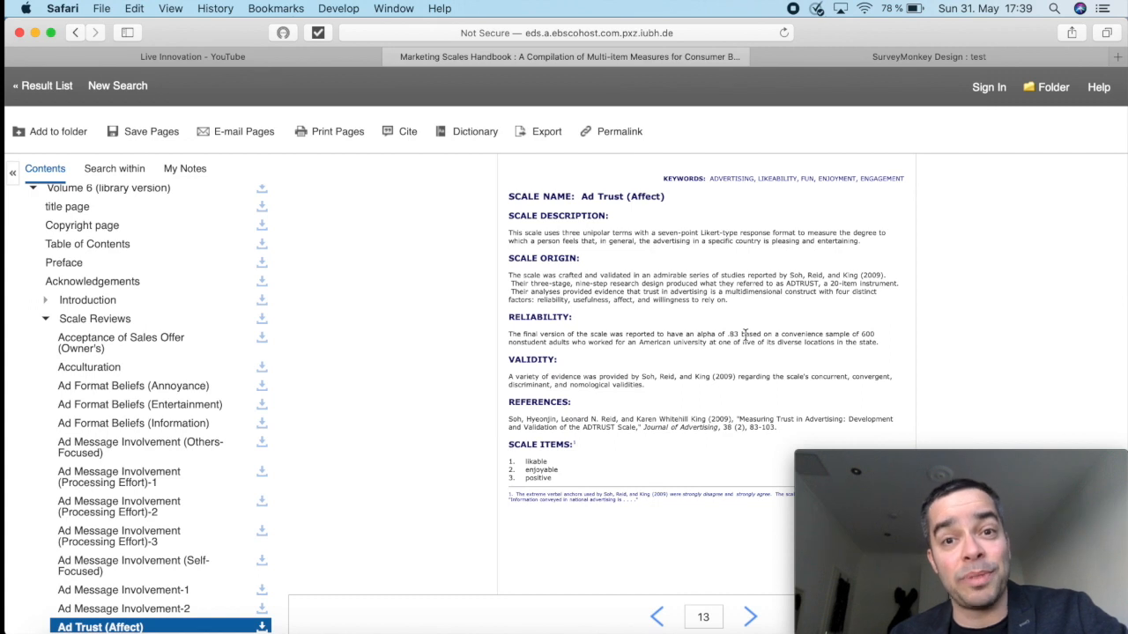
{"action": "mouse_move", "coordinate": [581, 368]}
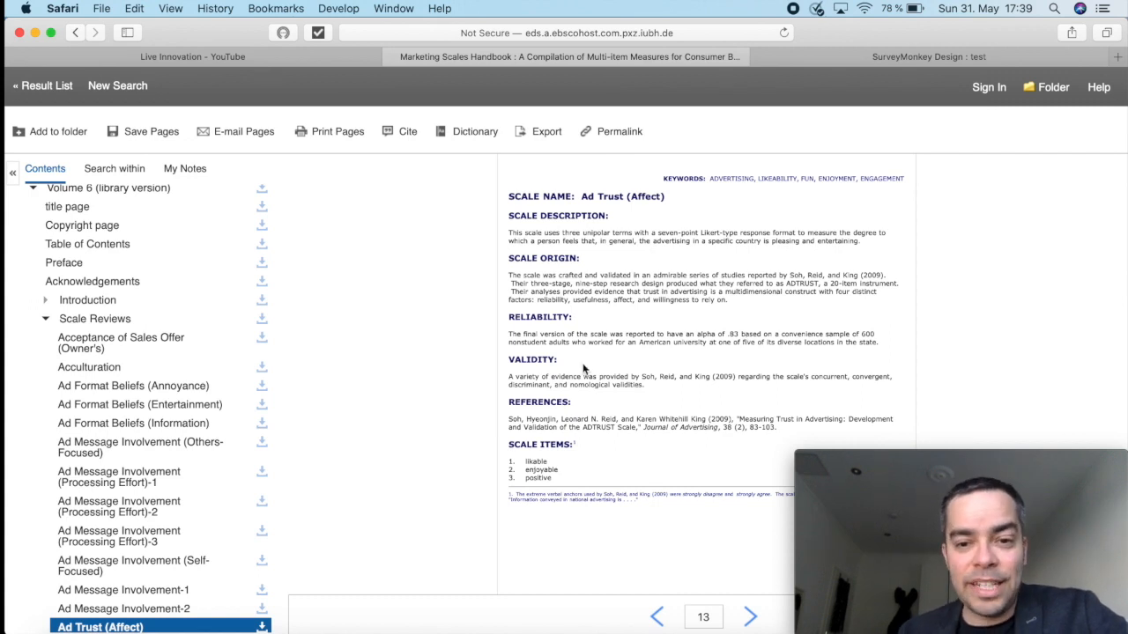
{"action": "mouse_move", "coordinate": [540, 416]}
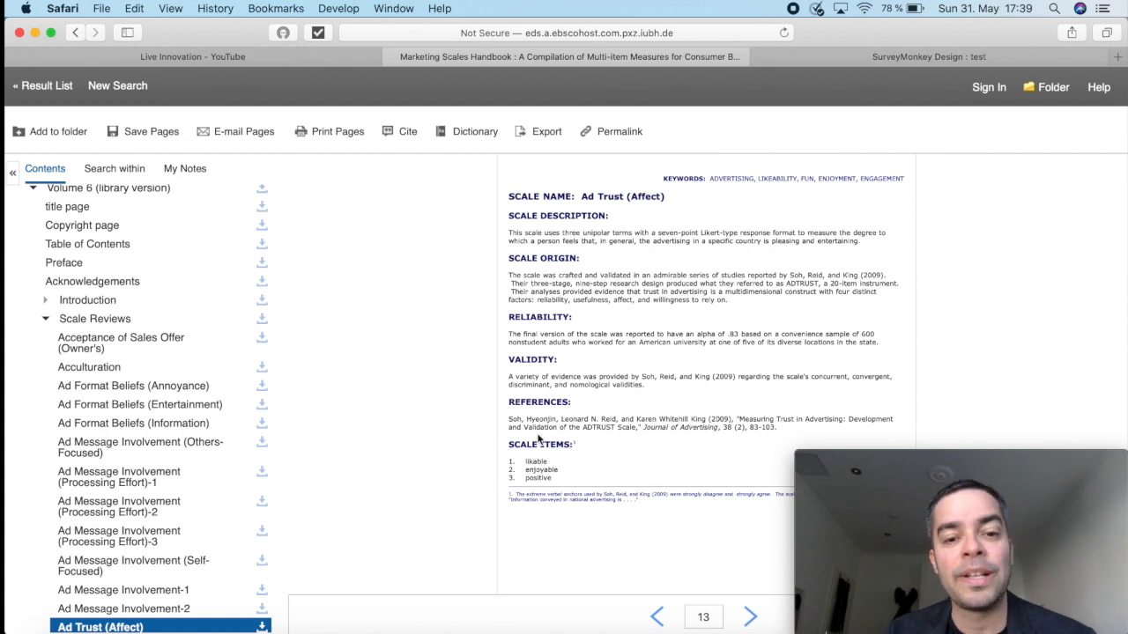
{"action": "mouse_move", "coordinate": [520, 456]}
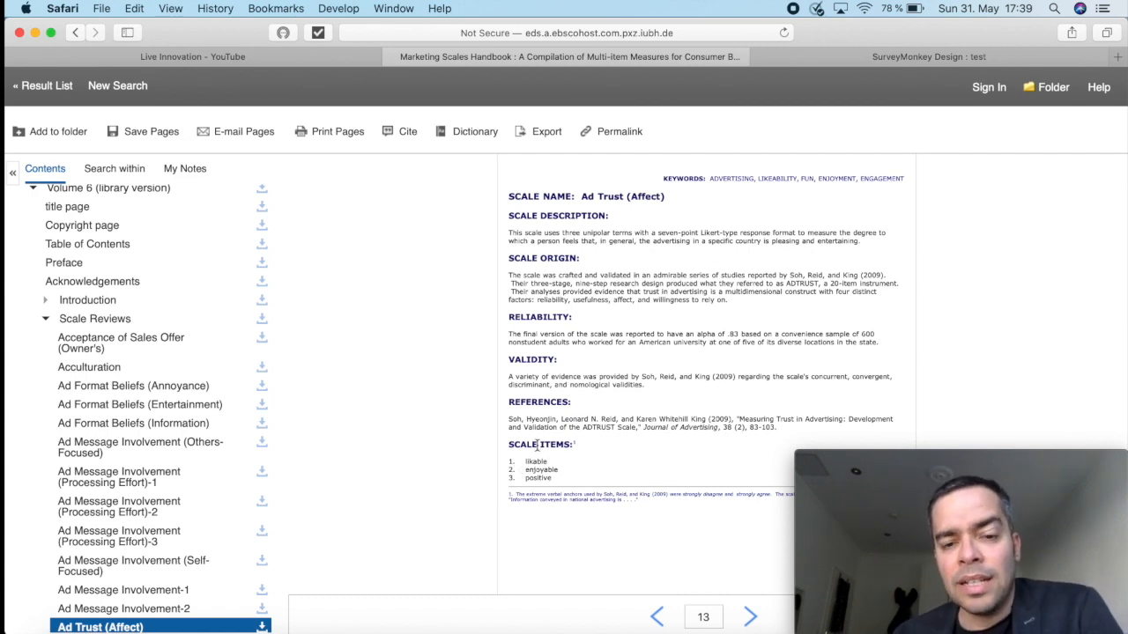
{"action": "mouse_move", "coordinate": [521, 476]}
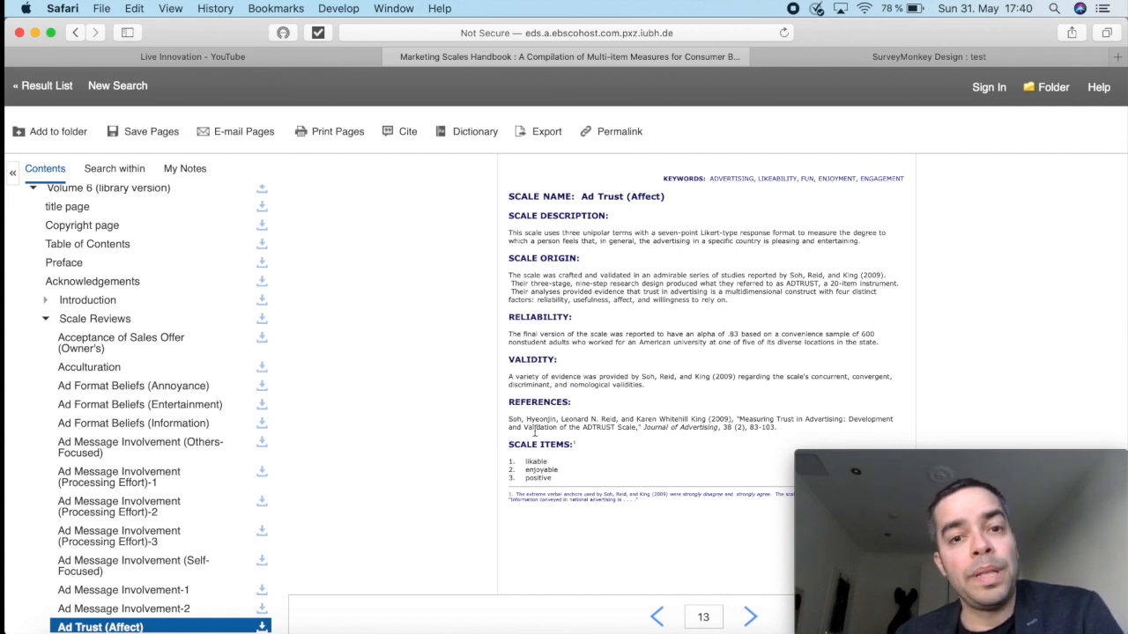
{"action": "mouse_move", "coordinate": [557, 472]}
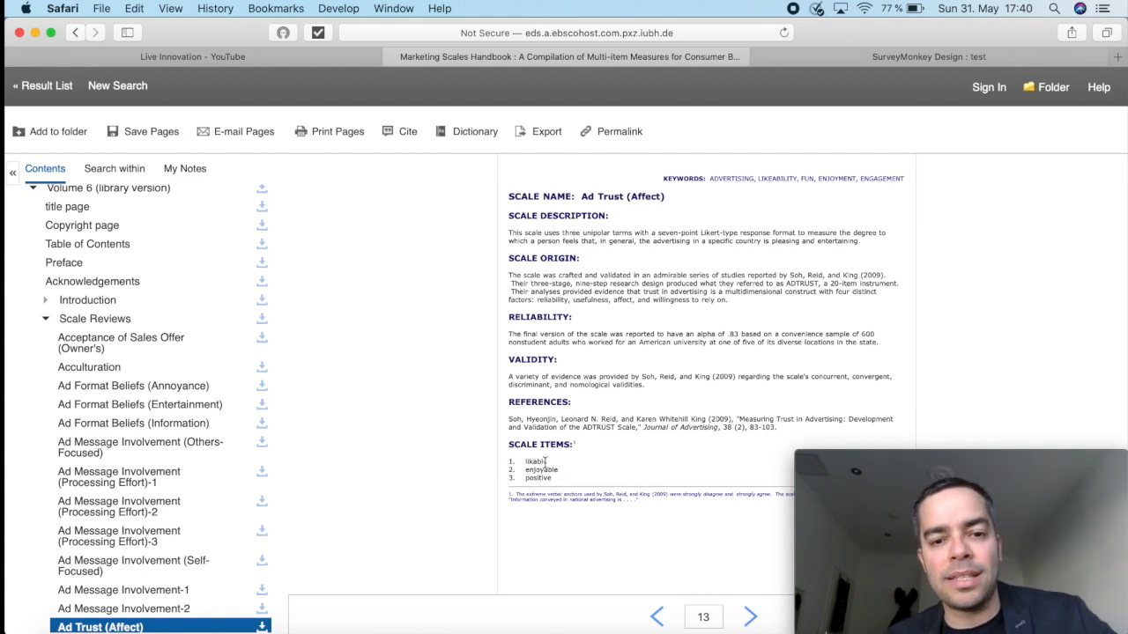
{"action": "mouse_move", "coordinate": [543, 490]}
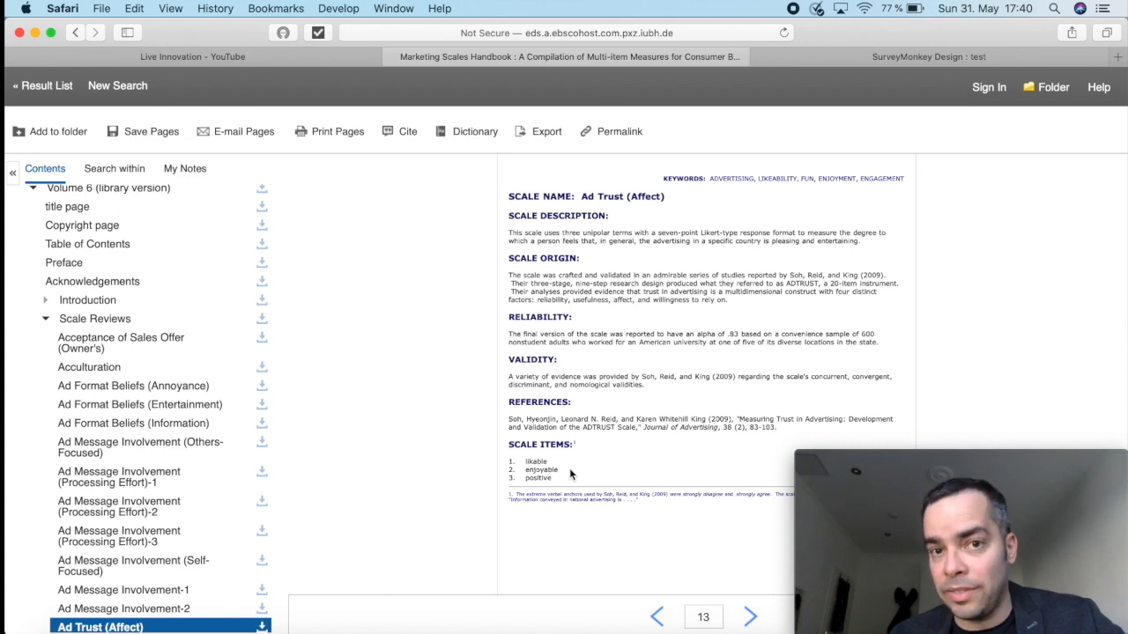
{"action": "mouse_move", "coordinate": [504, 507]}
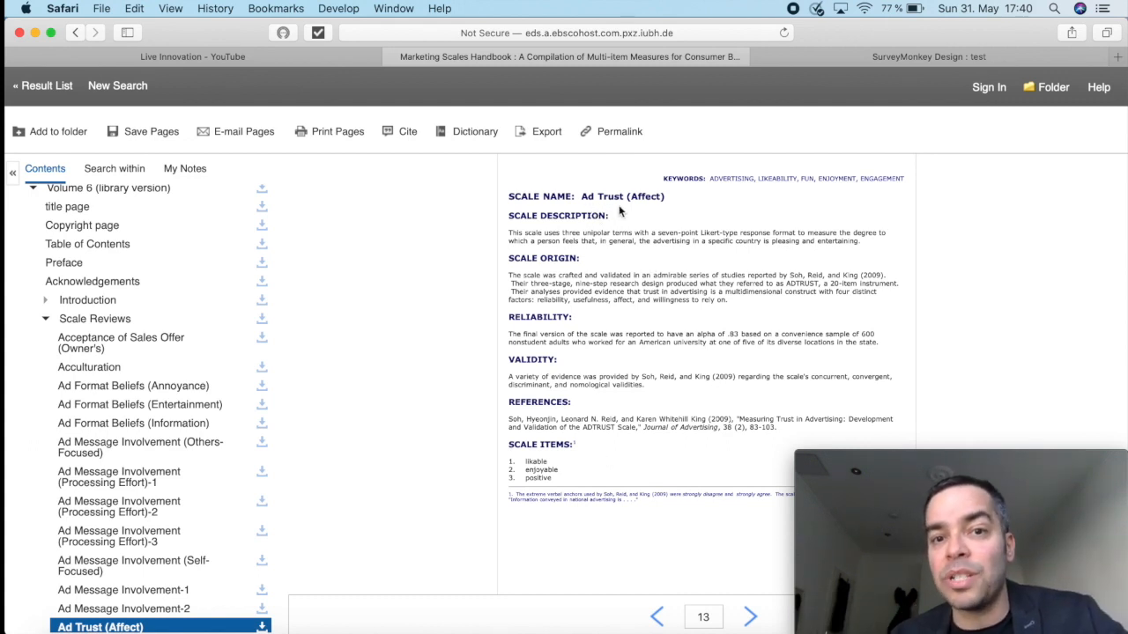
{"action": "mouse_move", "coordinate": [550, 454]}
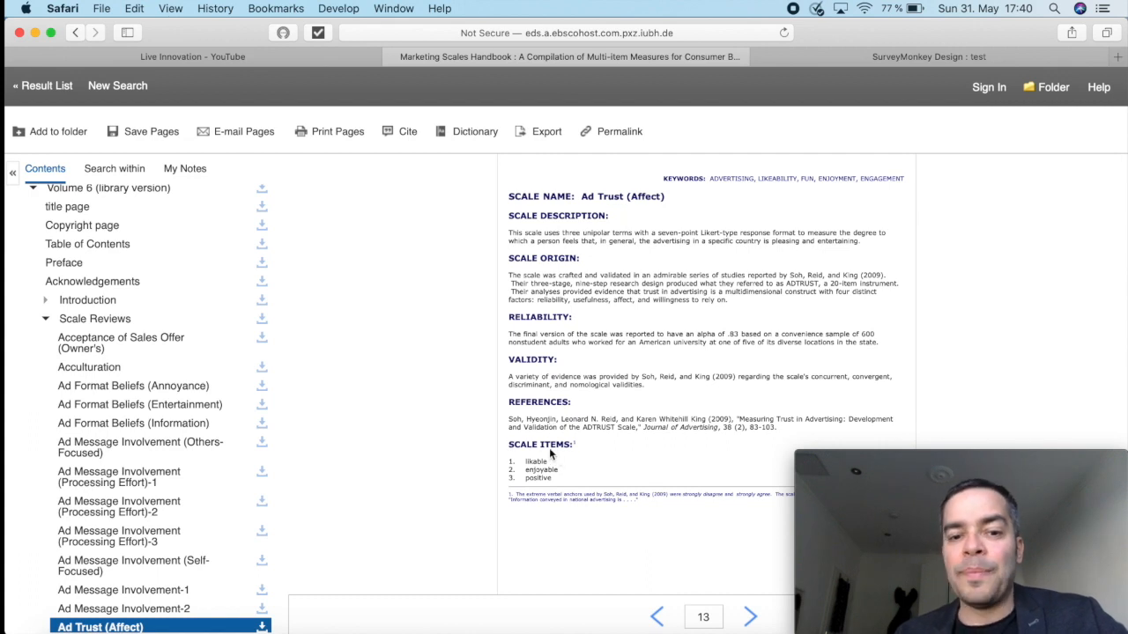
{"action": "mouse_move", "coordinate": [564, 476]}
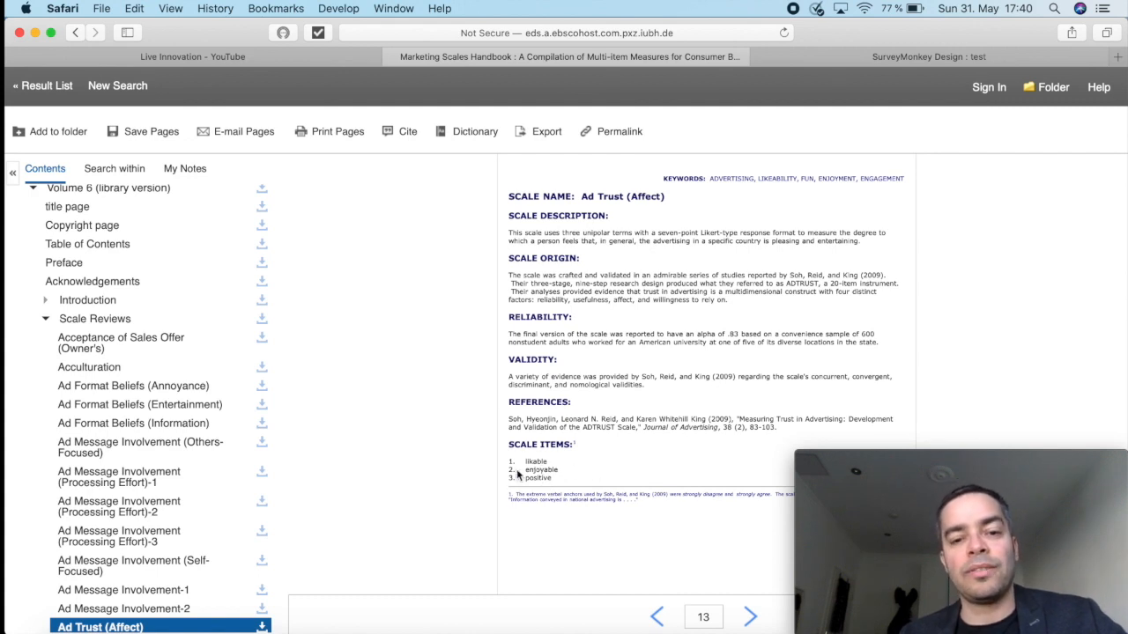
{"action": "mouse_move", "coordinate": [620, 469]}
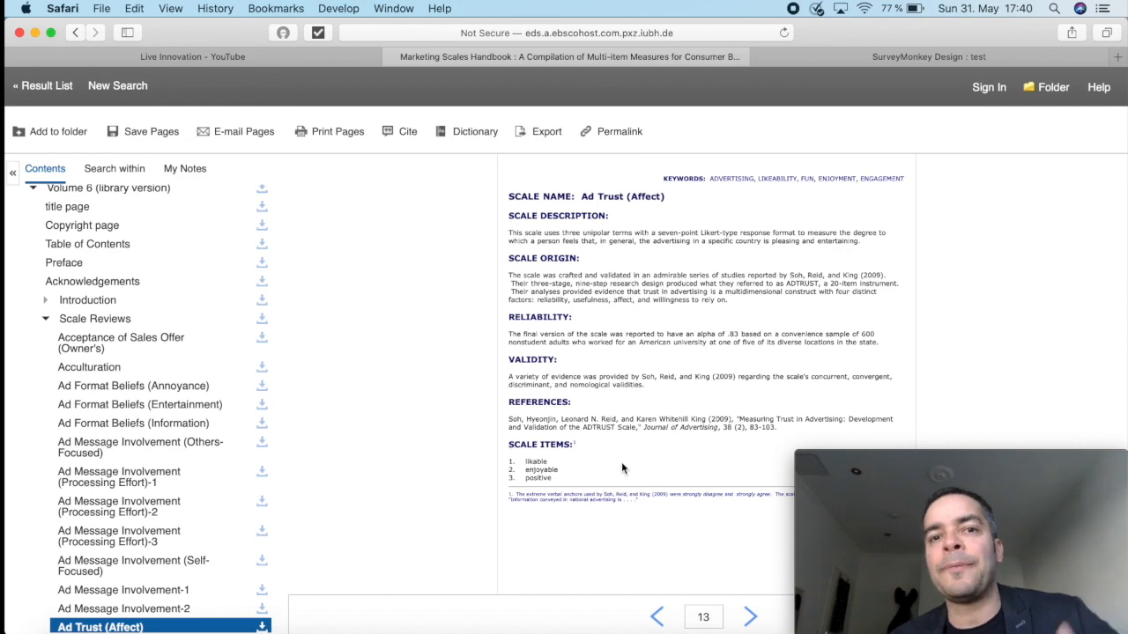
{"action": "mouse_move", "coordinate": [617, 462]}
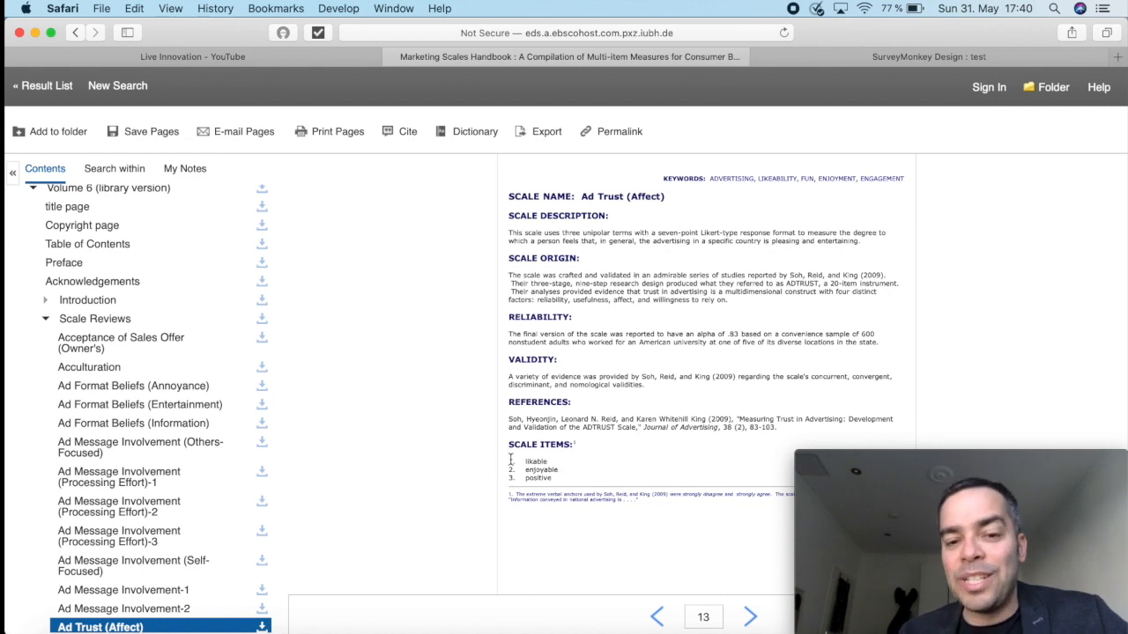
Compare the survey's matrix question with the handbook, marking 'seven-point Likert-type' in the Ad Trust description.
{"action": "left_click", "coordinate": [927, 57]}
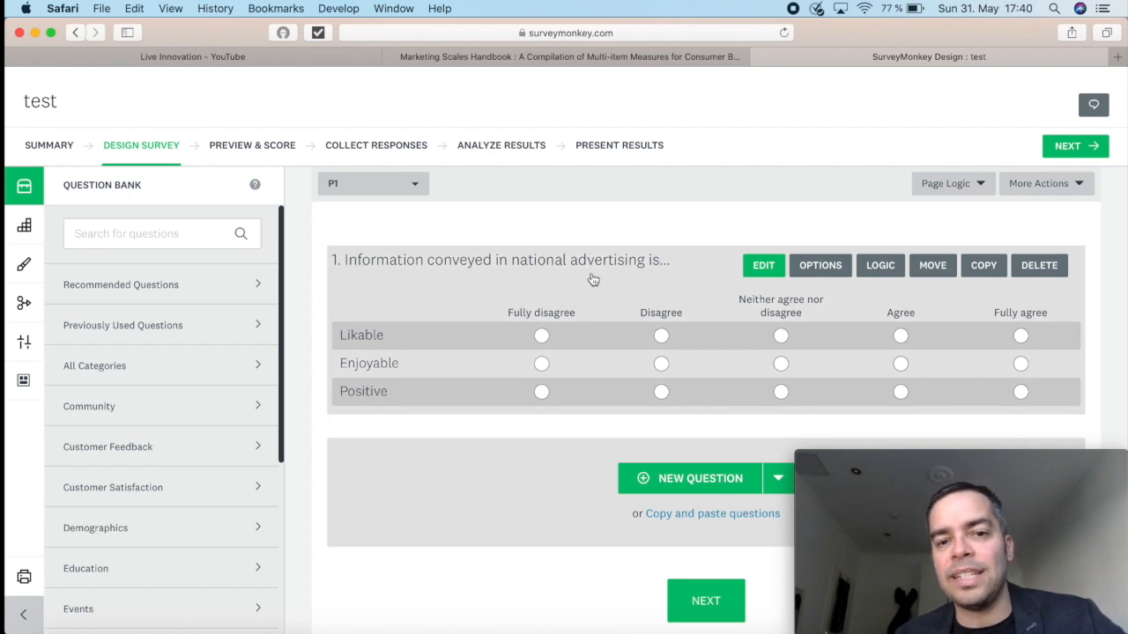
{"action": "mouse_move", "coordinate": [374, 342]}
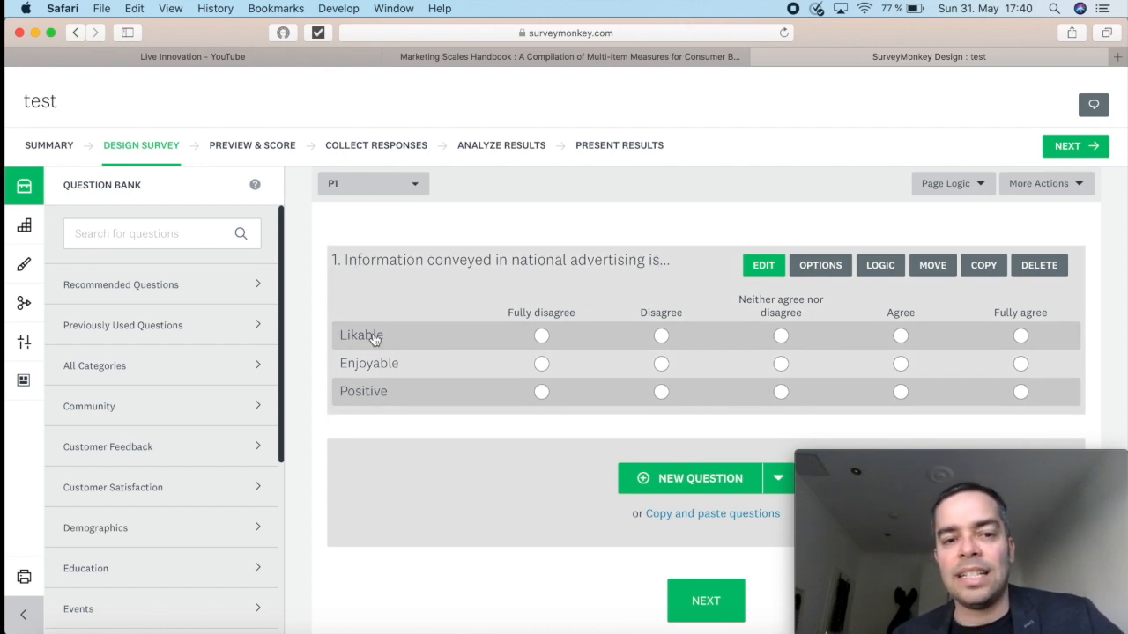
{"action": "mouse_move", "coordinate": [373, 369]}
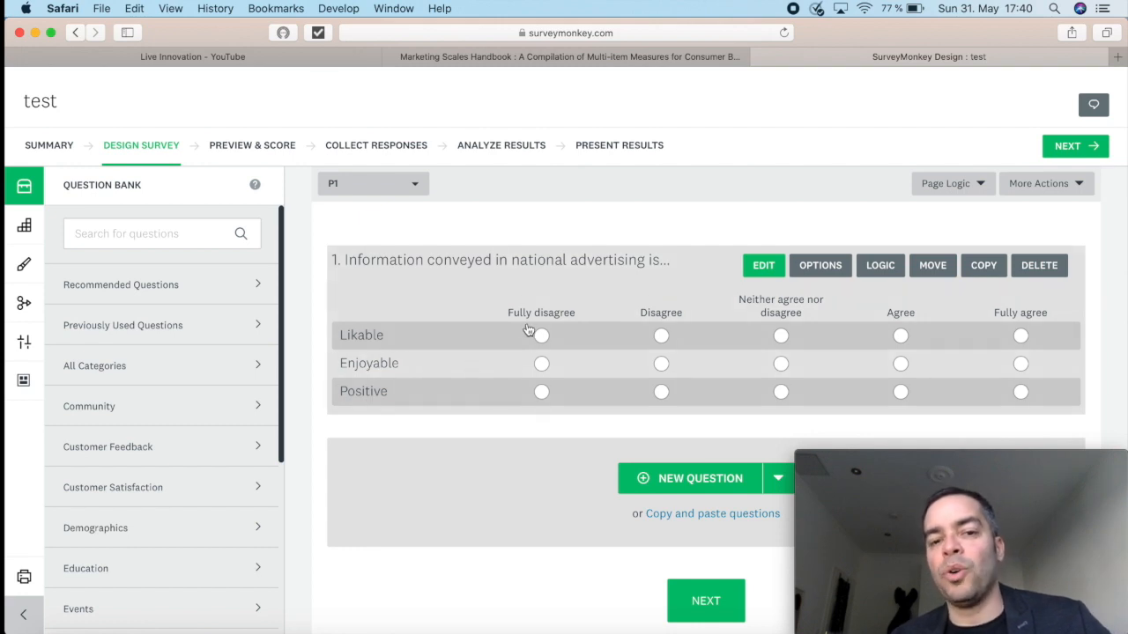
{"action": "mouse_move", "coordinate": [1040, 323]}
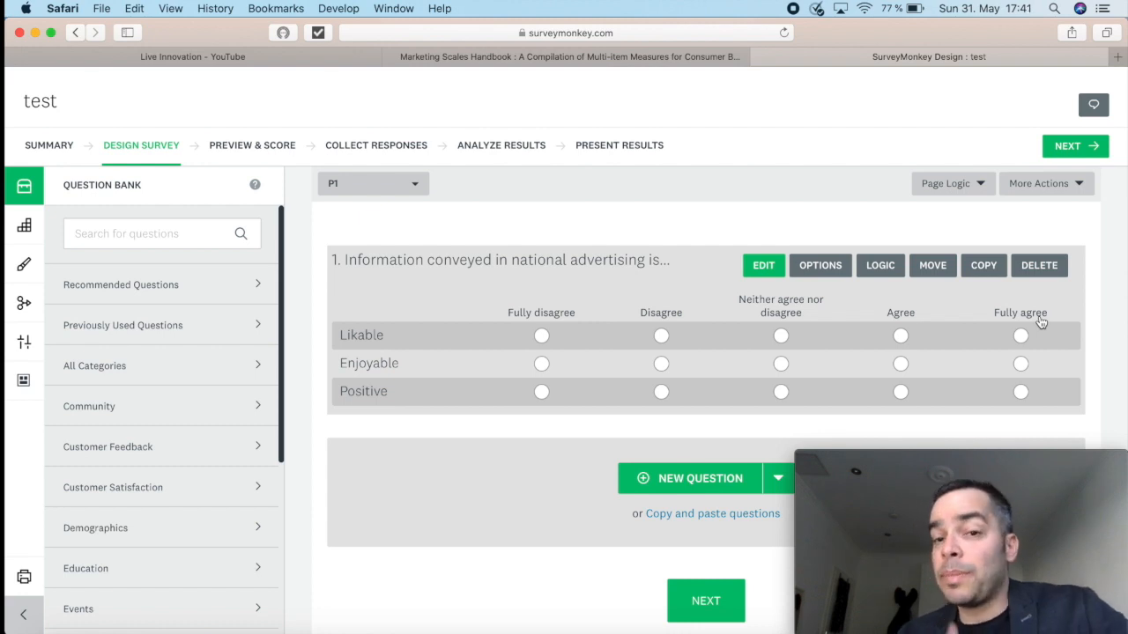
{"action": "left_click", "coordinate": [569, 57]}
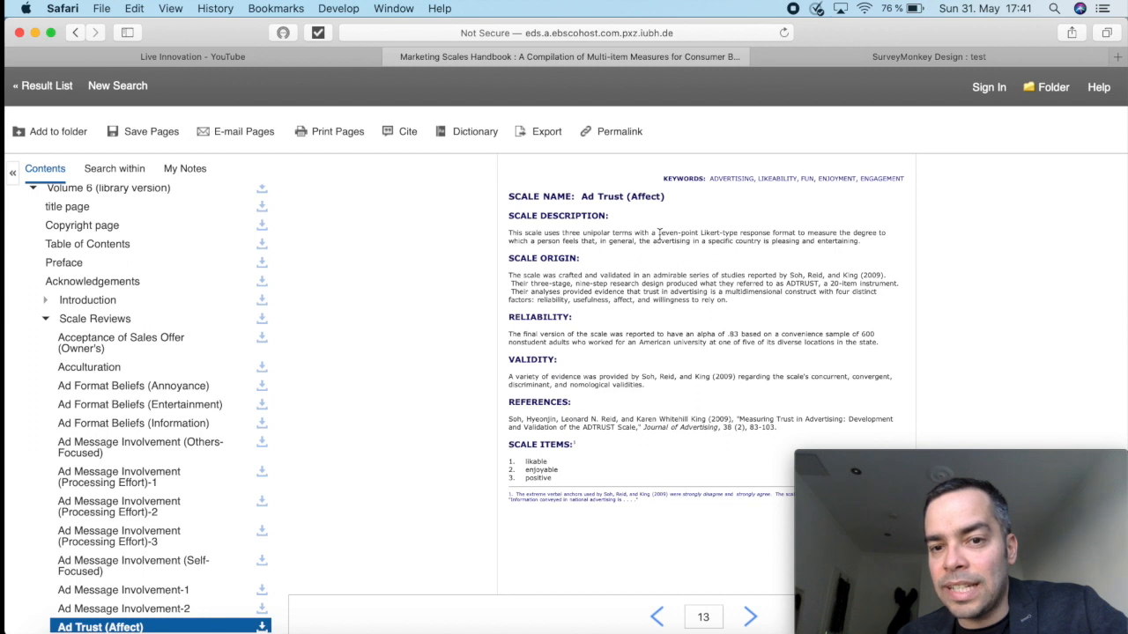
{"action": "left_click_drag", "start_coordinate": [658, 232], "coordinate": [733, 233]}
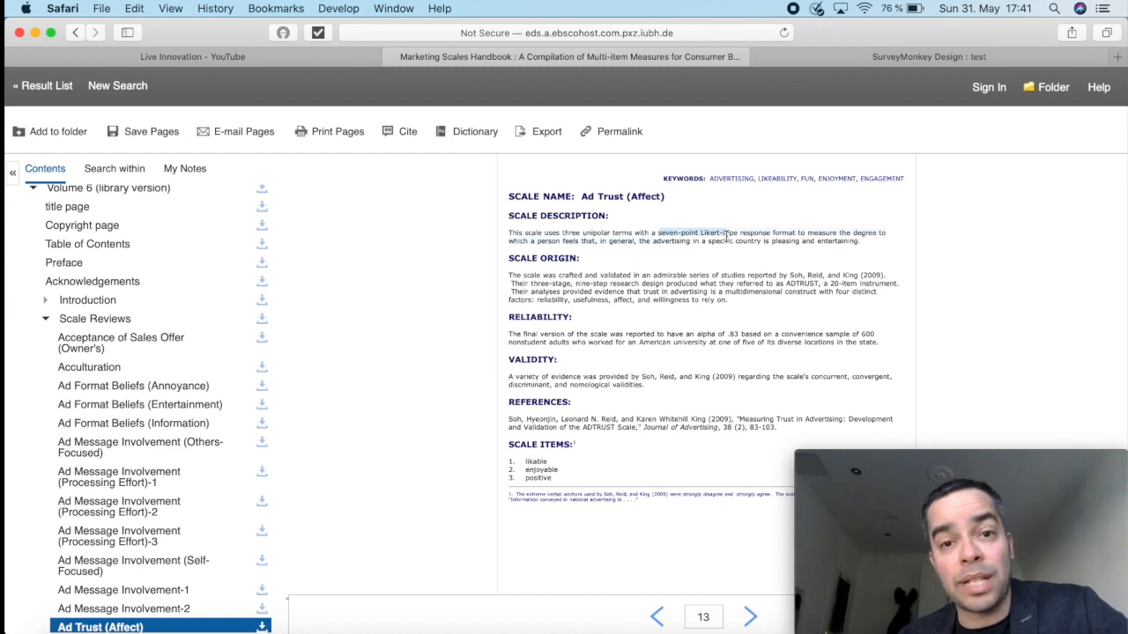
Review the survey's Likable, Enjoyable, Positive matrix question again, then return to the Ad Trust scale.
{"action": "left_click", "coordinate": [928, 56]}
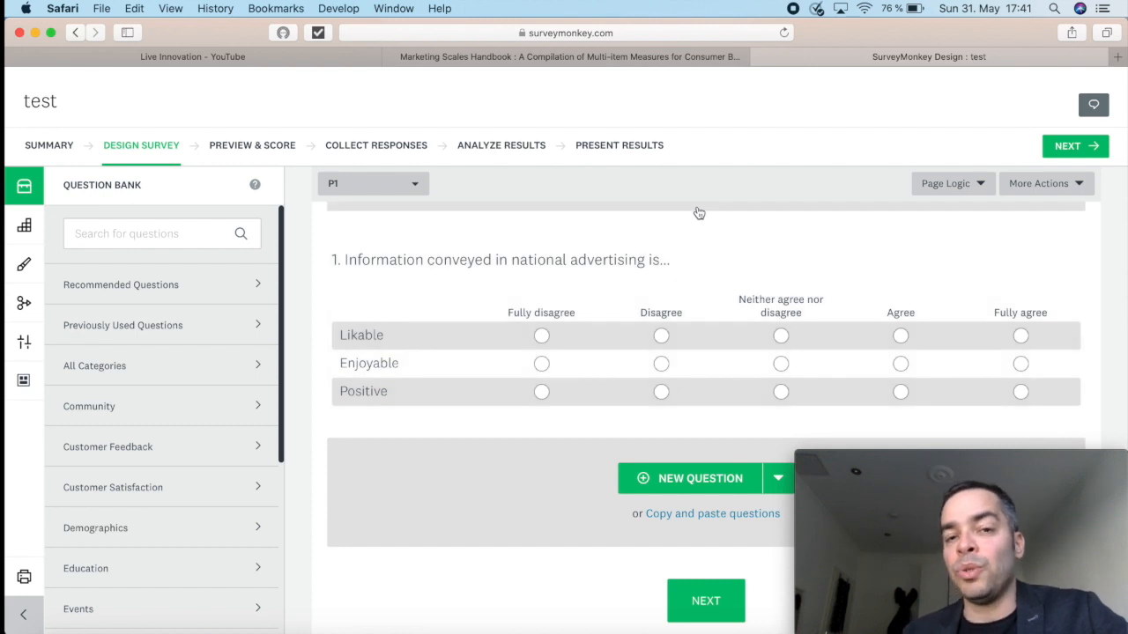
{"action": "mouse_move", "coordinate": [695, 236]}
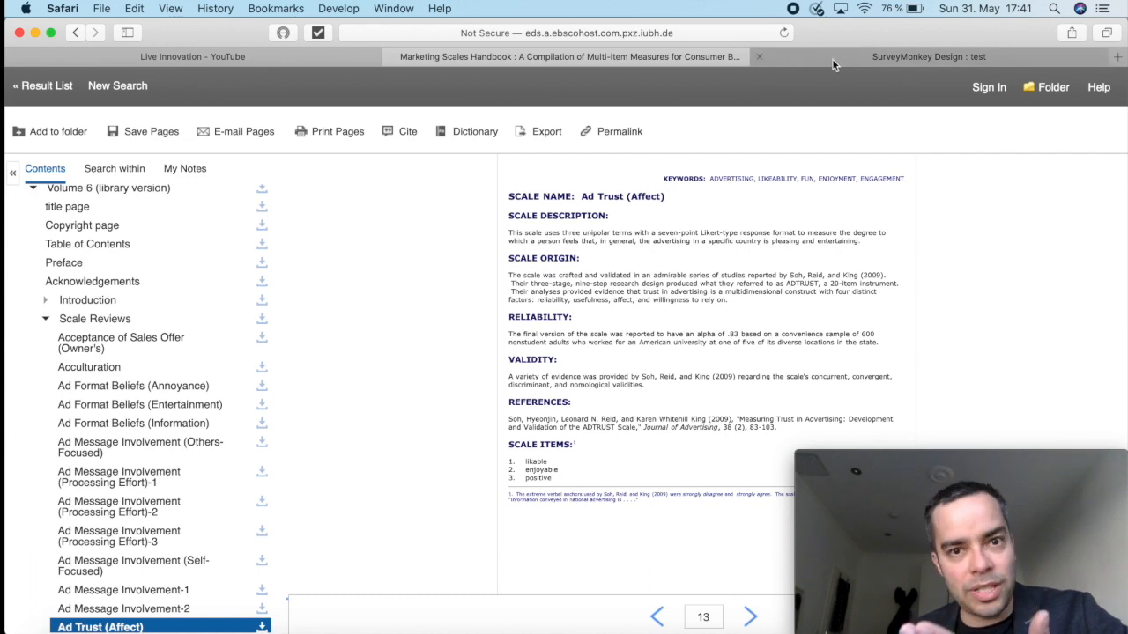
{"action": "left_click", "coordinate": [929, 56]}
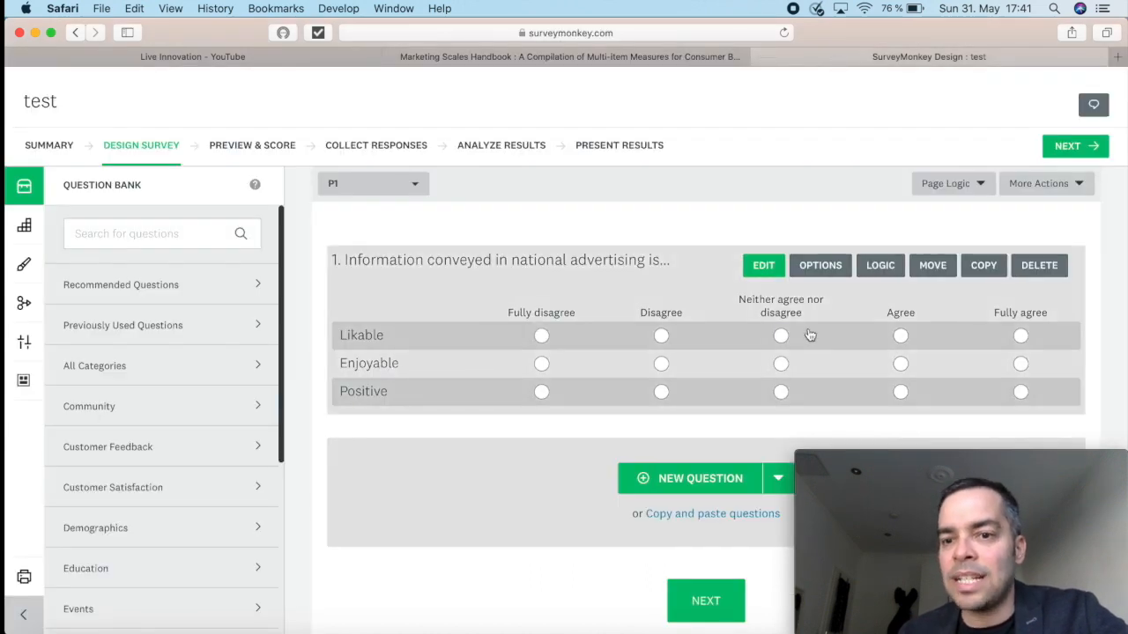
{"action": "mouse_move", "coordinate": [391, 345]}
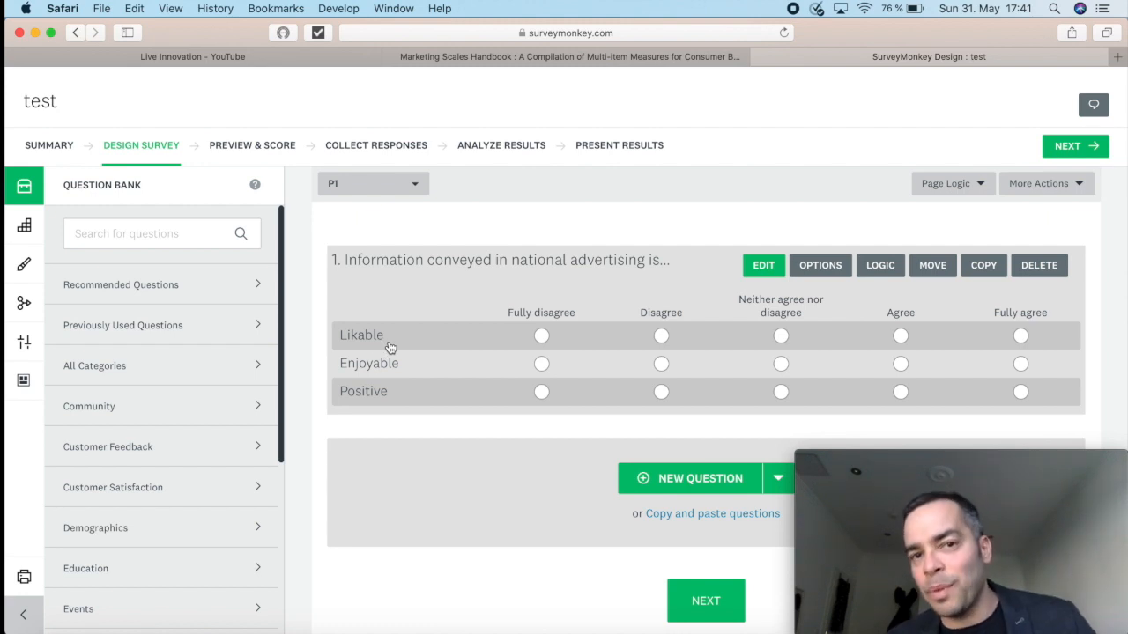
{"action": "mouse_move", "coordinate": [1015, 335]}
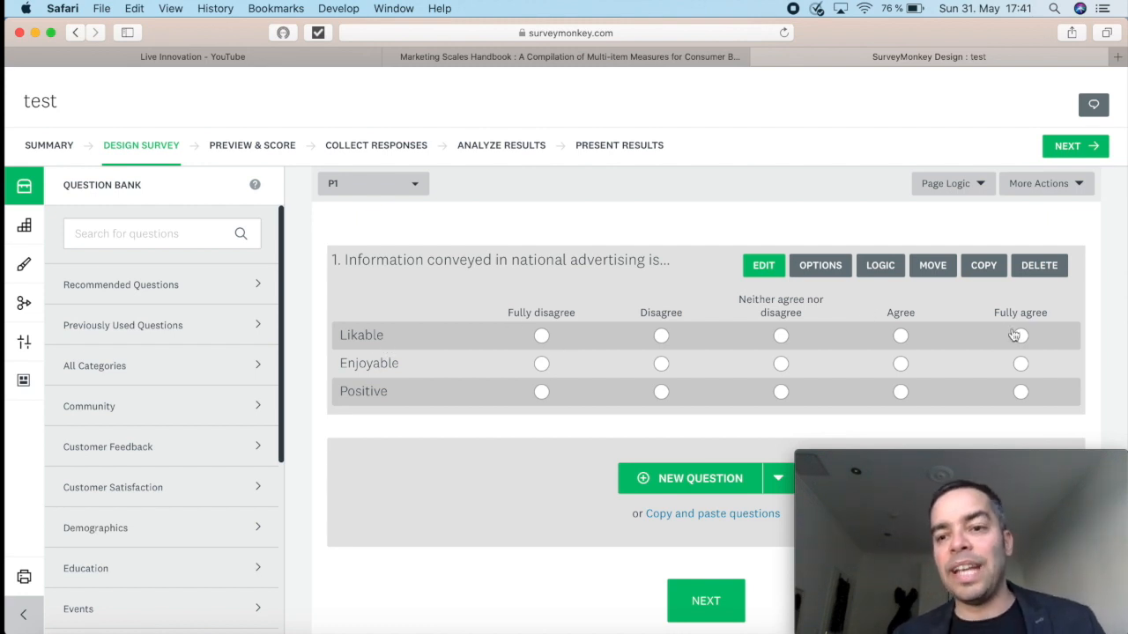
{"action": "mouse_move", "coordinate": [539, 282]}
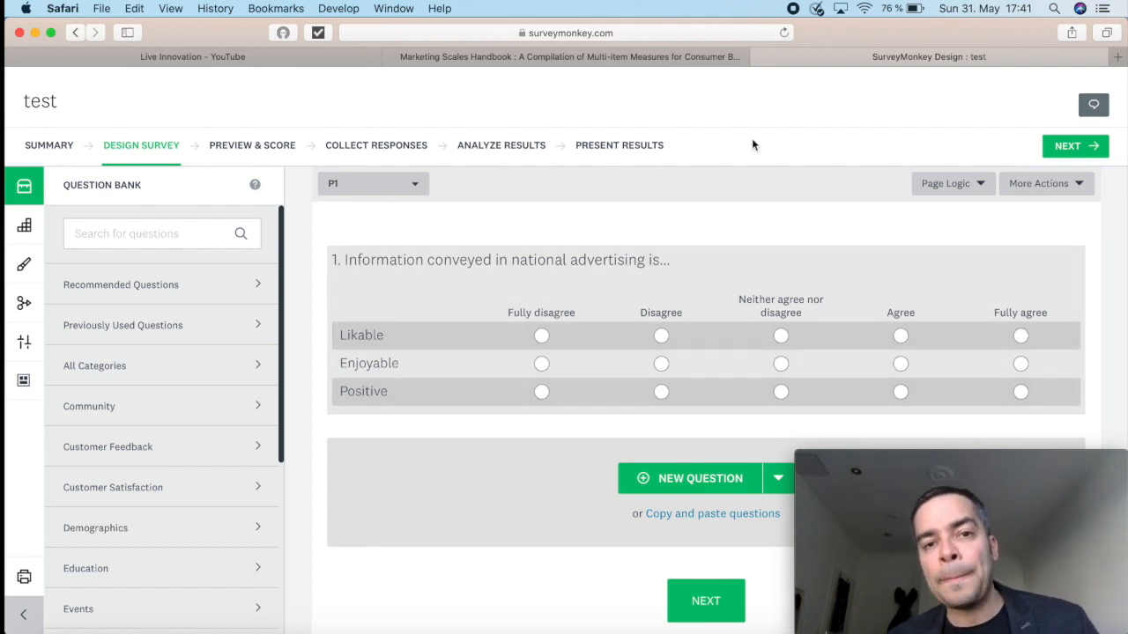
{"action": "mouse_move", "coordinate": [684, 56]}
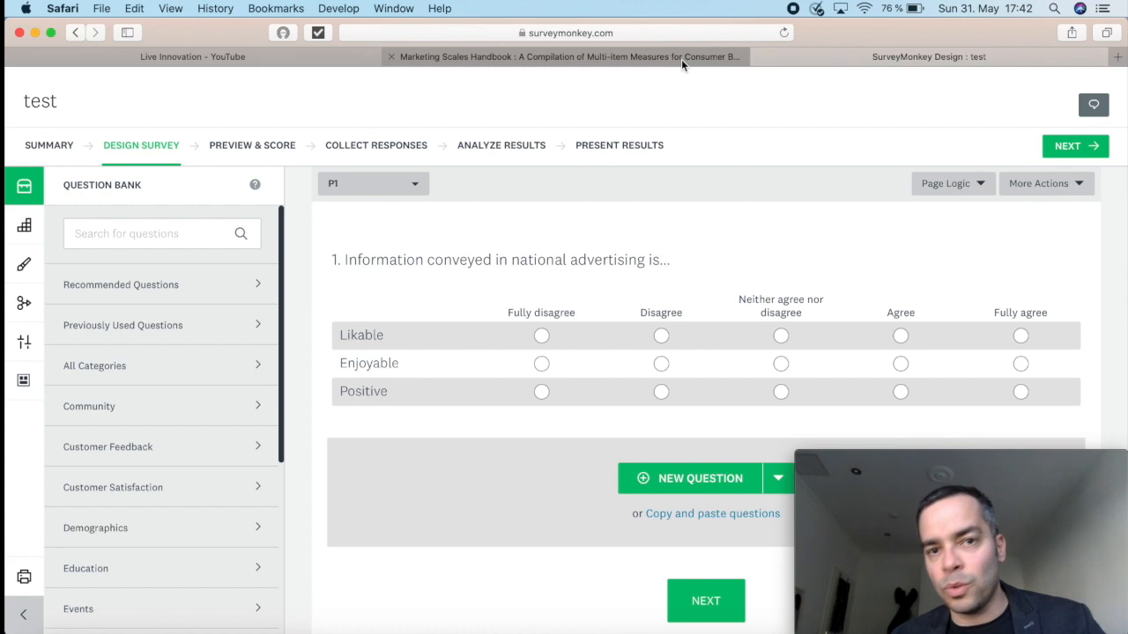
{"action": "left_click", "coordinate": [564, 56]}
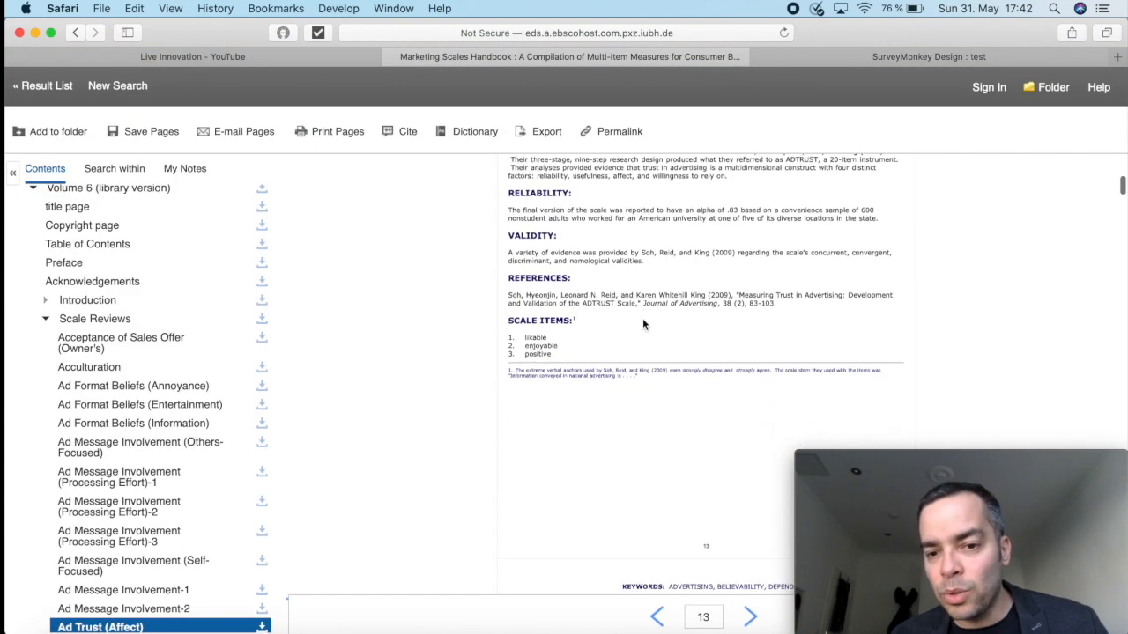
Jump from the Ad Trust page to page 48 using the page number box.
{"action": "scroll", "scroll_direction": "down", "scroll_amount": 3}
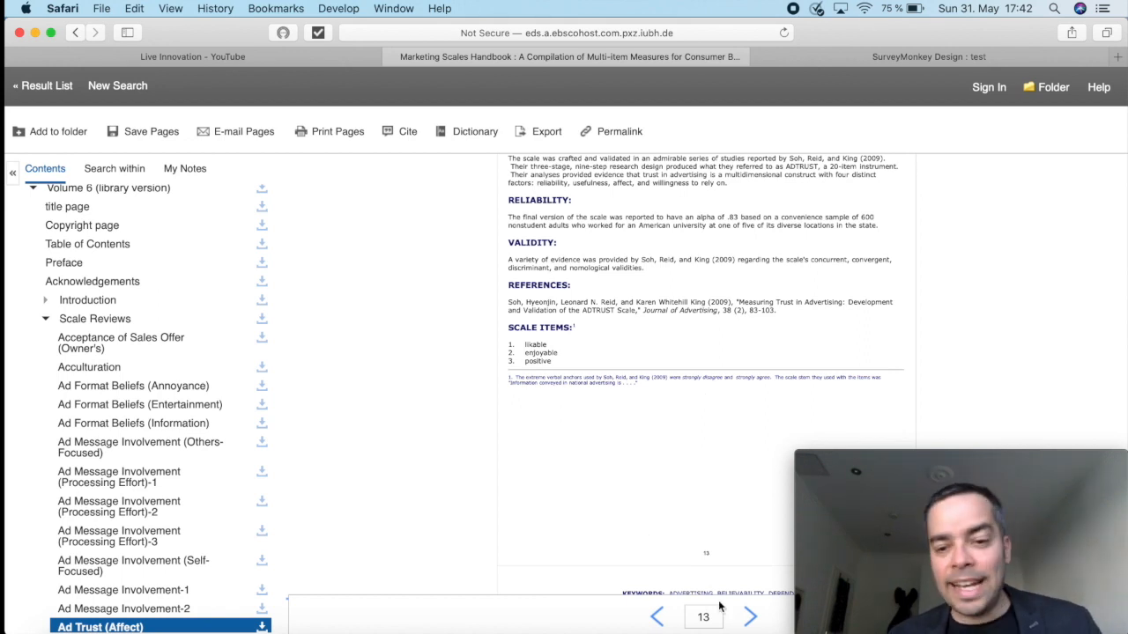
{"action": "type", "text": "48"}
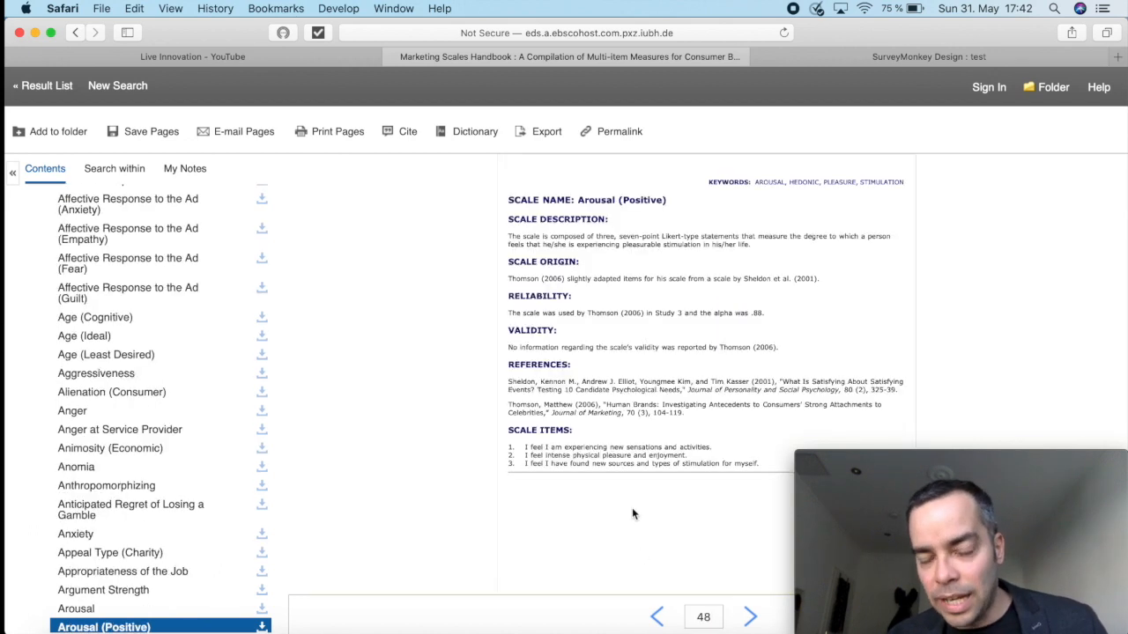
{"action": "mouse_move", "coordinate": [642, 208]}
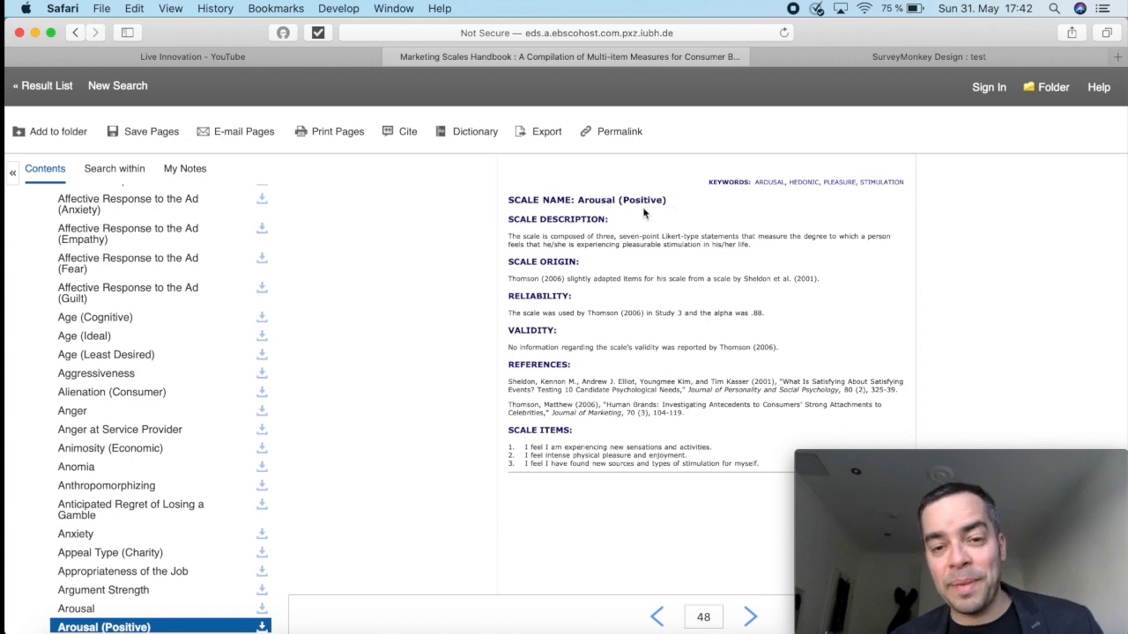
{"action": "mouse_move", "coordinate": [567, 240]}
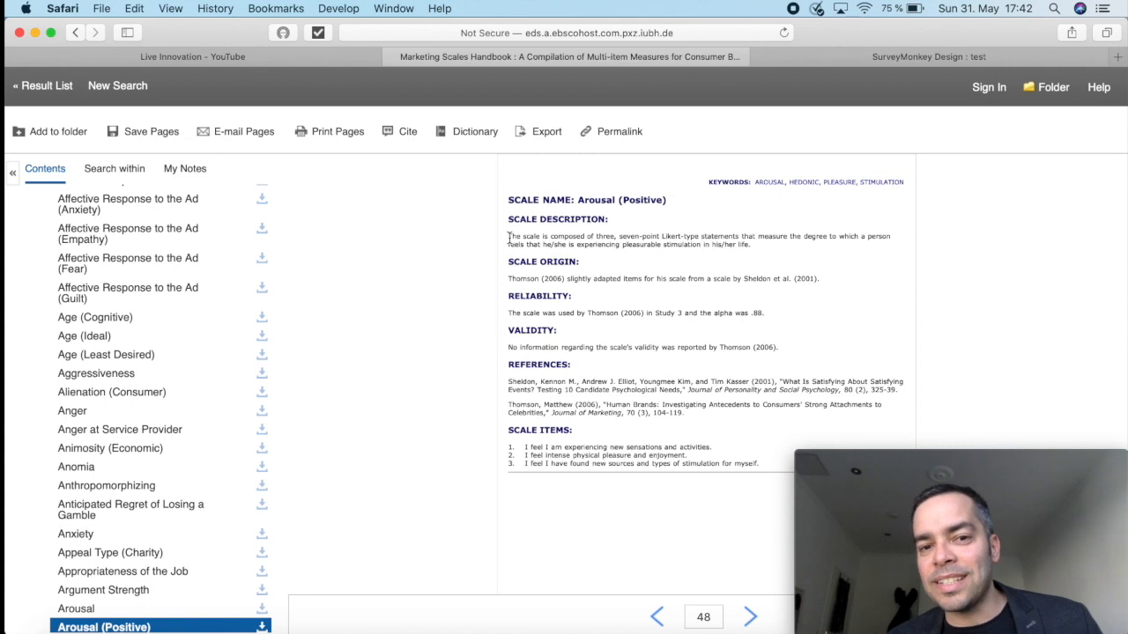
{"action": "mouse_move", "coordinate": [652, 255]}
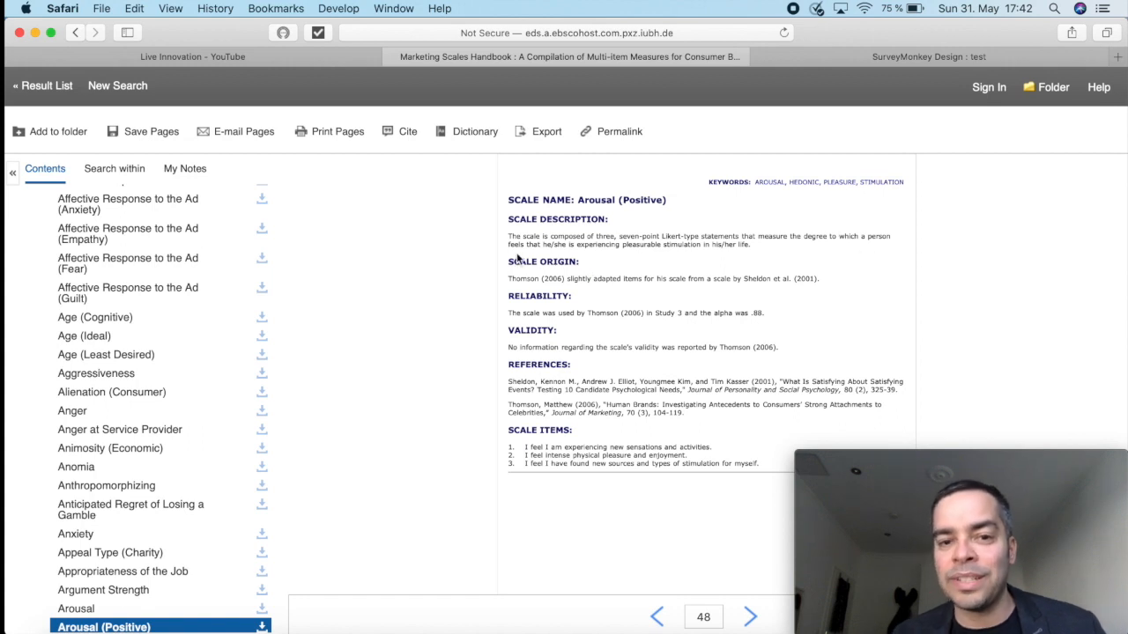
{"action": "mouse_move", "coordinate": [636, 257]}
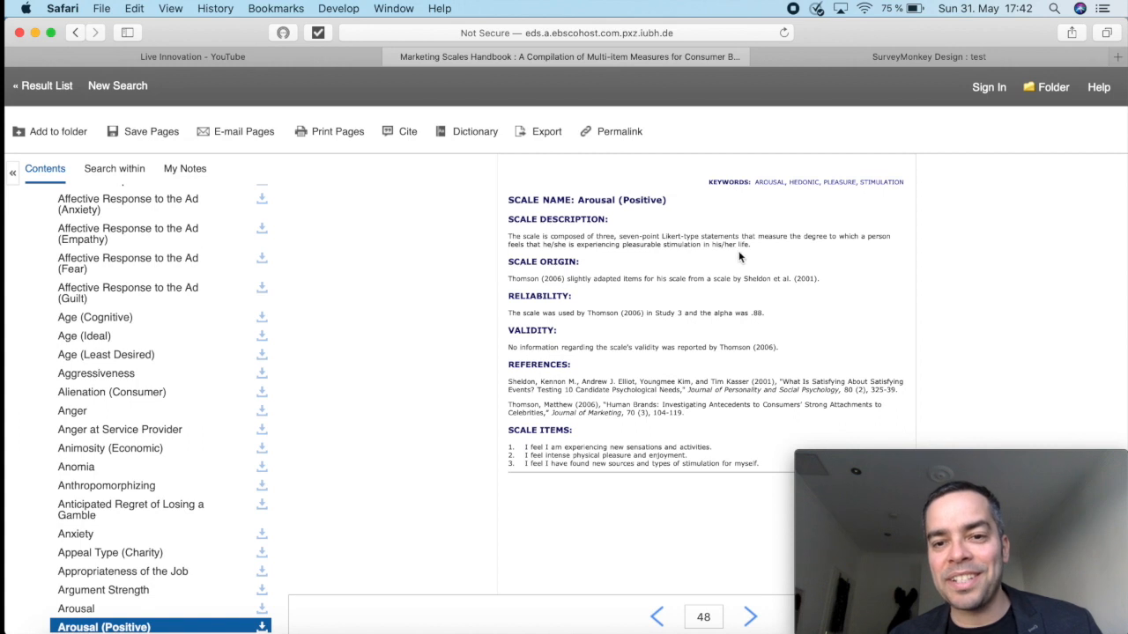
{"action": "mouse_move", "coordinate": [828, 271]}
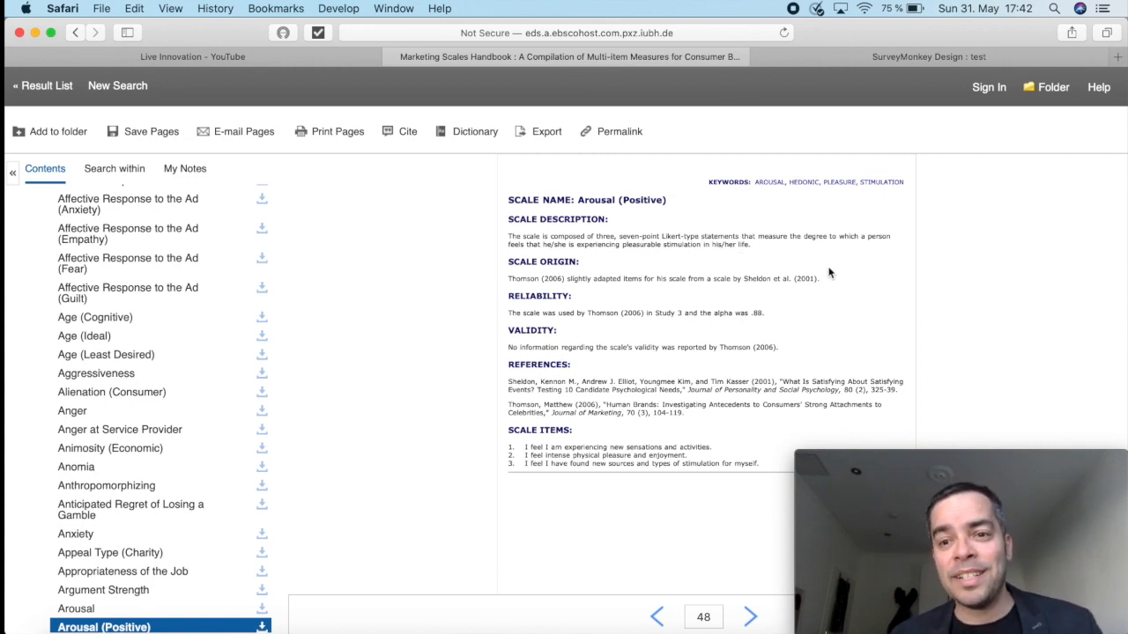
{"action": "mouse_move", "coordinate": [973, 302]}
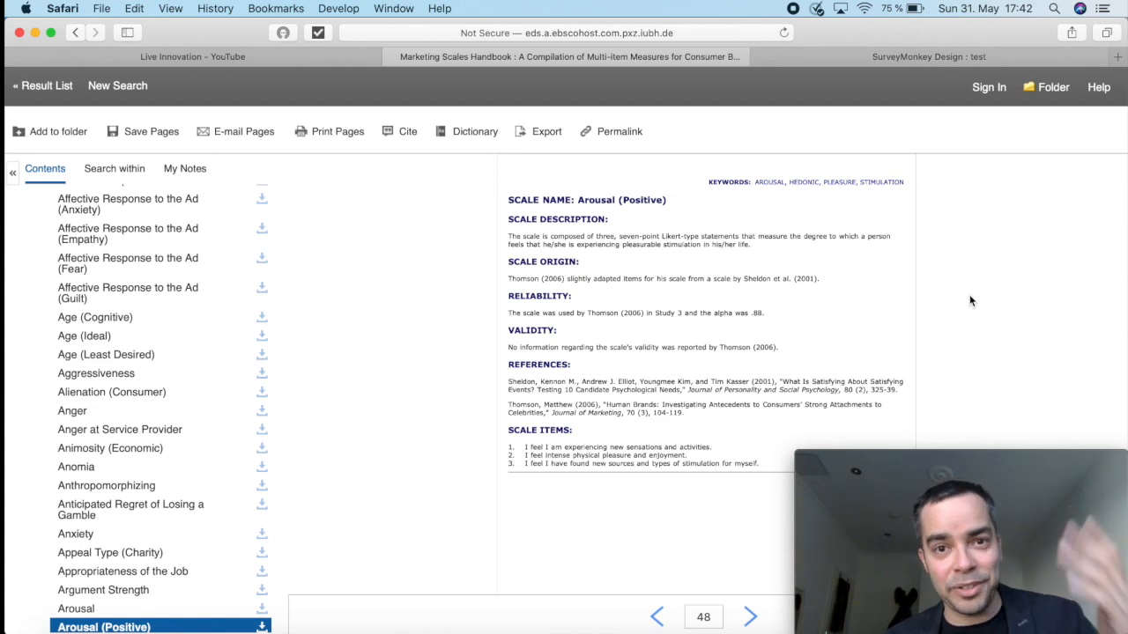
{"action": "mouse_move", "coordinate": [892, 293]}
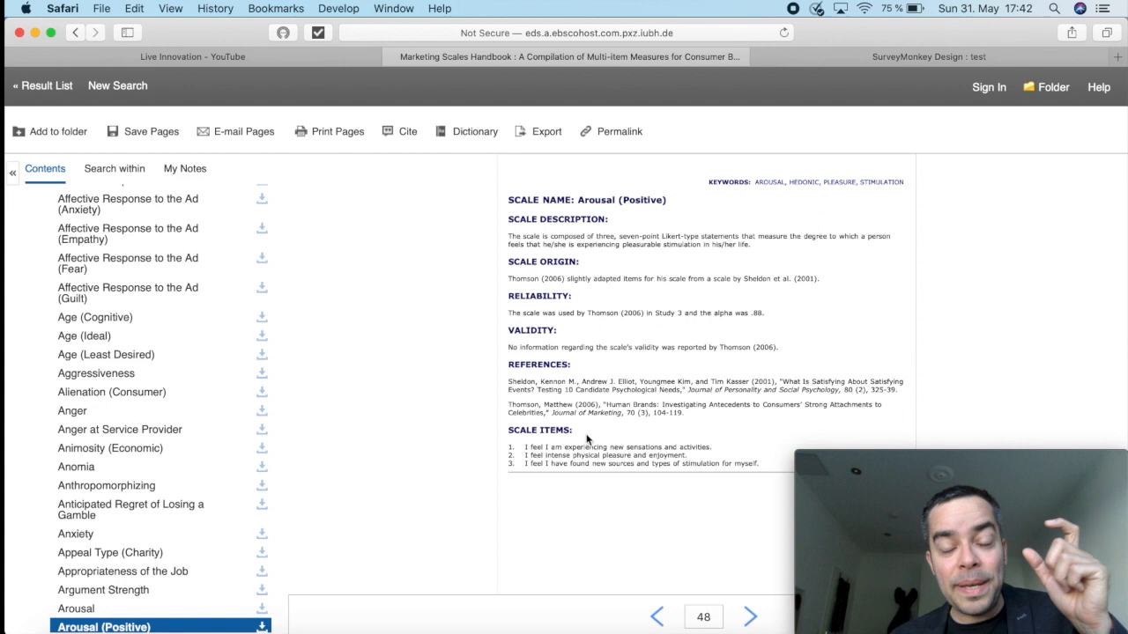
{"action": "mouse_move", "coordinate": [564, 458]}
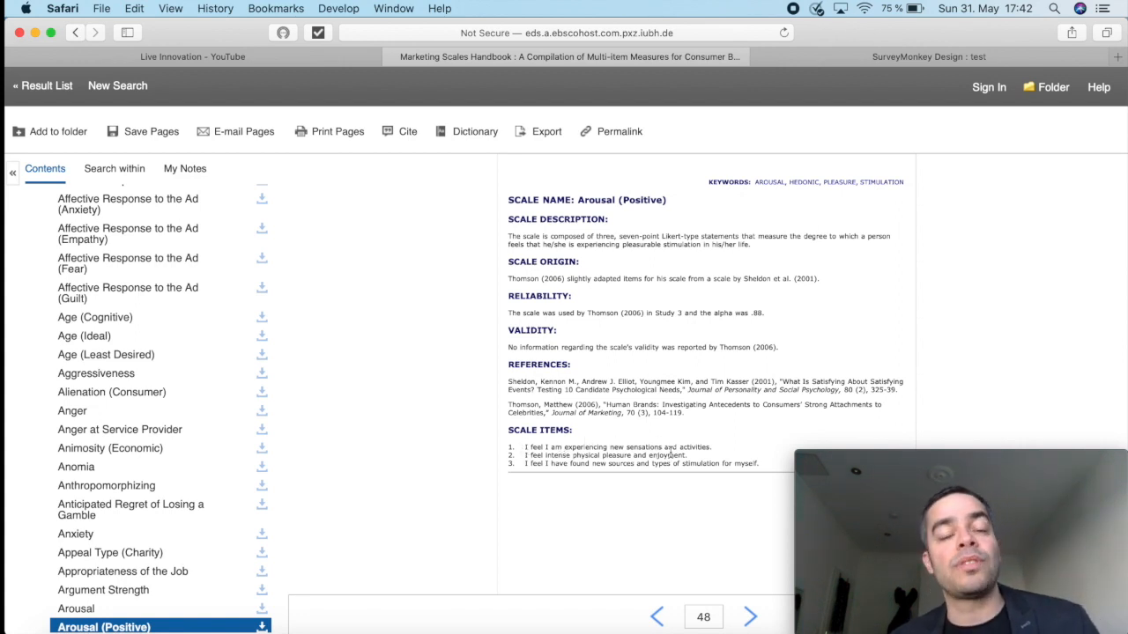
Review the Arousal (Positive) items on page 48, then switch to the SurveyMonkey survey.
{"action": "scroll", "scroll_direction": "down", "scroll_amount": 3}
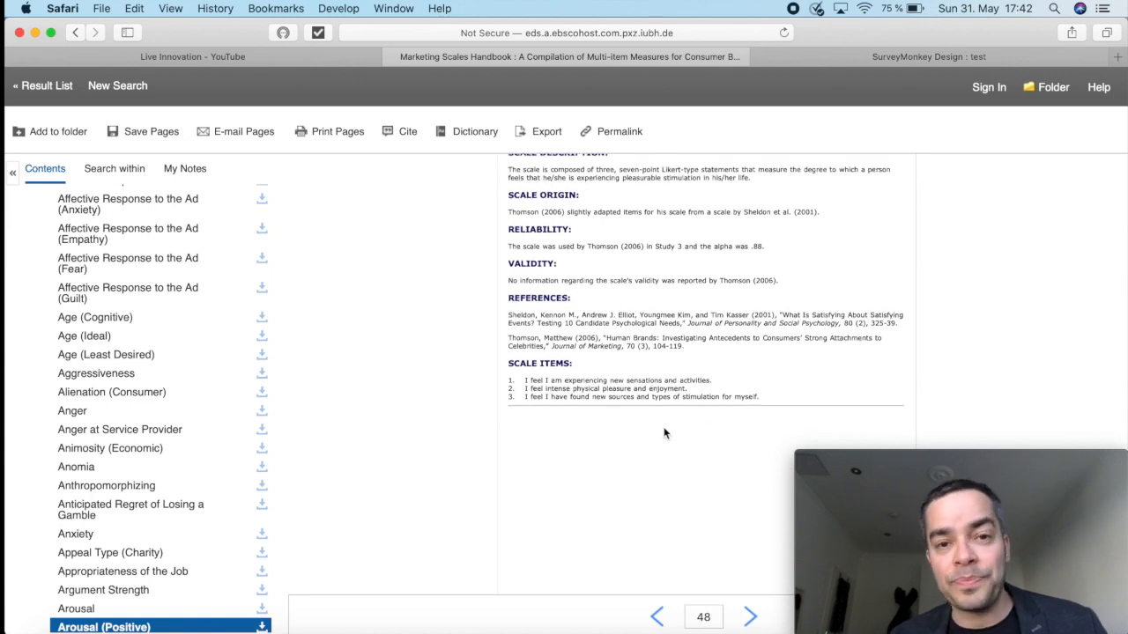
{"action": "mouse_move", "coordinate": [630, 435]}
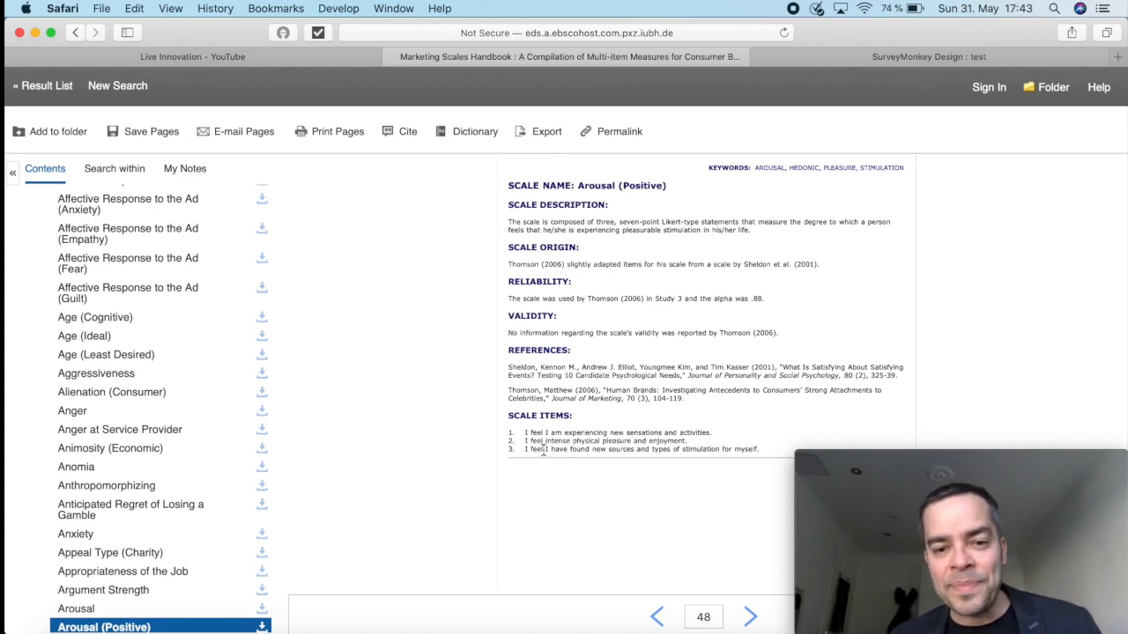
{"action": "mouse_move", "coordinate": [709, 465]}
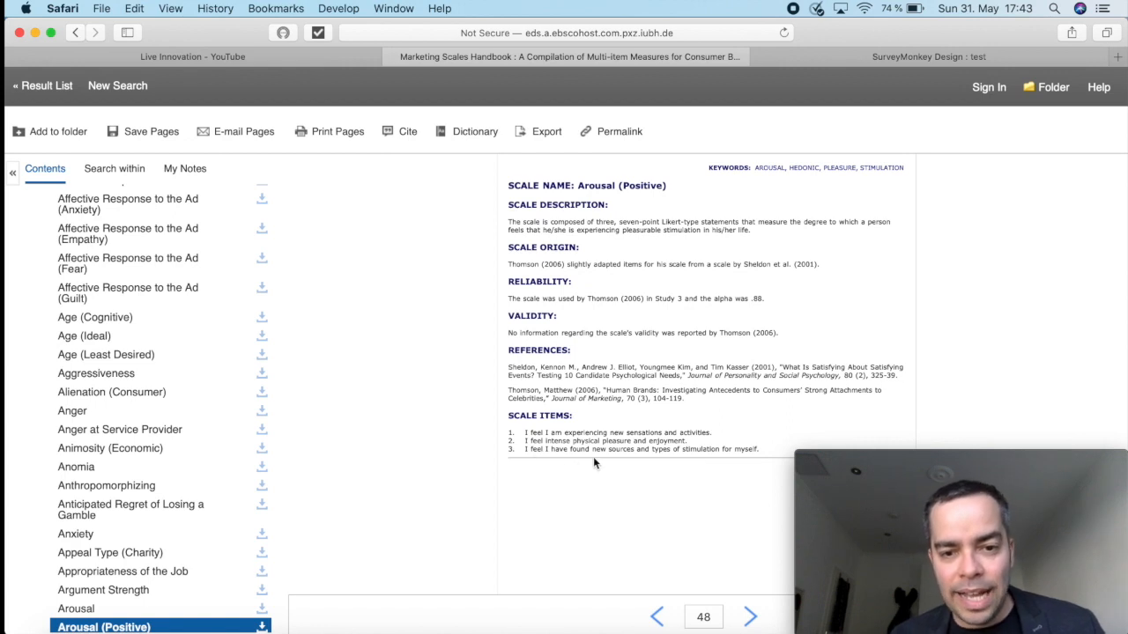
{"action": "mouse_move", "coordinate": [631, 461]}
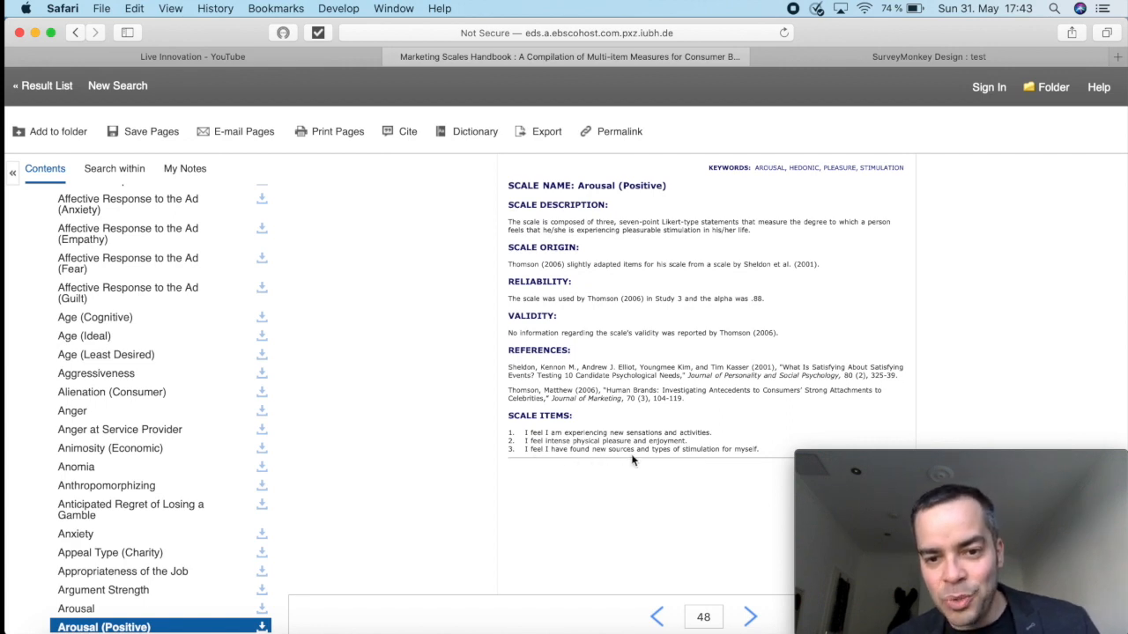
{"action": "mouse_move", "coordinate": [750, 466]}
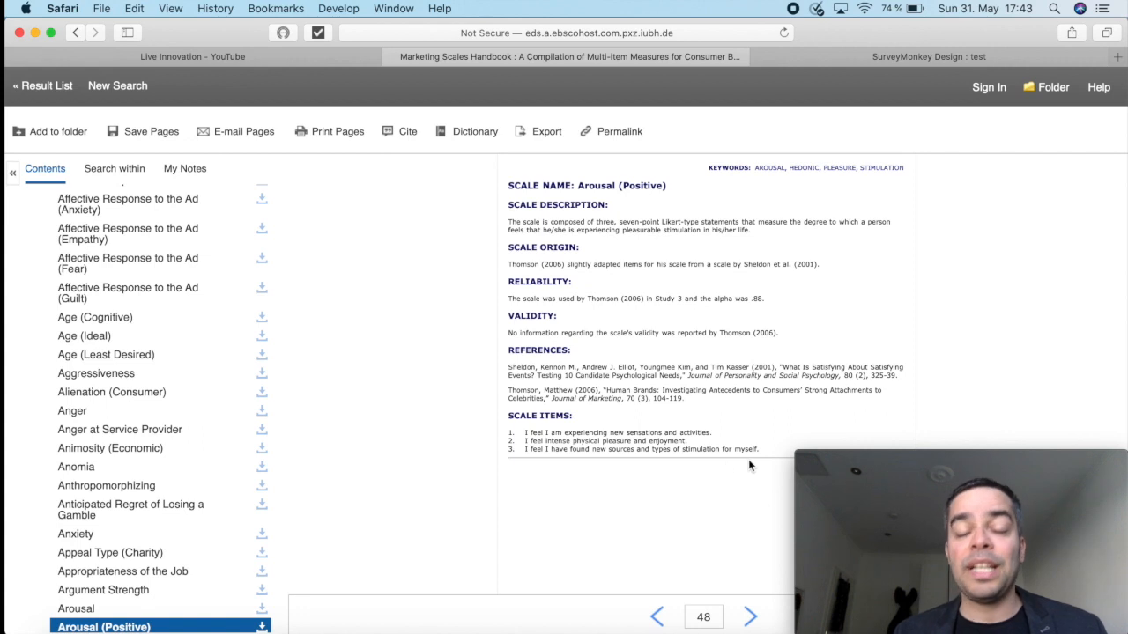
{"action": "mouse_move", "coordinate": [608, 430]}
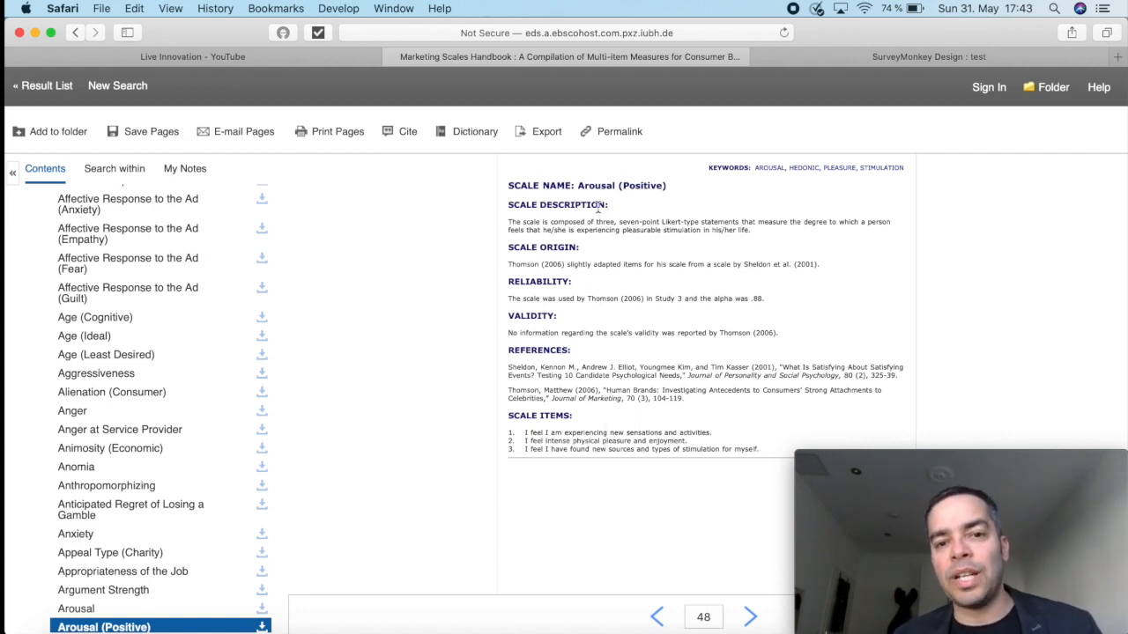
{"action": "mouse_move", "coordinate": [789, 139]}
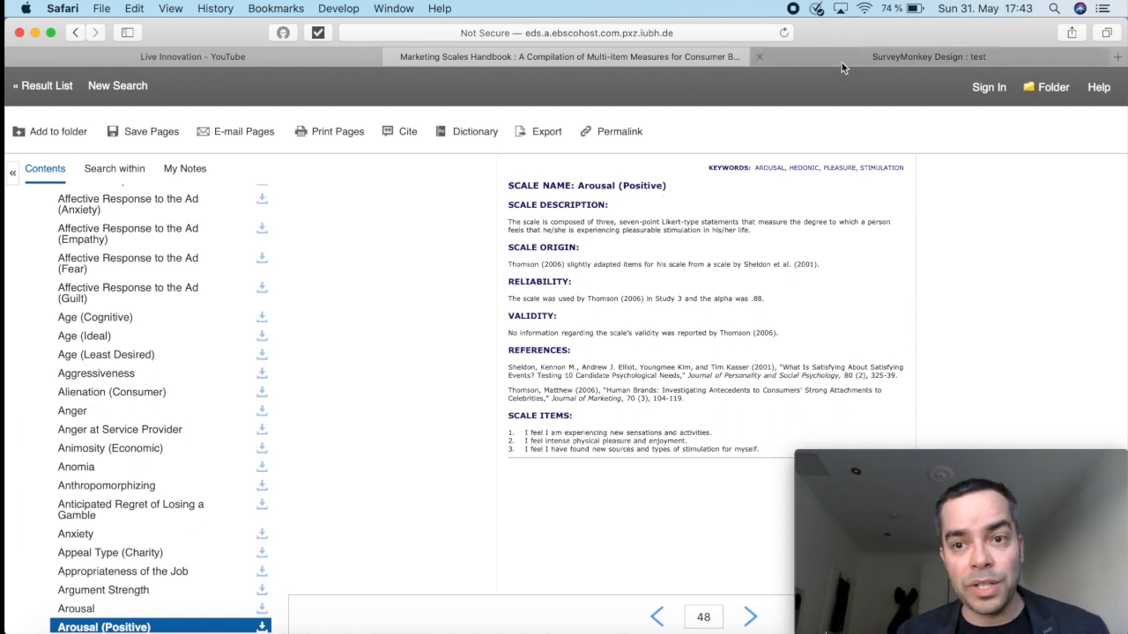
{"action": "left_click", "coordinate": [927, 56]}
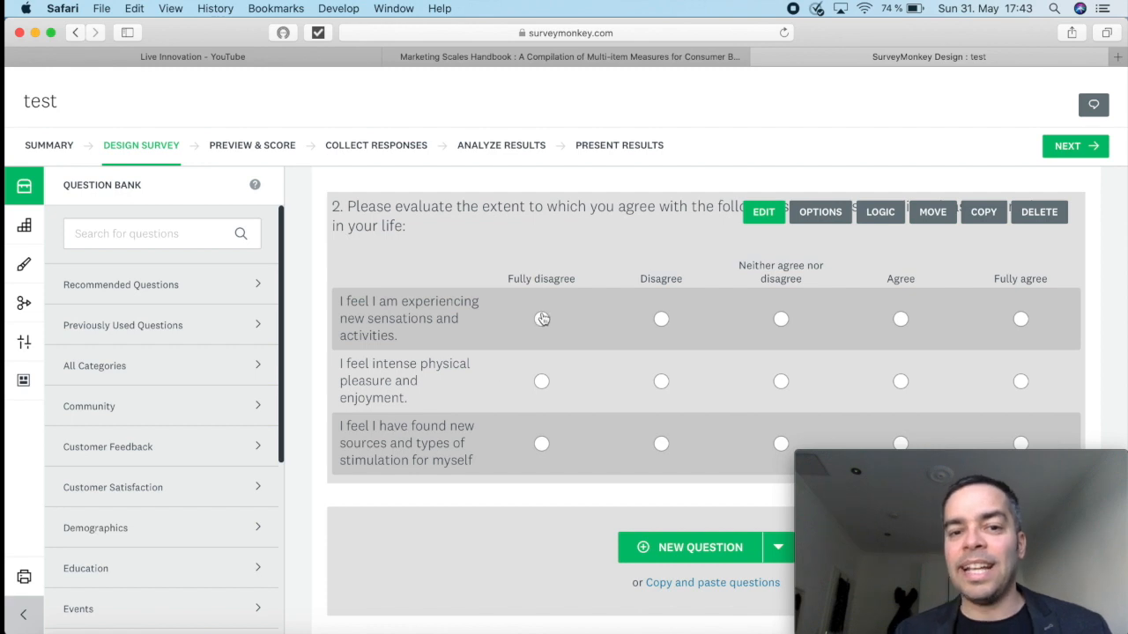
{"action": "mouse_move", "coordinate": [1077, 291]}
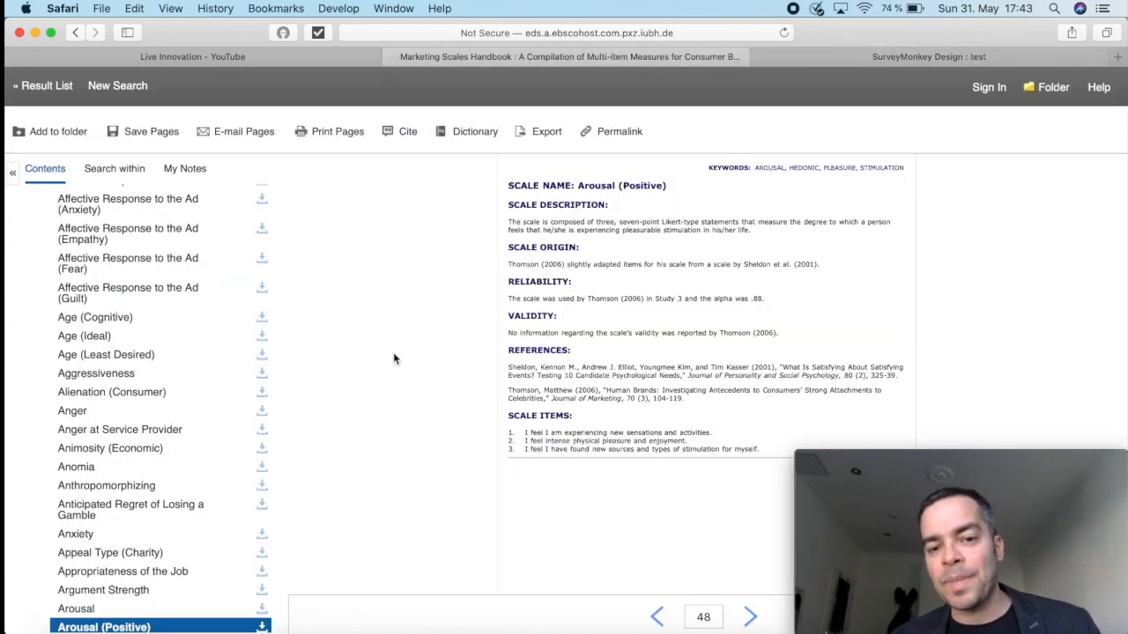
{"action": "mouse_move", "coordinate": [409, 364]}
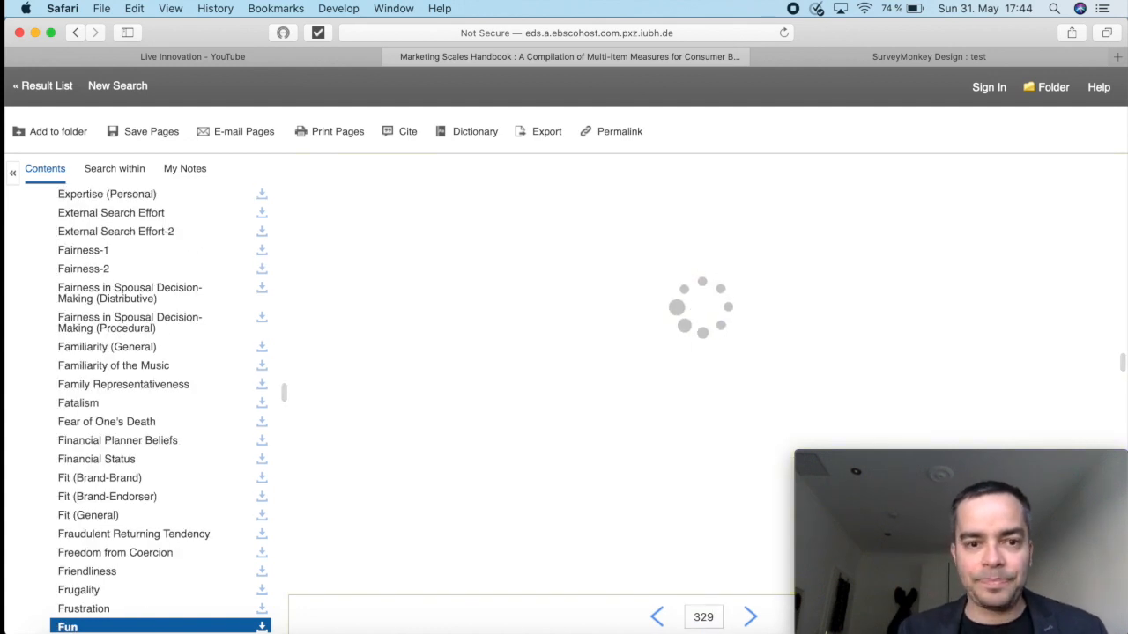
Select Fun from the handbook's Contents list to load page 329.
{"action": "left_click", "coordinate": [67, 627]}
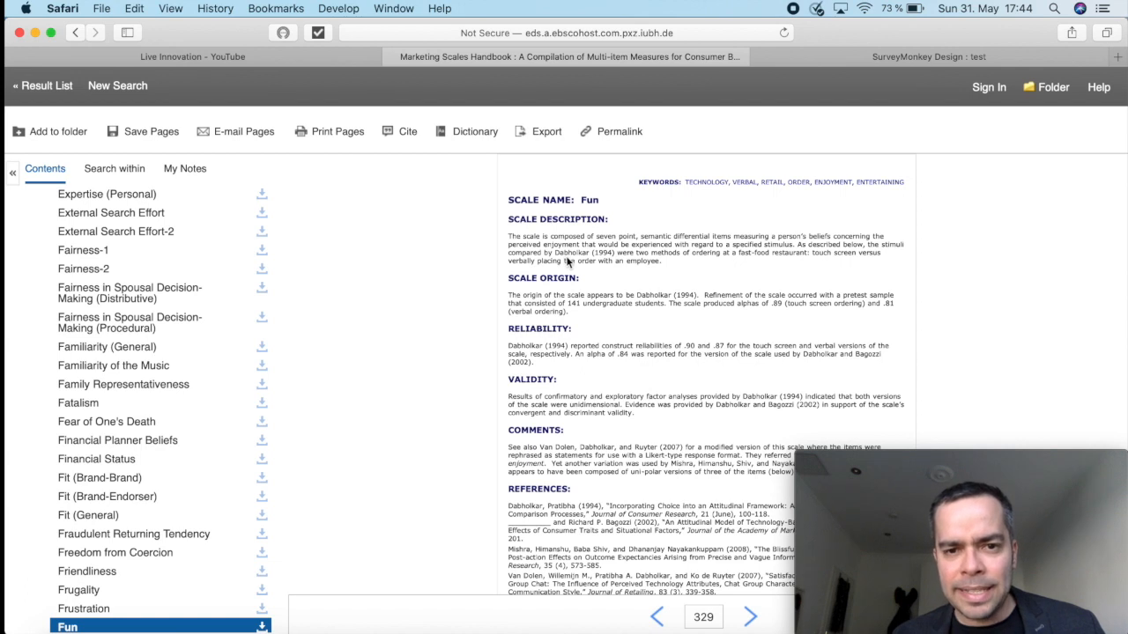
{"action": "mouse_move", "coordinate": [669, 271]}
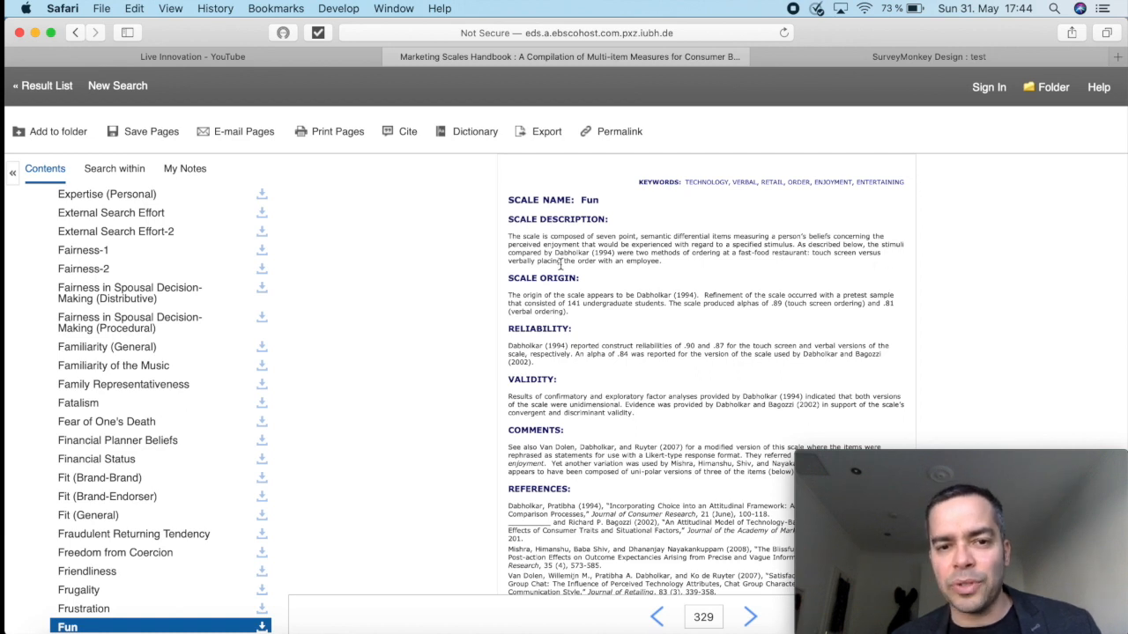
{"action": "mouse_move", "coordinate": [649, 281]}
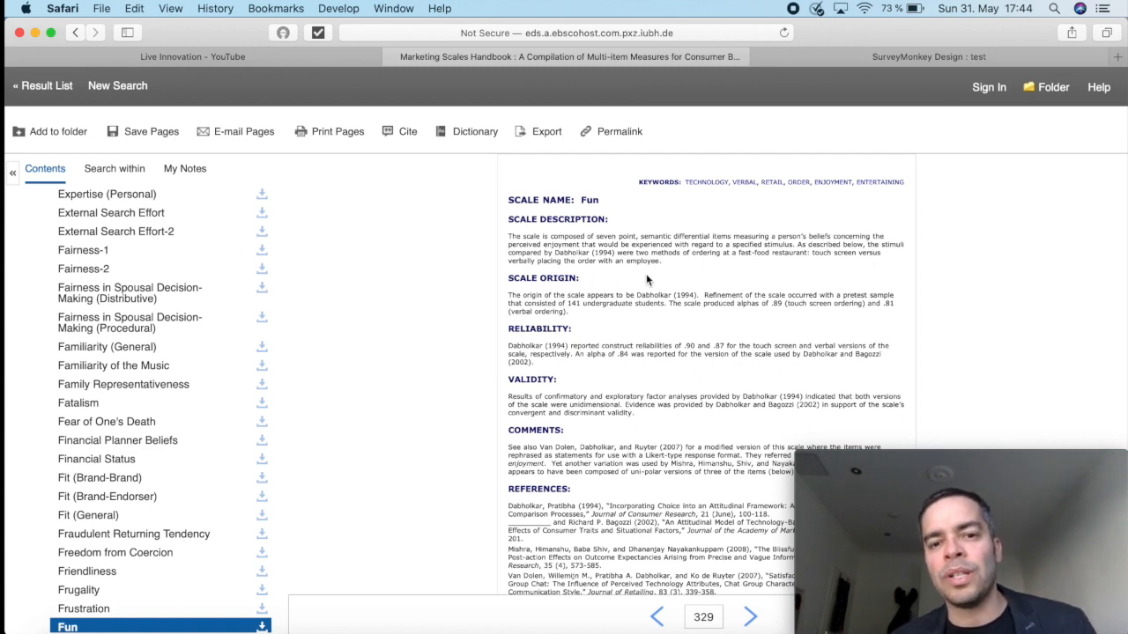
{"action": "mouse_move", "coordinate": [719, 285]}
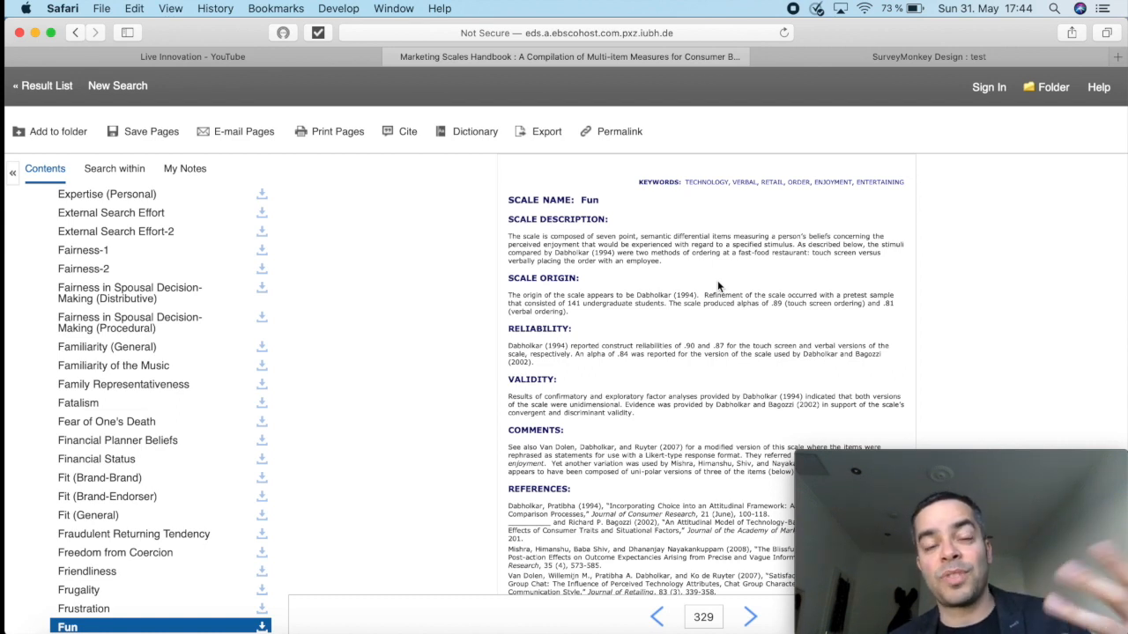
Scroll the Fun entry on page 329 down to its references and the start of the scale items.
{"action": "scroll", "scroll_direction": "down", "scroll_amount": 3}
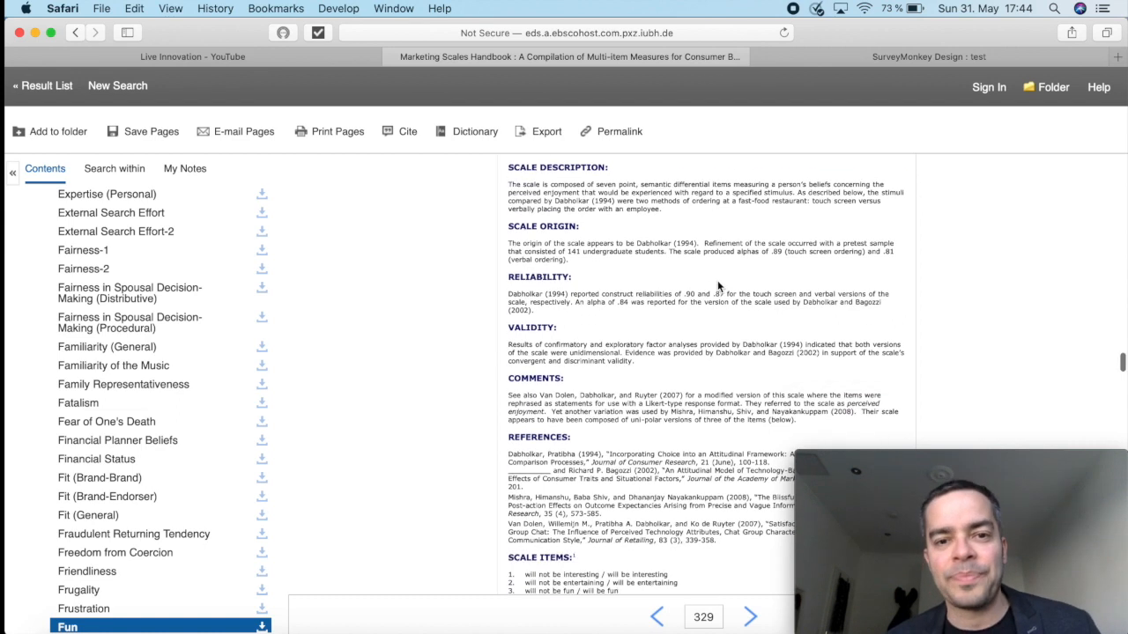
Scroll to the Fun scale's four bipolar items, then switch to the SurveyMonkey survey.
{"action": "scroll", "scroll_direction": "down", "scroll_amount": 3}
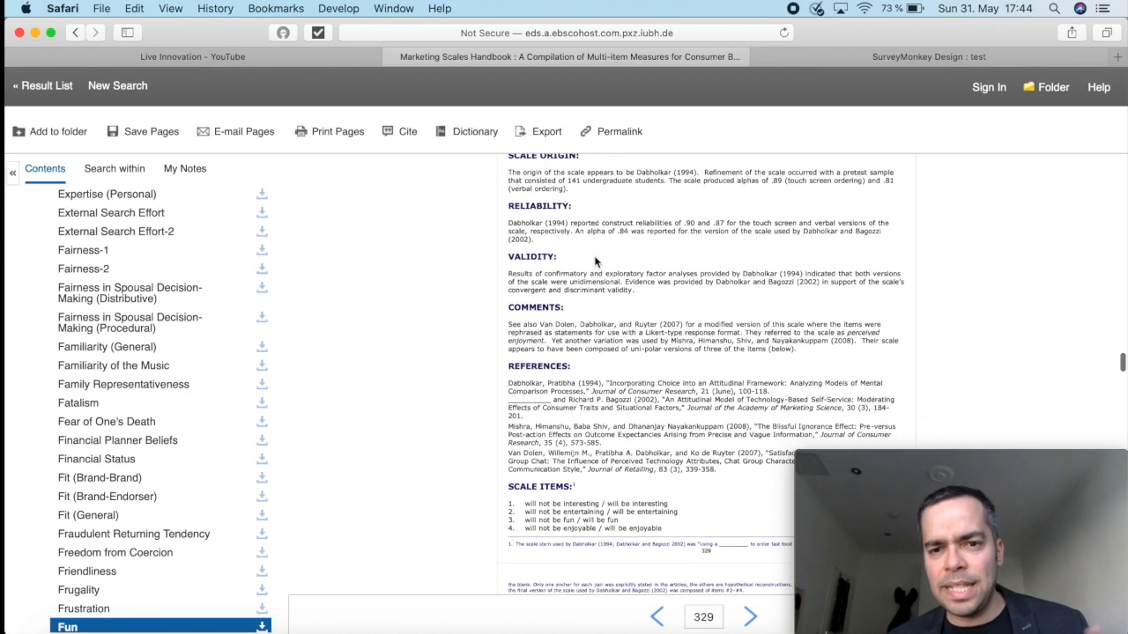
{"action": "scroll", "scroll_direction": "down", "scroll_amount": 3}
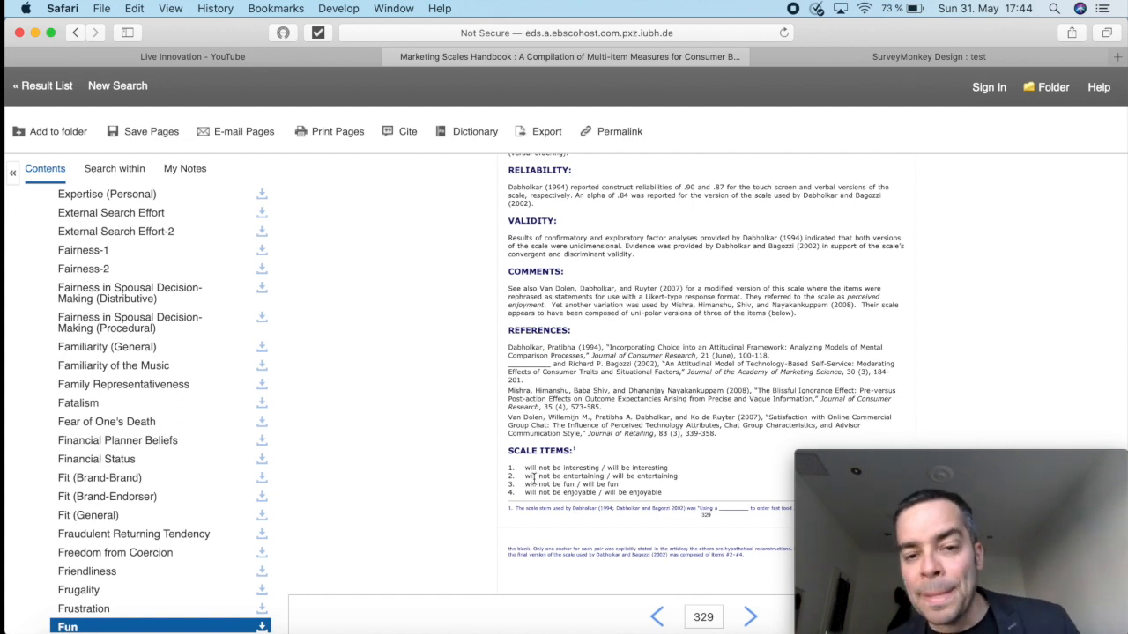
{"action": "scroll", "scroll_direction": "down", "scroll_amount": 3}
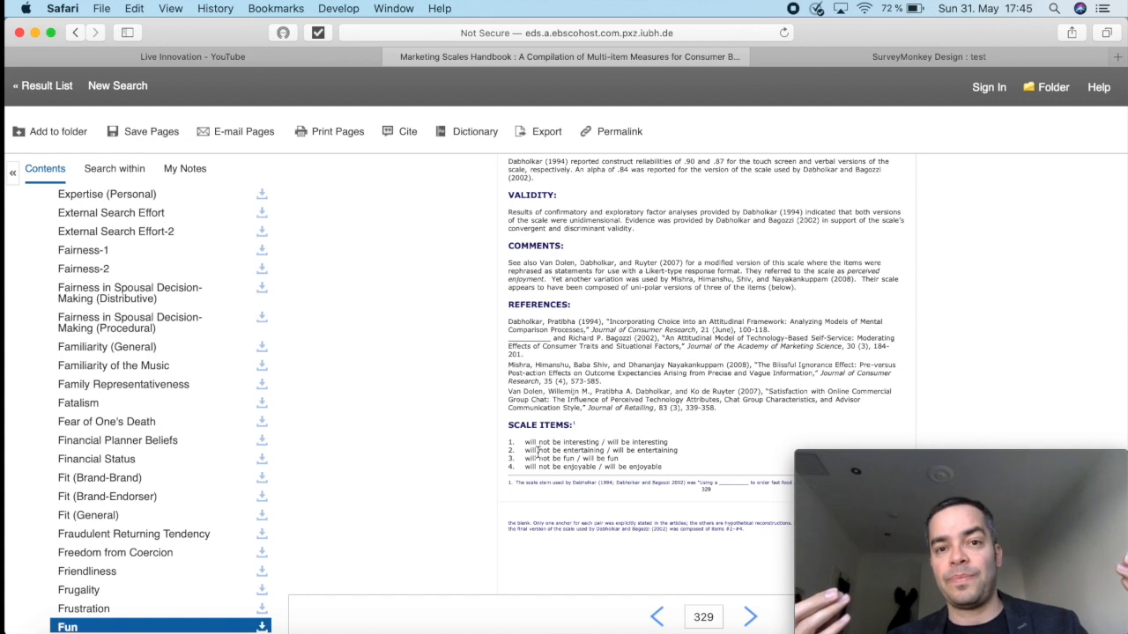
{"action": "scroll", "scroll_direction": "down", "scroll_amount": 3}
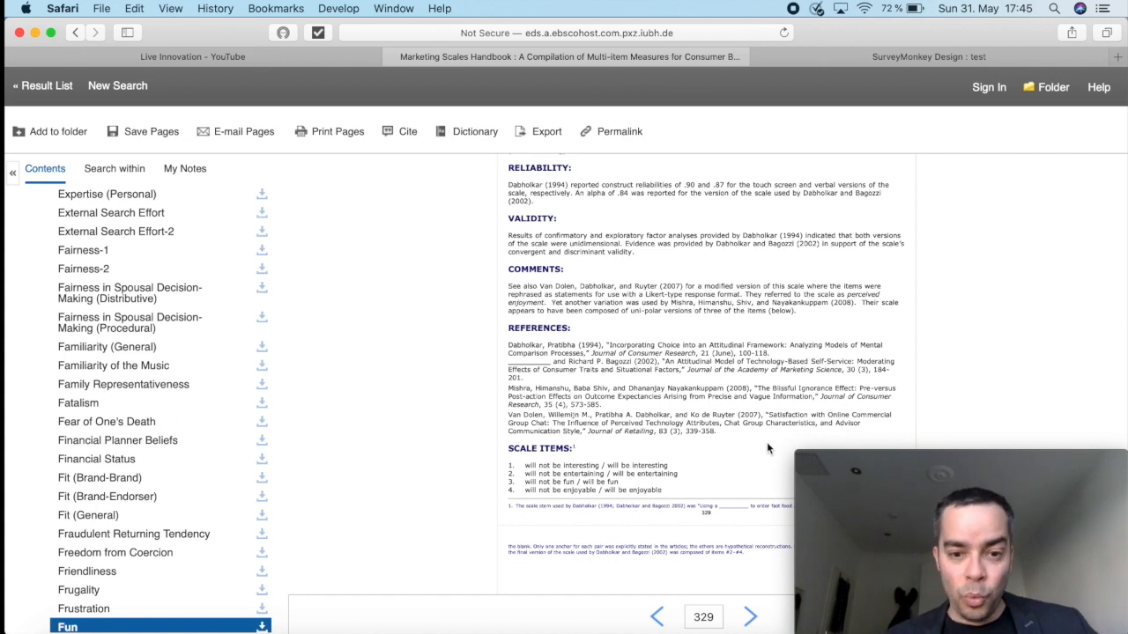
{"action": "mouse_move", "coordinate": [705, 449]}
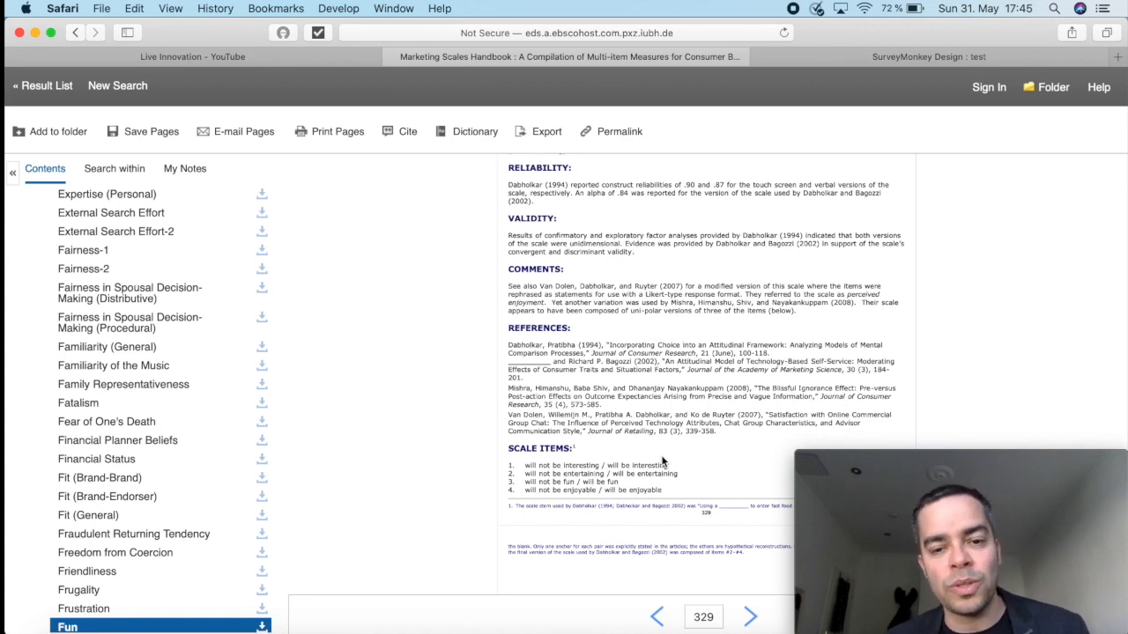
{"action": "mouse_move", "coordinate": [719, 451]}
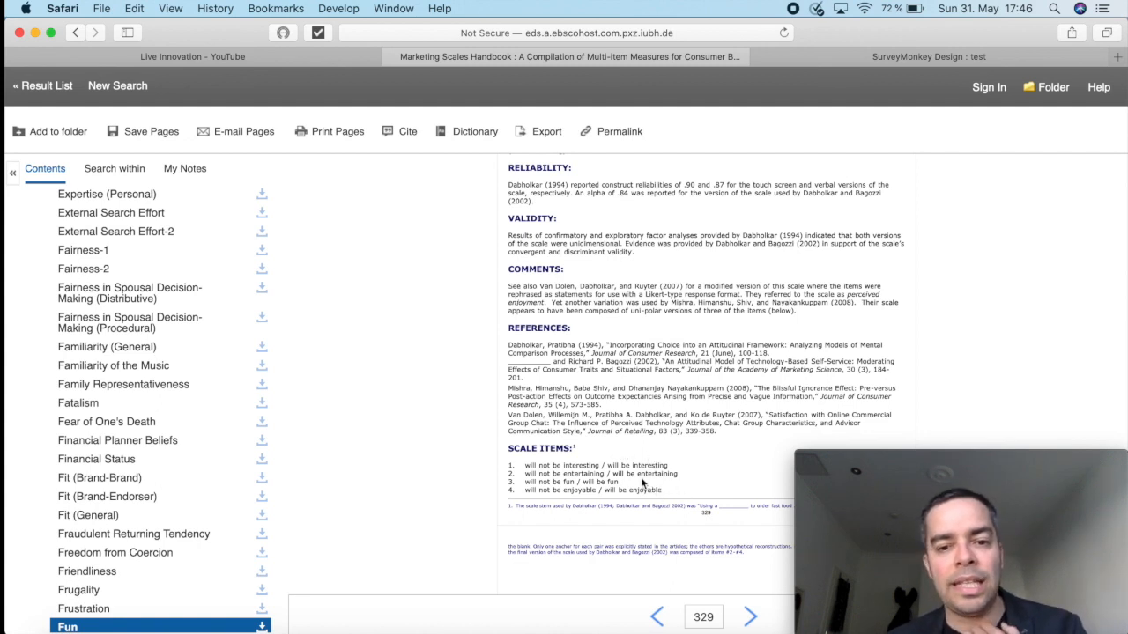
{"action": "mouse_move", "coordinate": [779, 221]}
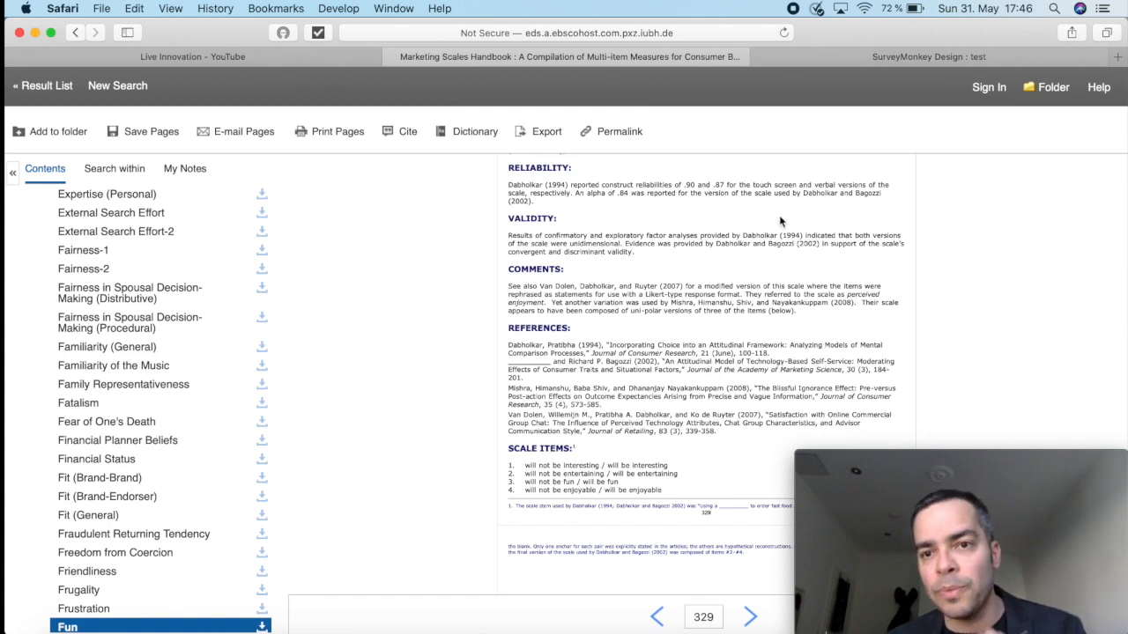
{"action": "left_click", "coordinate": [927, 57]}
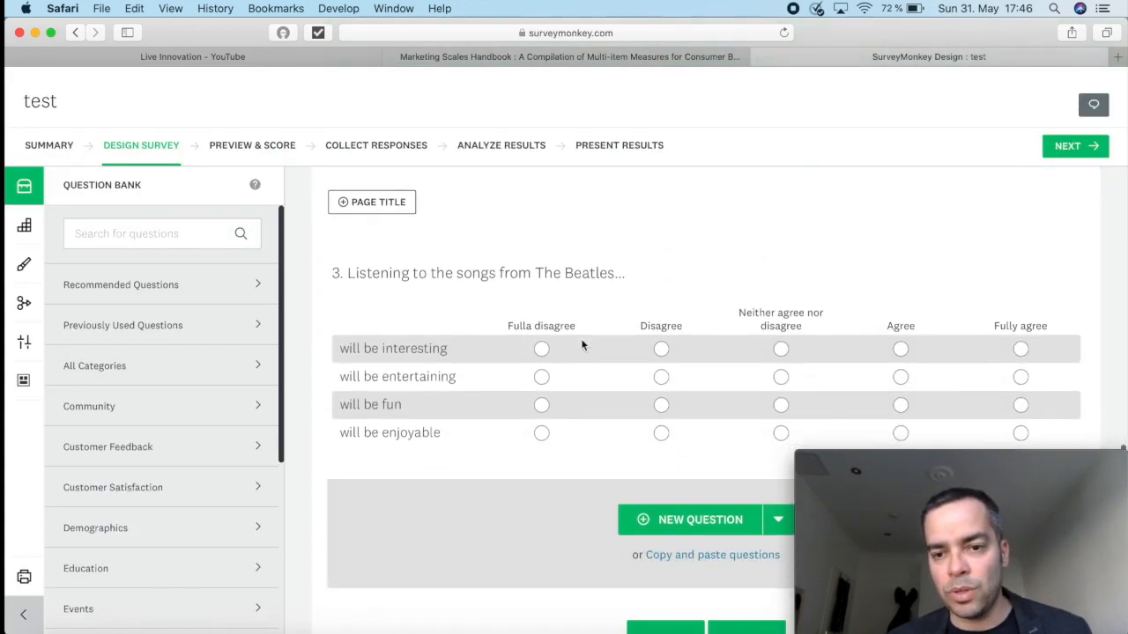
Show question 3 on The Beatles with its four Fun items on a five-point agreement scale.
{"action": "scroll", "scroll_direction": "down", "scroll_amount": 3}
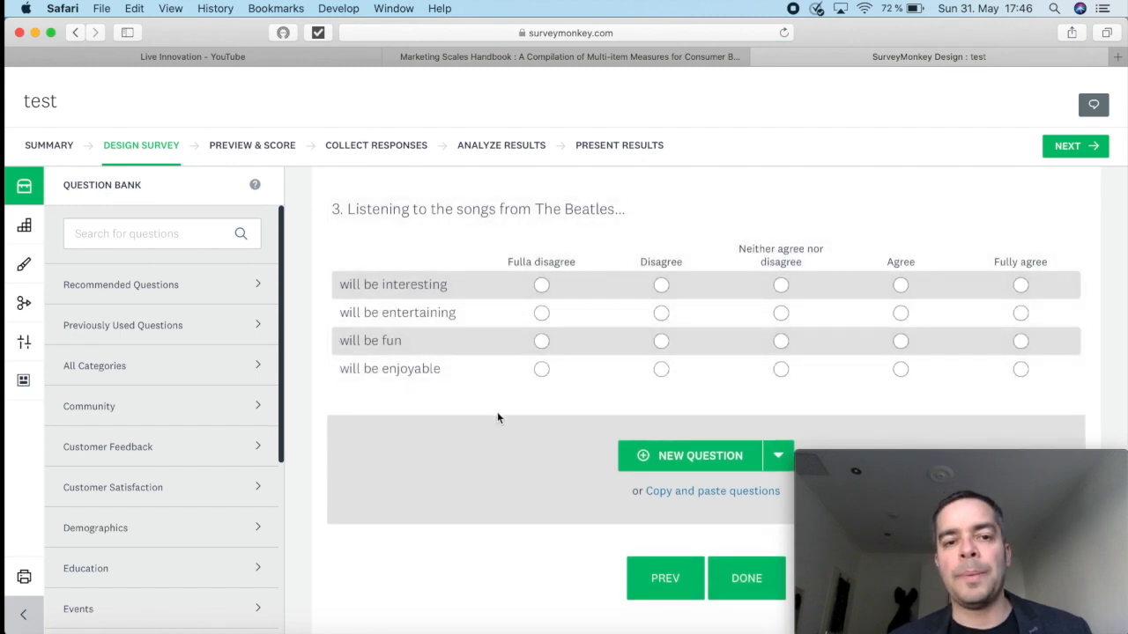
{"action": "mouse_move", "coordinate": [397, 291]}
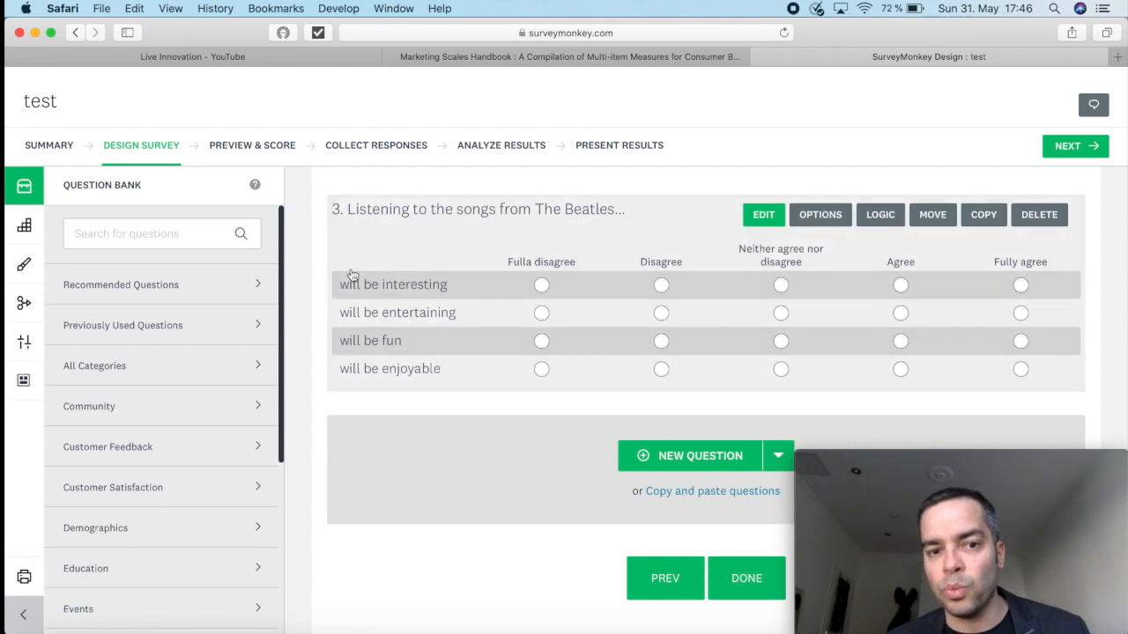
{"action": "mouse_move", "coordinate": [391, 388]}
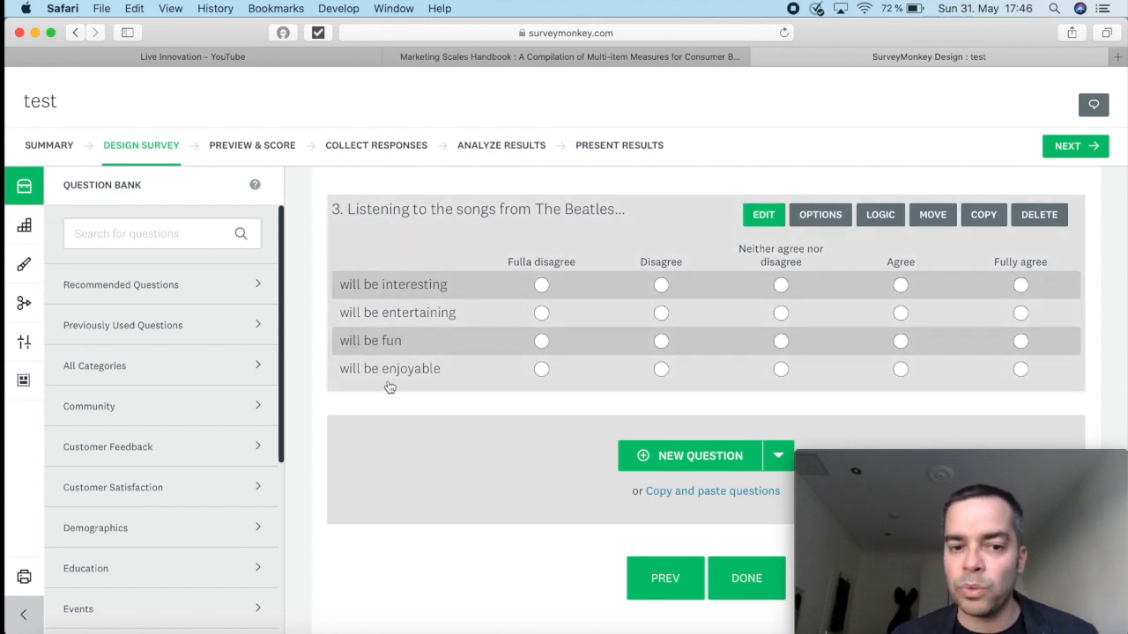
{"action": "mouse_move", "coordinate": [581, 312]}
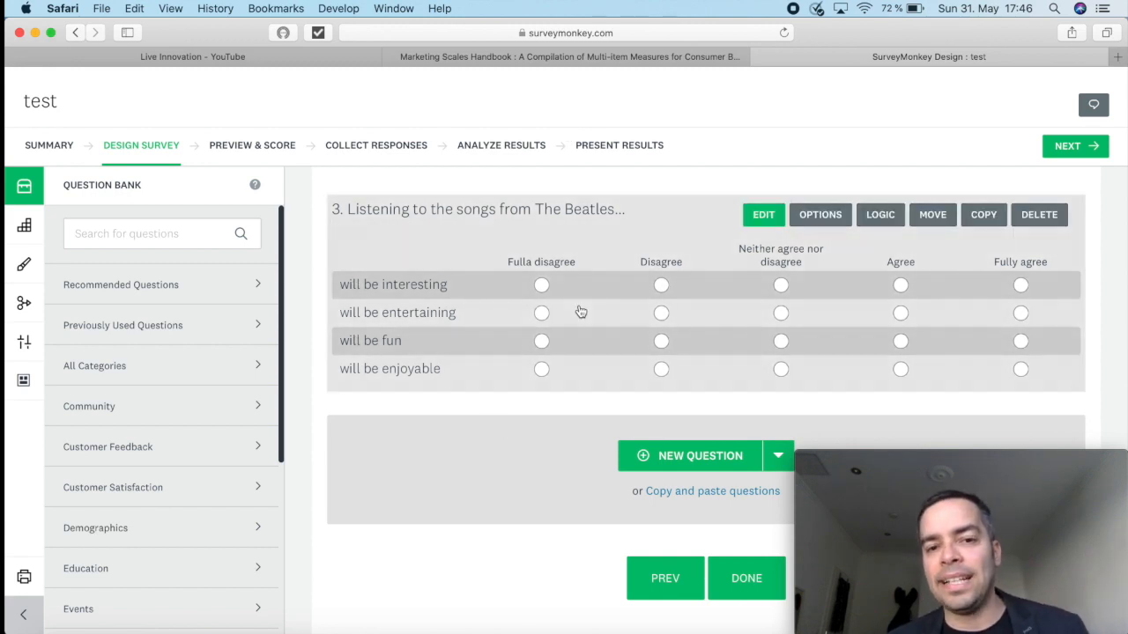
{"action": "mouse_move", "coordinate": [779, 131]}
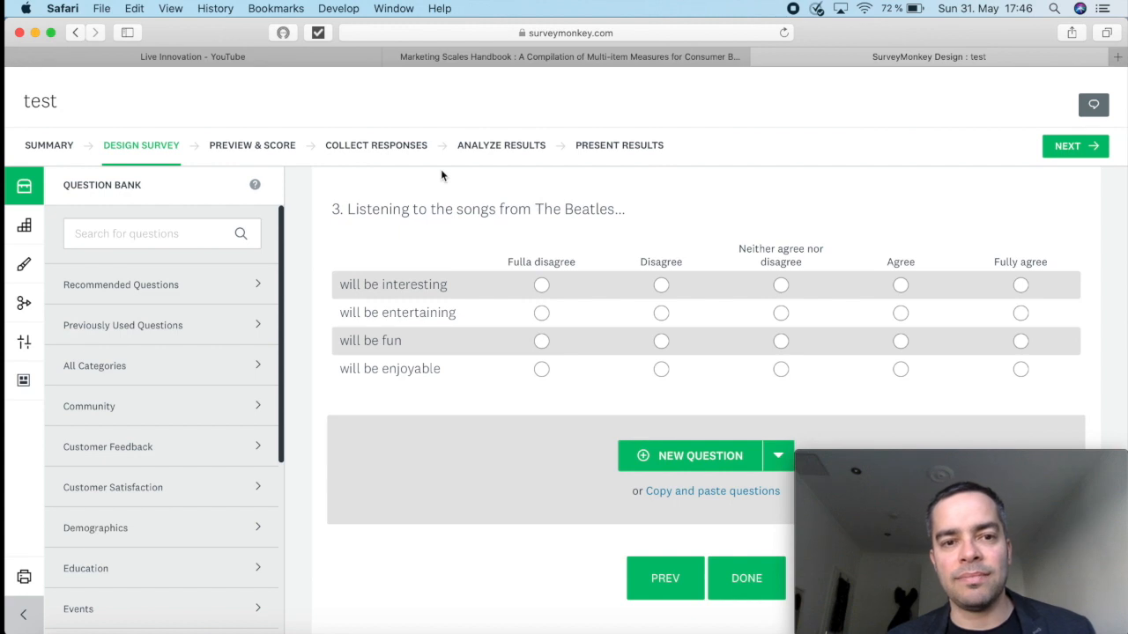
{"action": "mouse_move", "coordinate": [379, 188]}
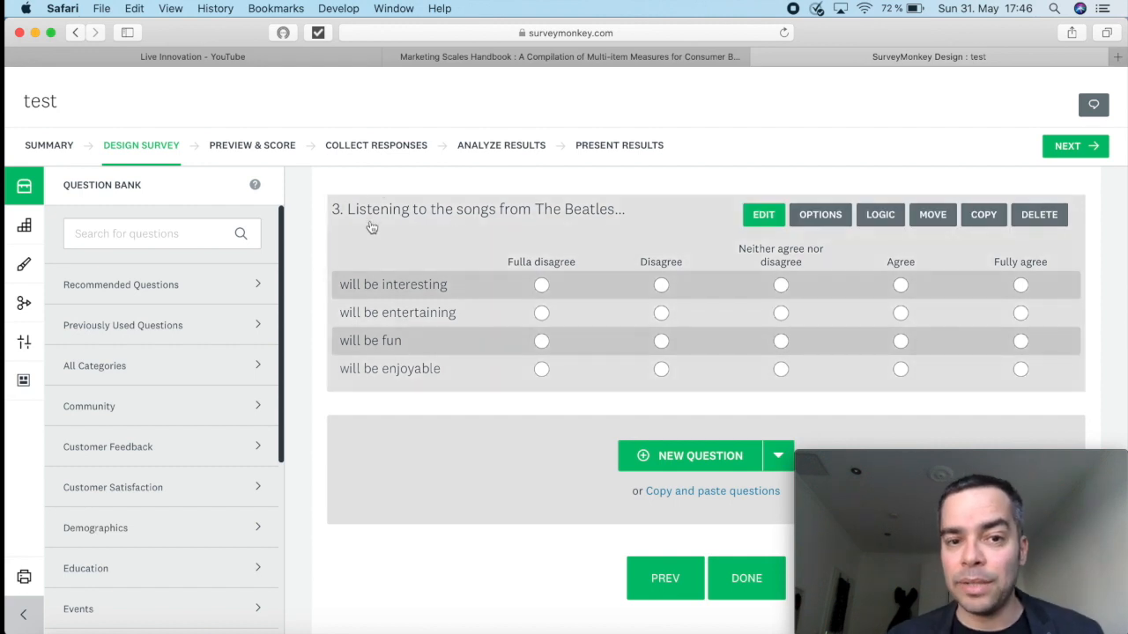
{"action": "mouse_move", "coordinate": [614, 181]}
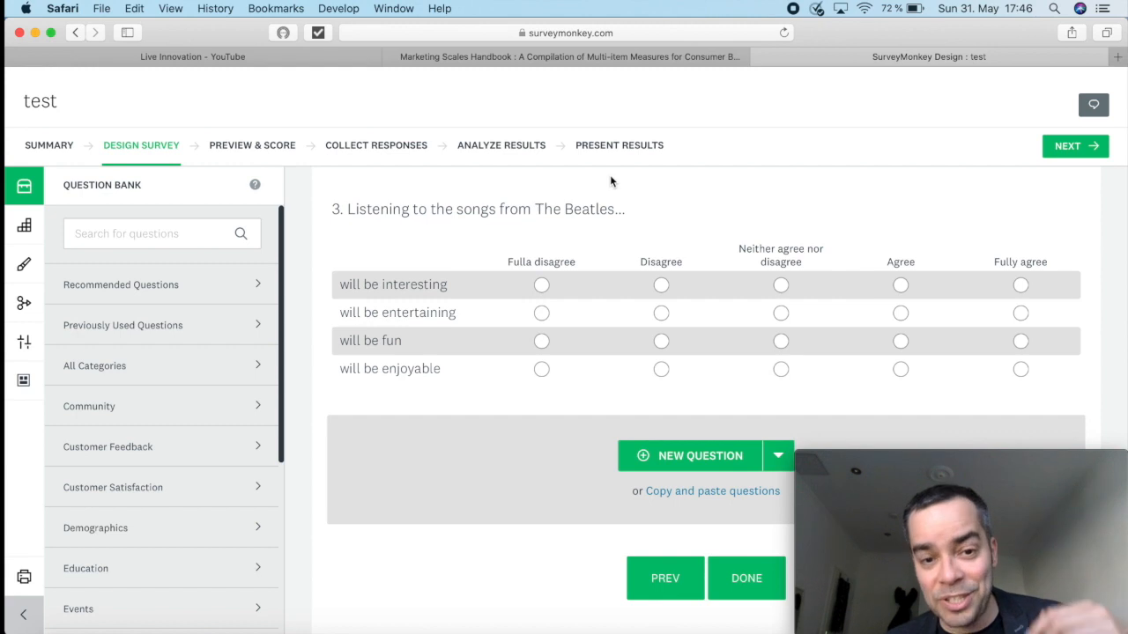
{"action": "mouse_move", "coordinate": [627, 113]}
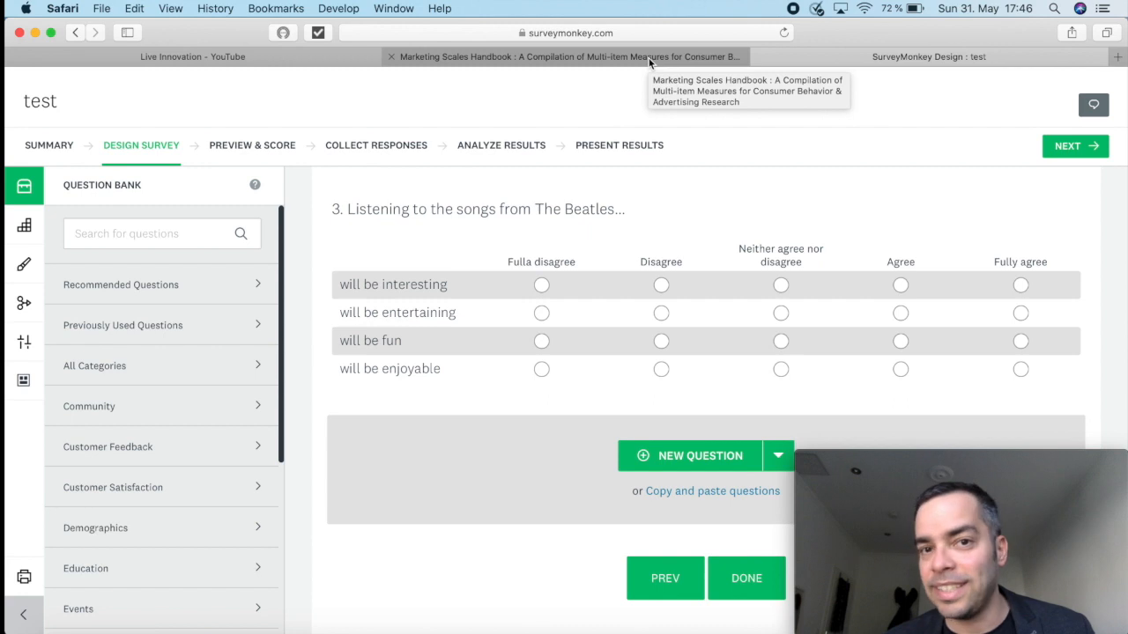
Return to the handbook and select Impulse Buying-1 from the Contents list, loading page 355.
{"action": "left_click", "coordinate": [564, 56]}
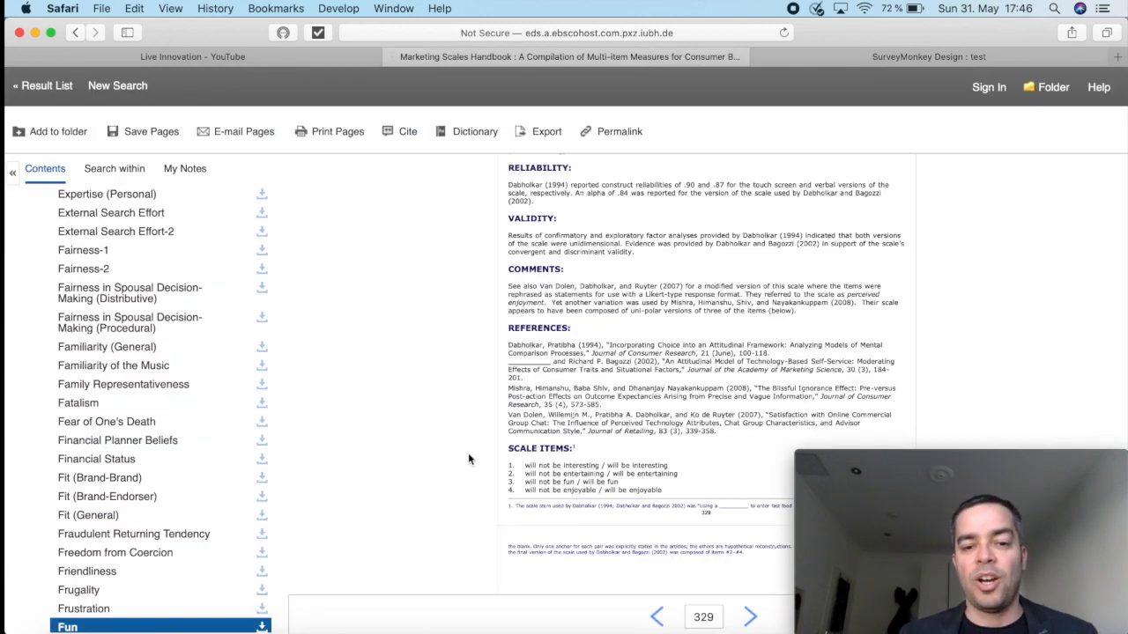
{"action": "mouse_move", "coordinate": [495, 490]}
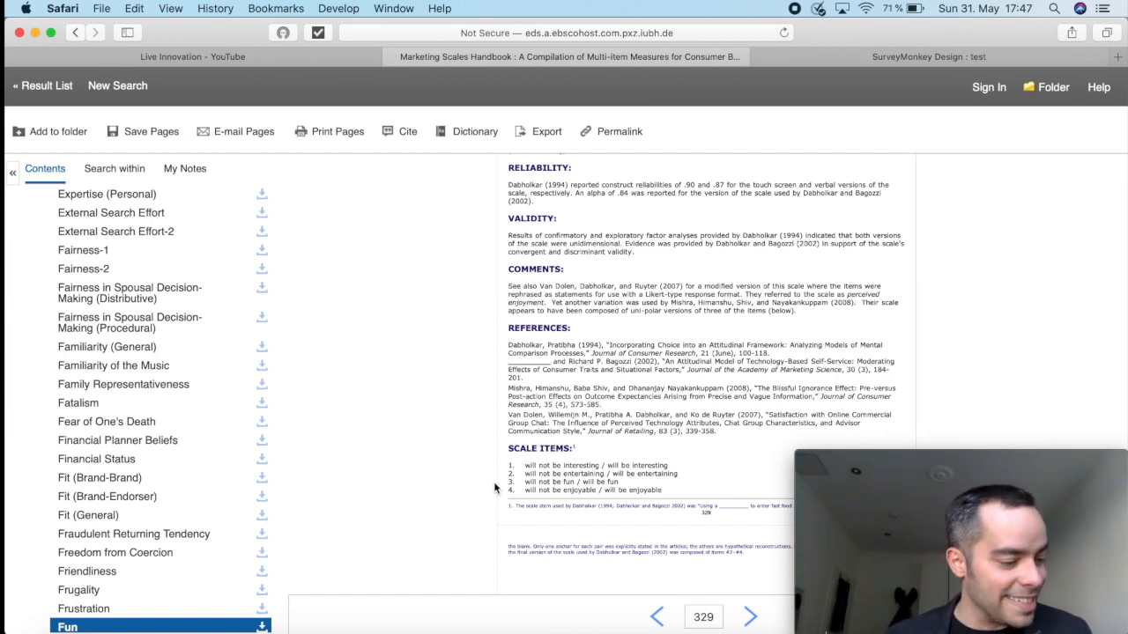
{"action": "left_click", "coordinate": [701, 616]}
{"action": "type", "text": "355"}
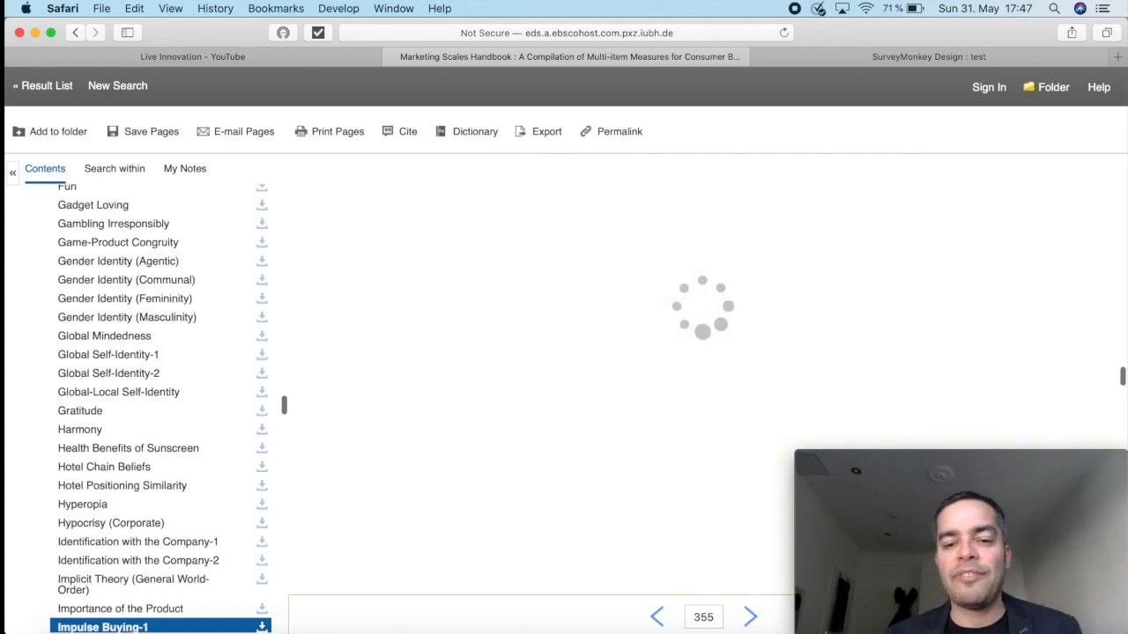
Scroll page 355 down to the Impulse Buying scale's validity, references and nine scale items.
{"action": "left_click", "coordinate": [102, 627]}
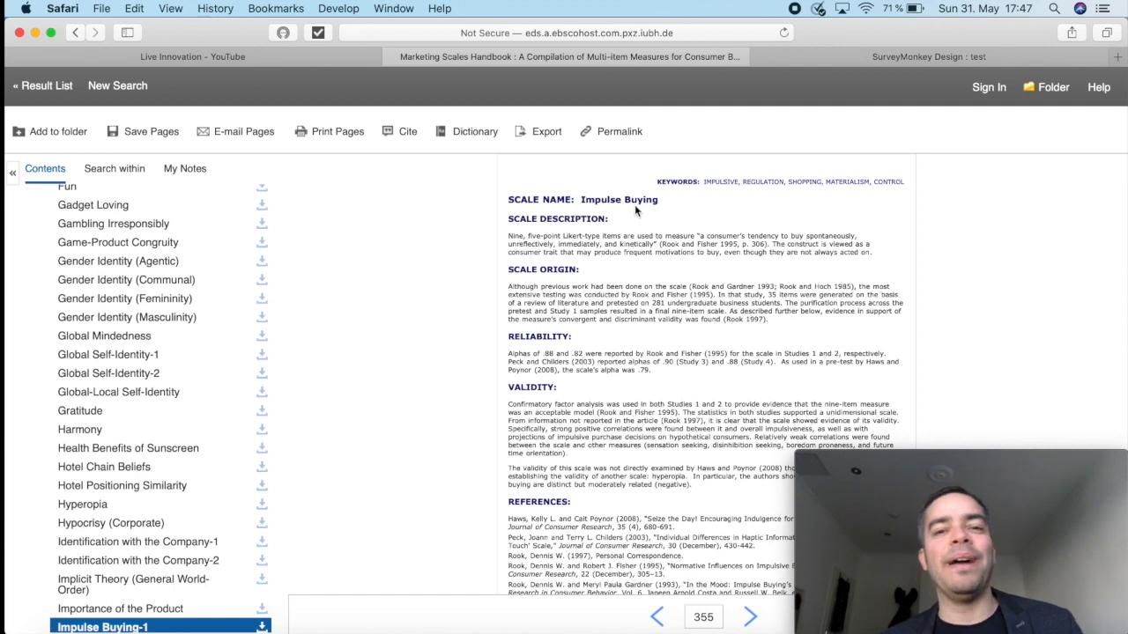
{"action": "scroll", "scroll_direction": "down", "scroll_amount": 3}
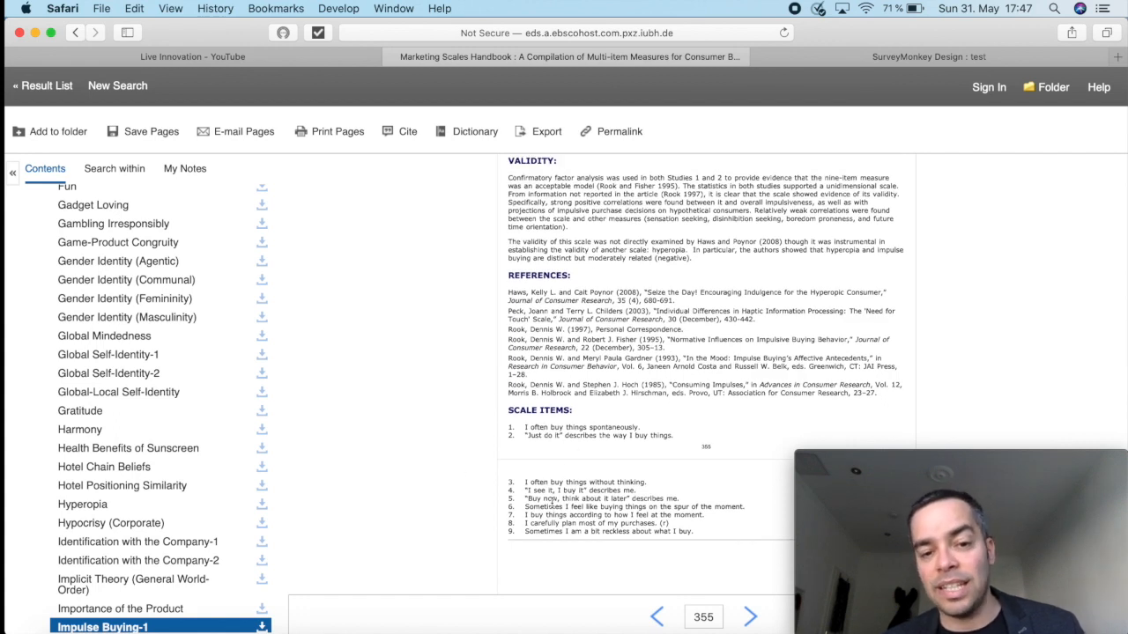
{"action": "mouse_move", "coordinate": [458, 455]}
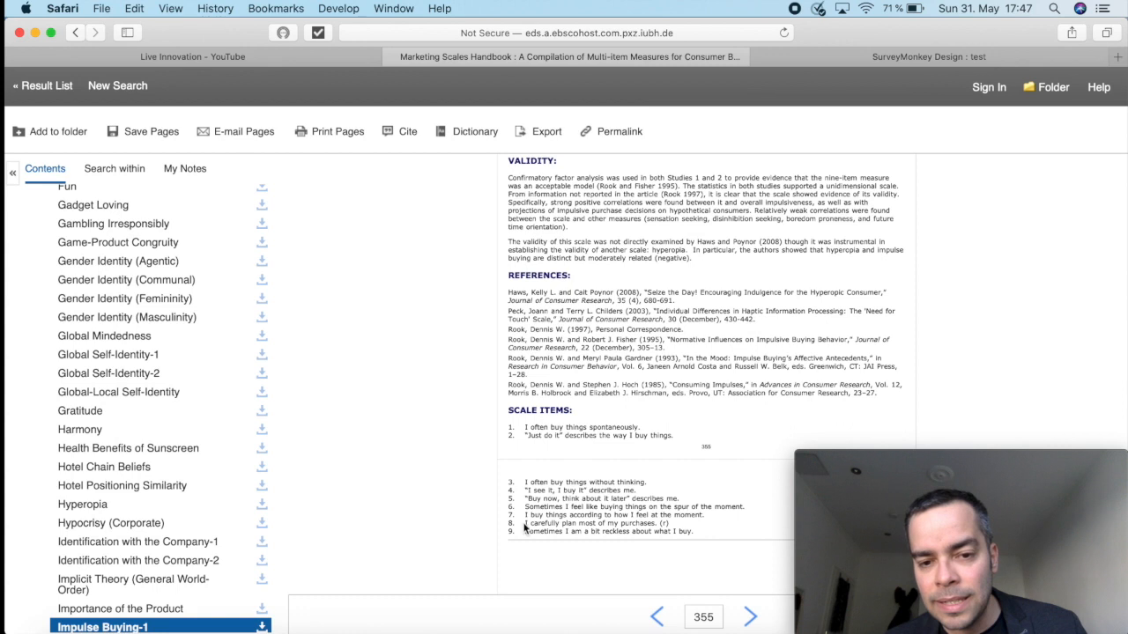
{"action": "mouse_move", "coordinate": [638, 531]}
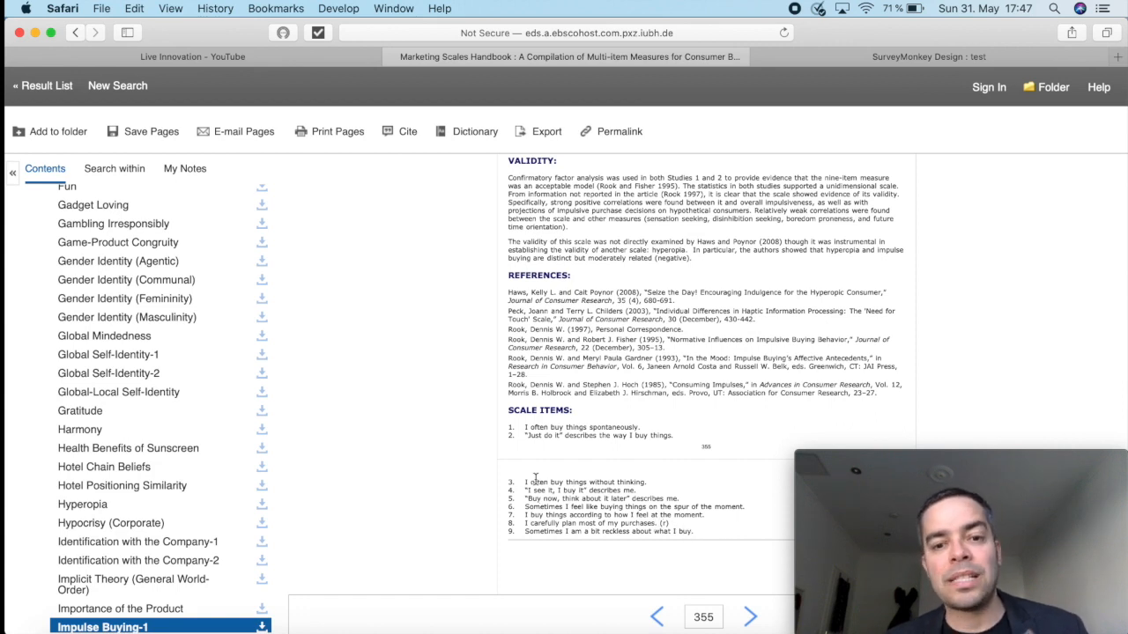
{"action": "mouse_move", "coordinate": [688, 532]}
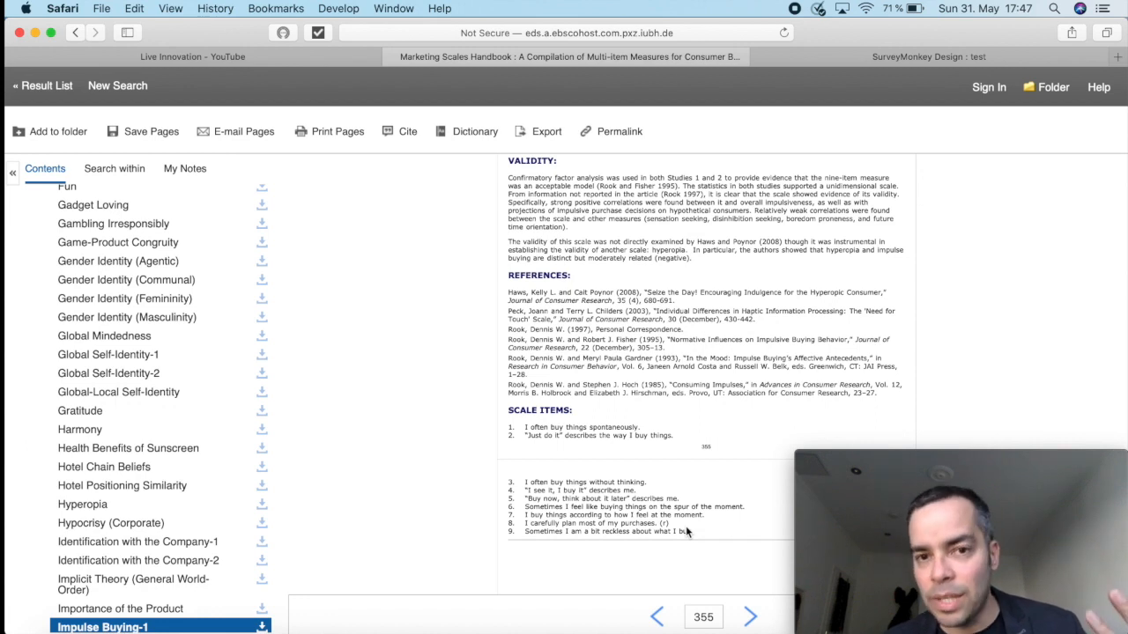
{"action": "mouse_move", "coordinate": [532, 433]}
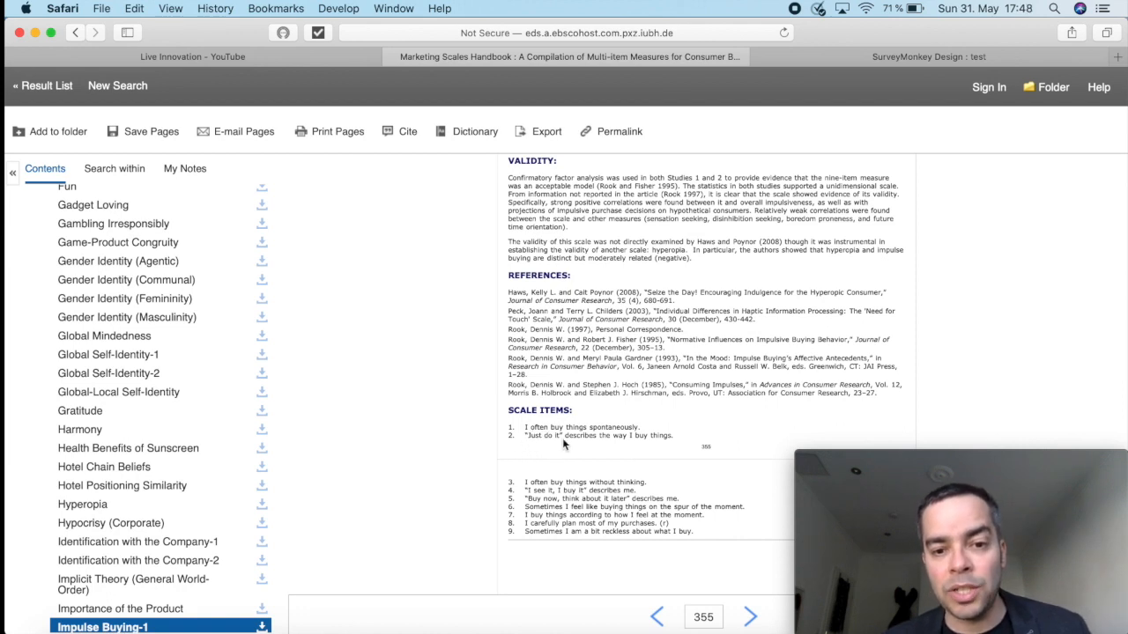
{"action": "mouse_move", "coordinate": [655, 446]}
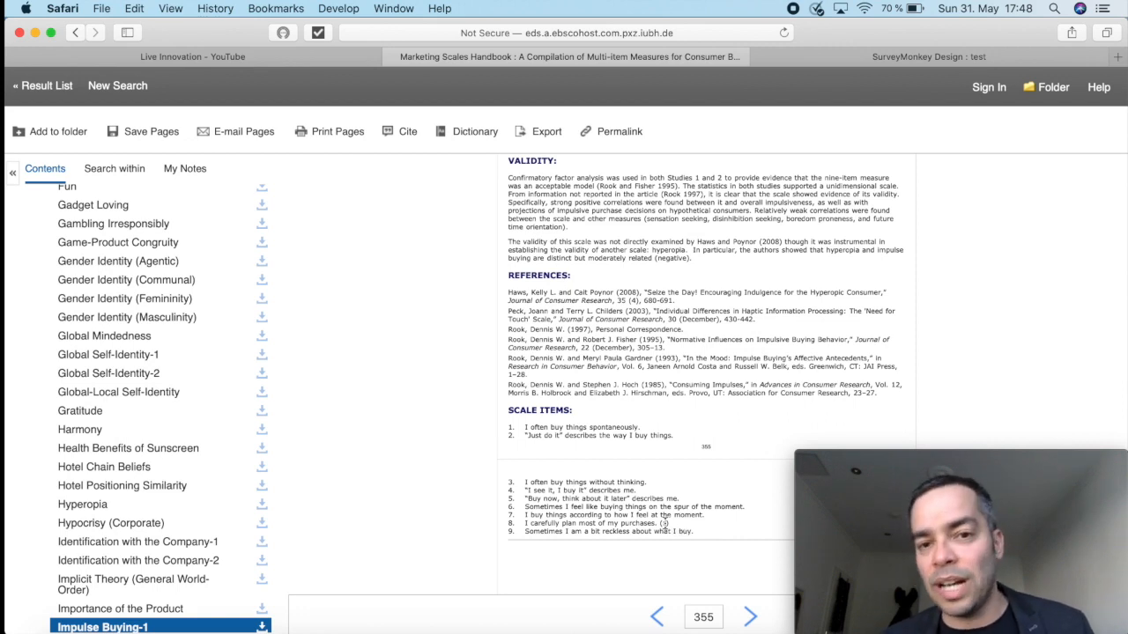
{"action": "mouse_move", "coordinate": [666, 523]}
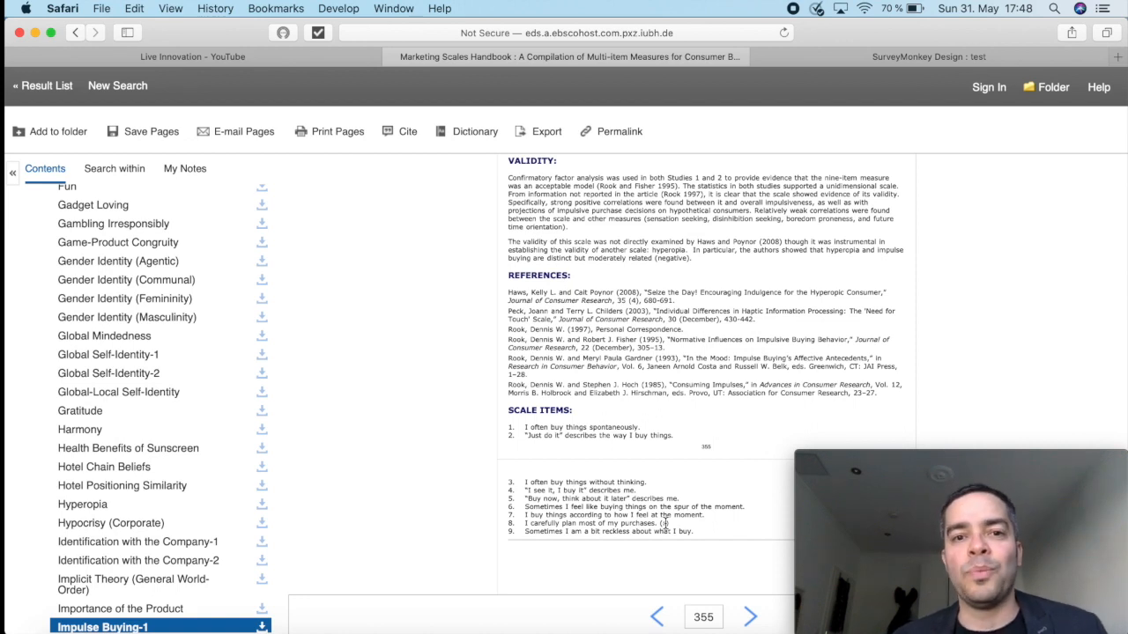
{"action": "mouse_move", "coordinate": [695, 527]}
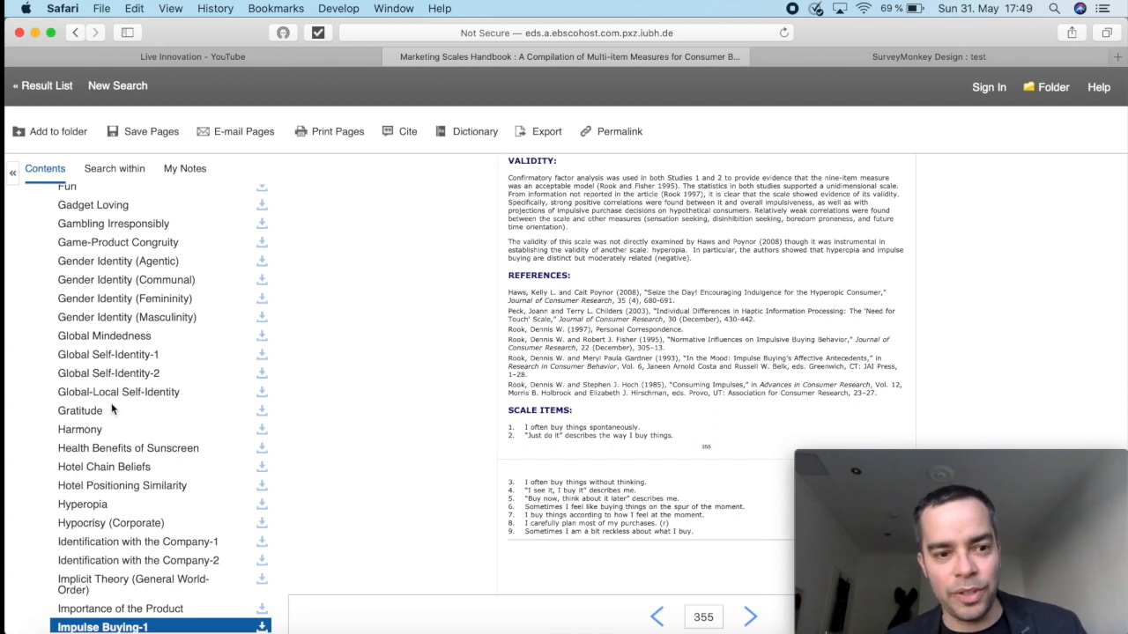
{"action": "scroll", "scroll_direction": "down", "scroll_amount": 3}
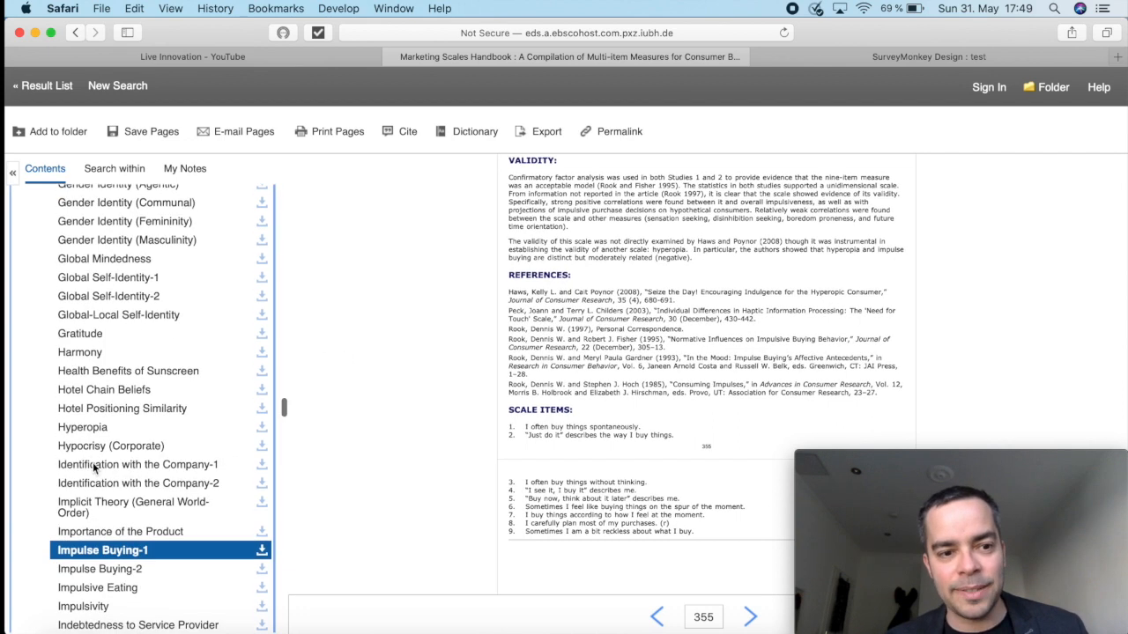
{"action": "scroll", "scroll_direction": "down", "scroll_amount": 3}
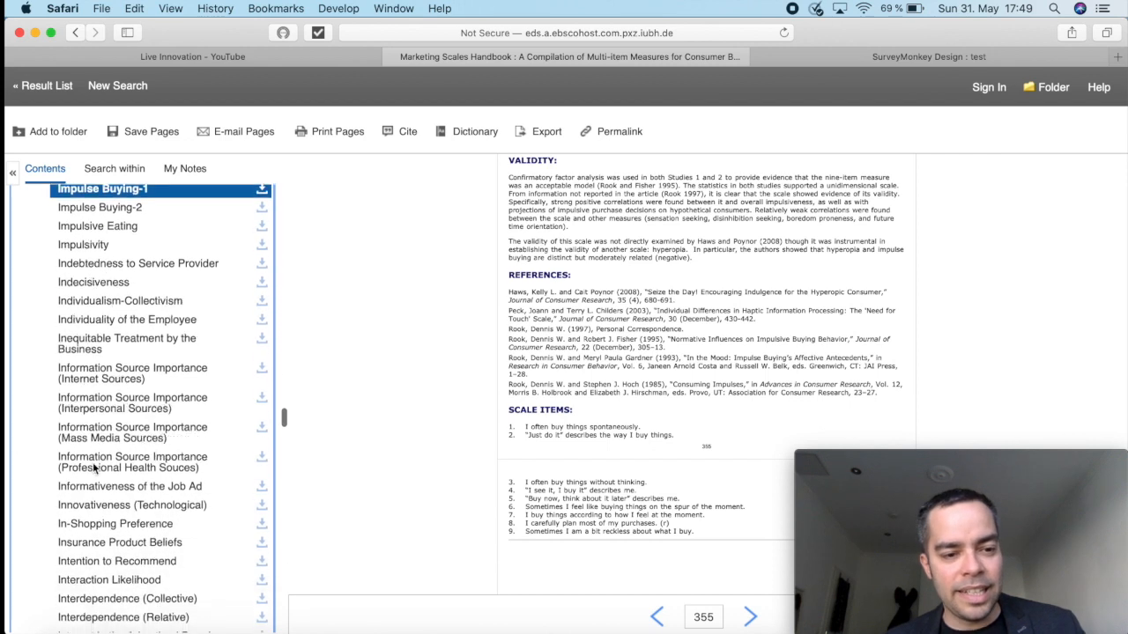
{"action": "scroll", "scroll_direction": "down", "scroll_amount": 3}
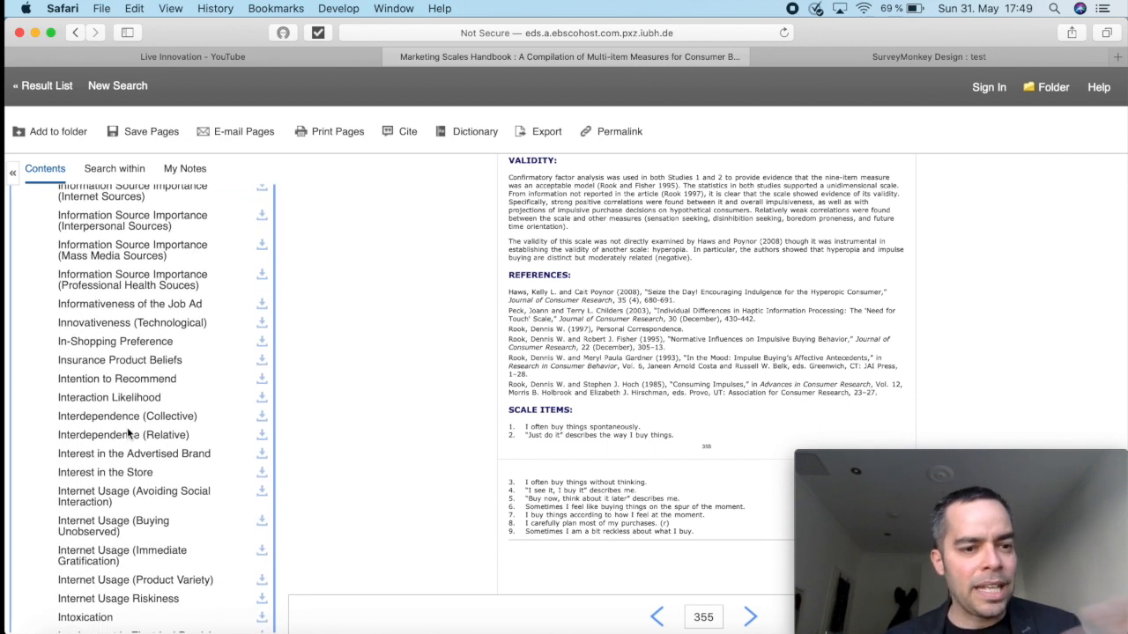
{"action": "scroll", "scroll_direction": "down", "scroll_amount": 3}
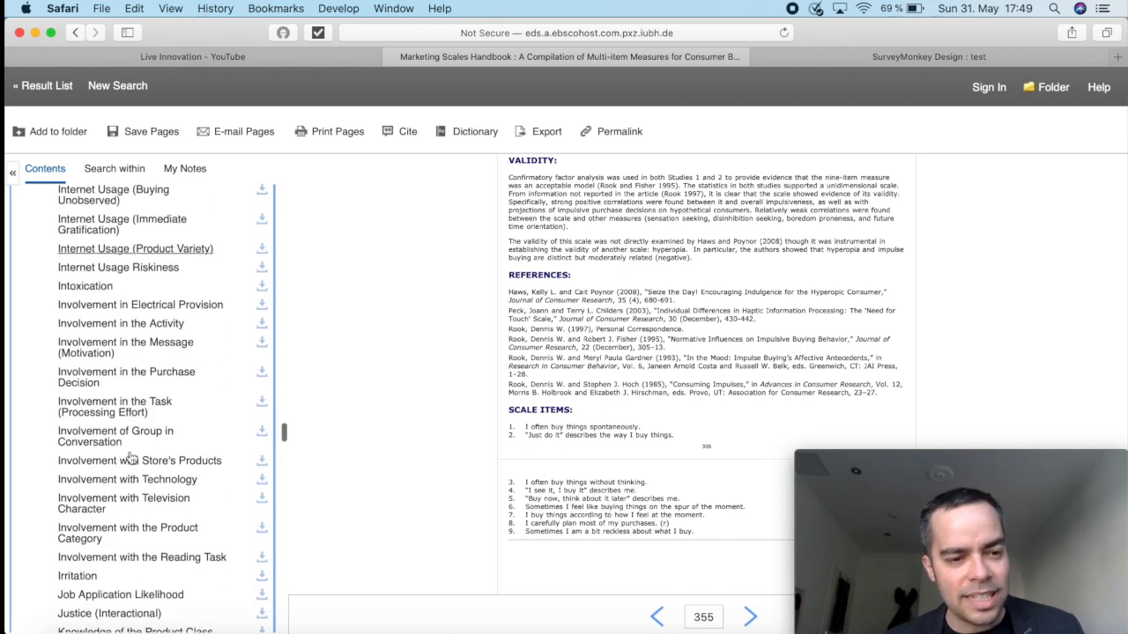
{"action": "scroll", "scroll_direction": "down", "scroll_amount": 3}
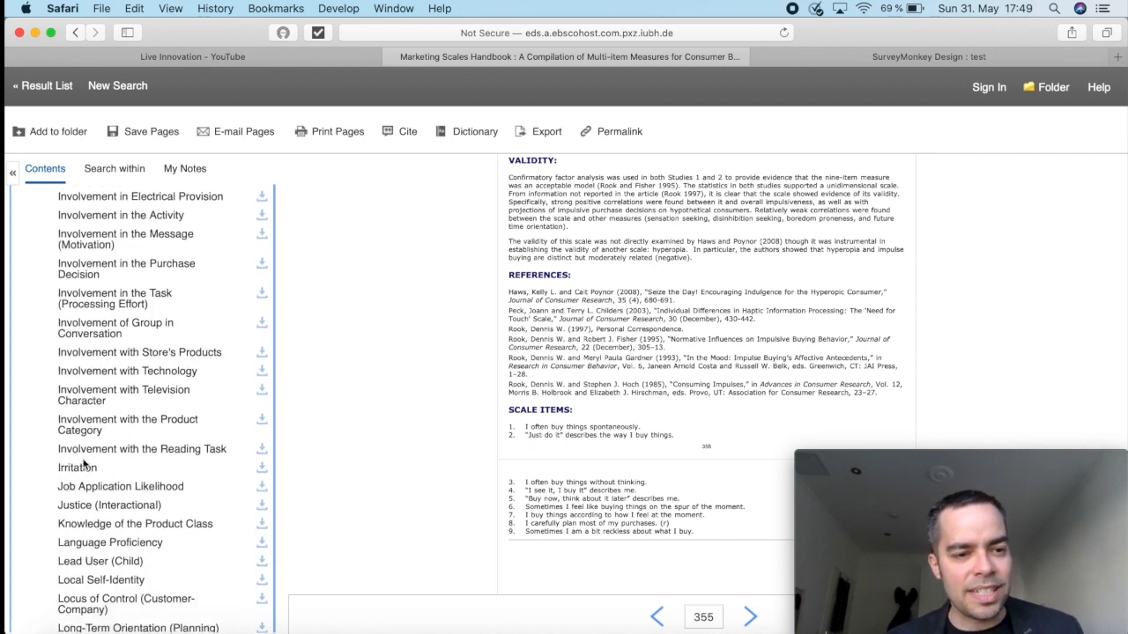
{"action": "scroll", "scroll_direction": "down", "scroll_amount": 3}
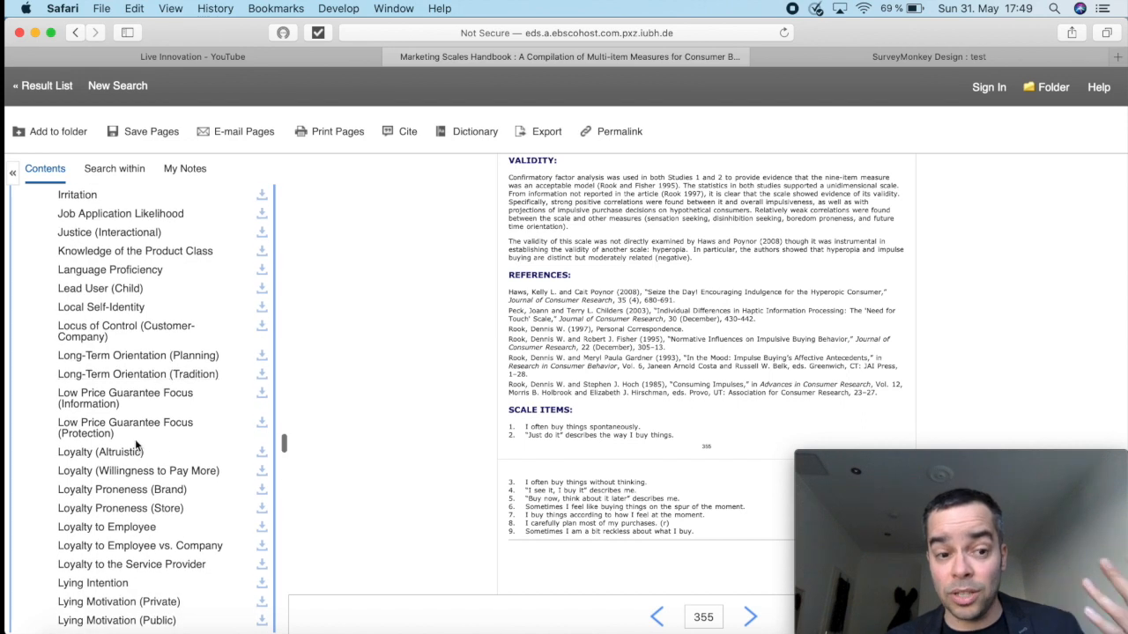
{"action": "scroll", "scroll_direction": "down", "scroll_amount": 3}
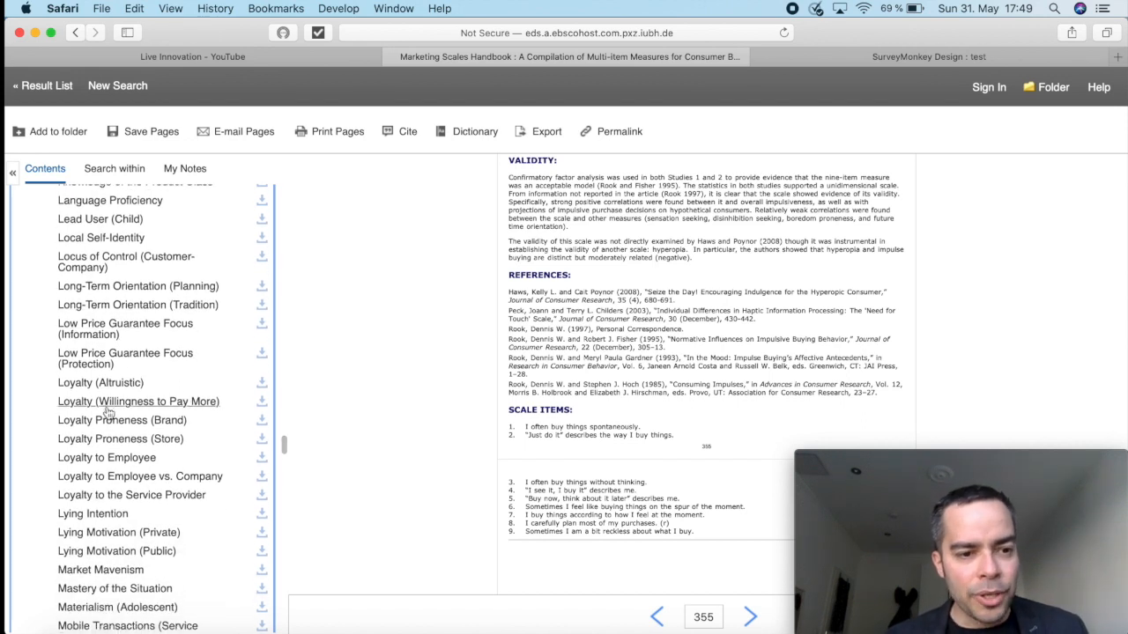
{"action": "scroll", "scroll_direction": "down", "scroll_amount": 3}
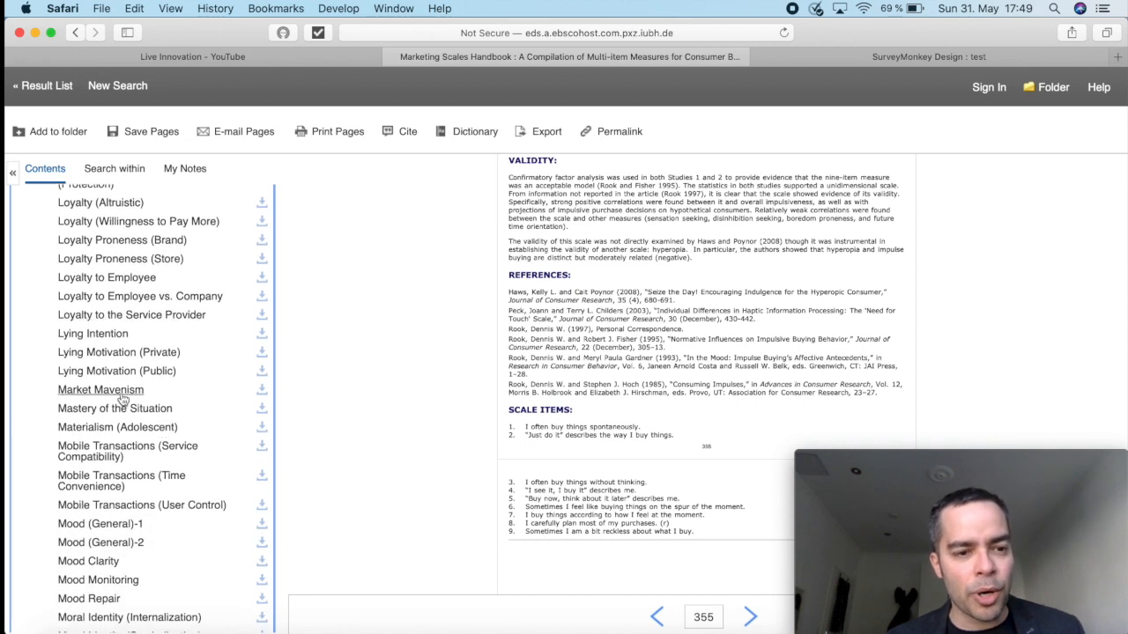
{"action": "mouse_move", "coordinate": [100, 390]}
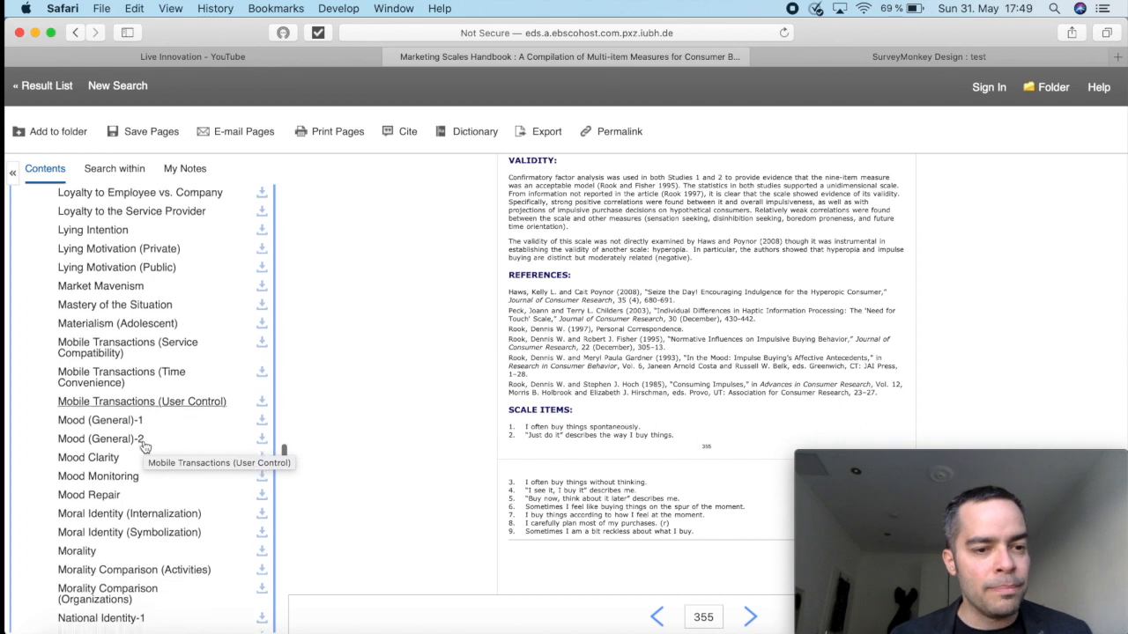
{"action": "scroll", "scroll_direction": "down", "scroll_amount": 3}
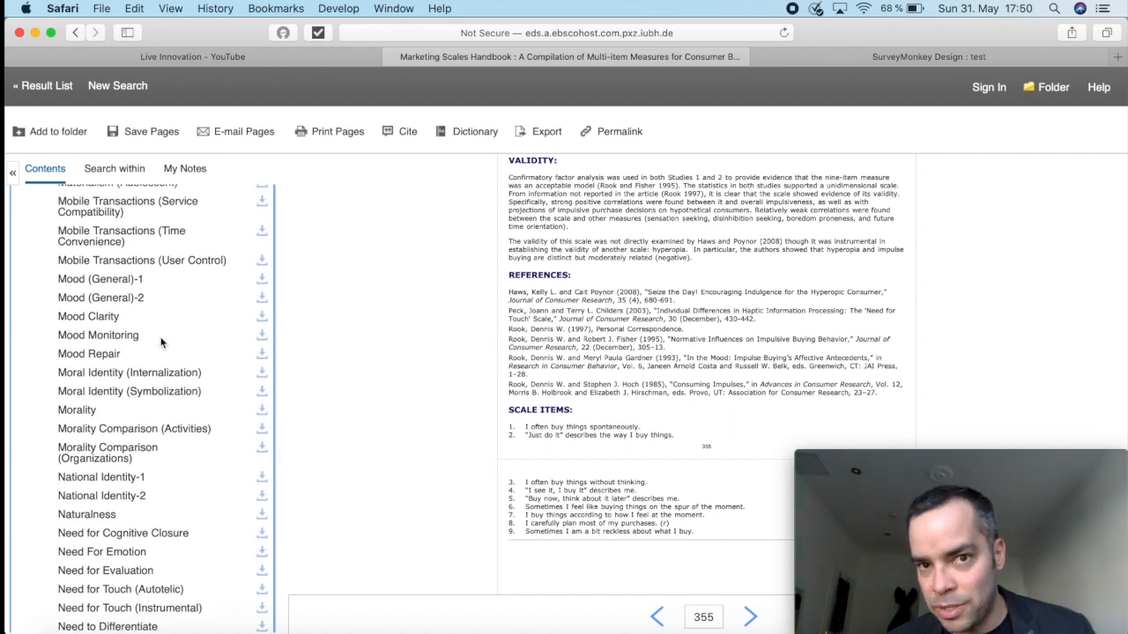
{"action": "mouse_move", "coordinate": [440, 386]}
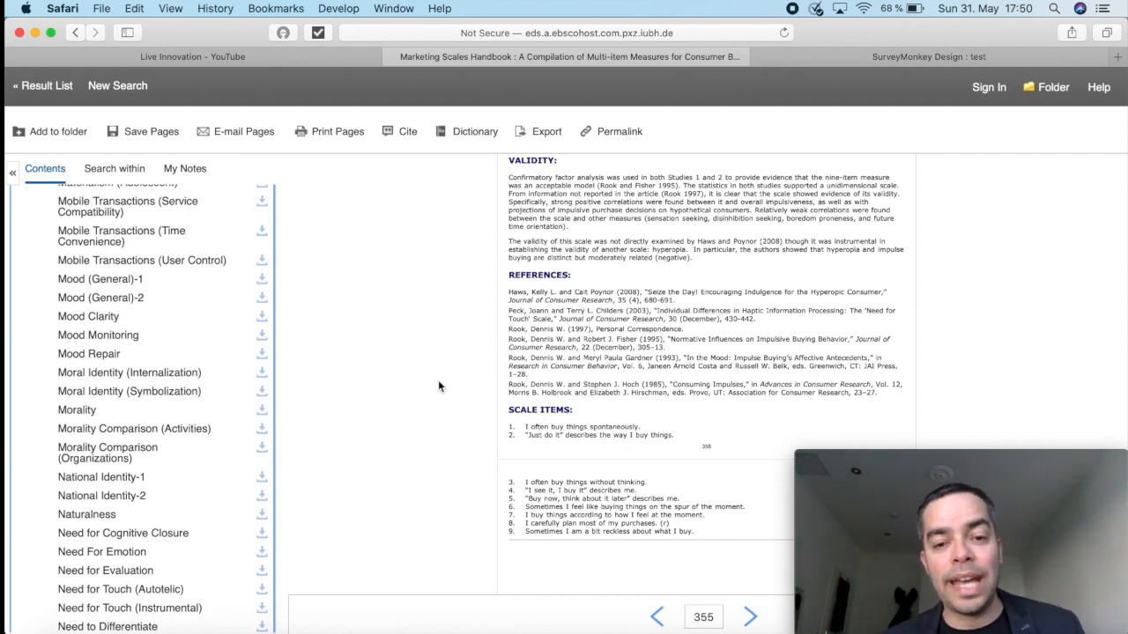